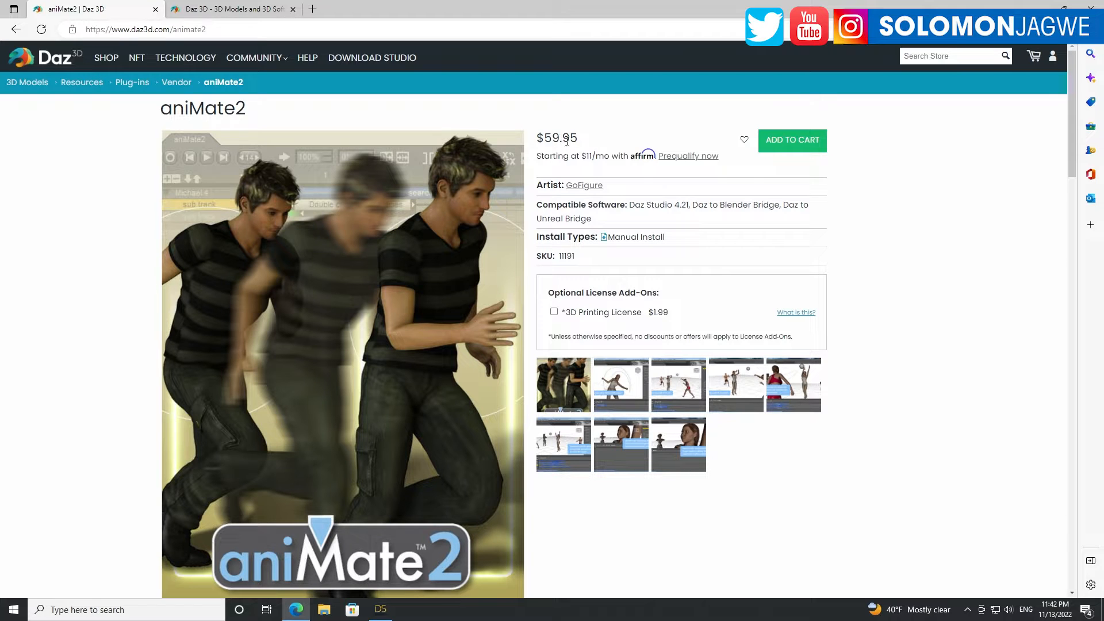
mouse_move(654, 393)
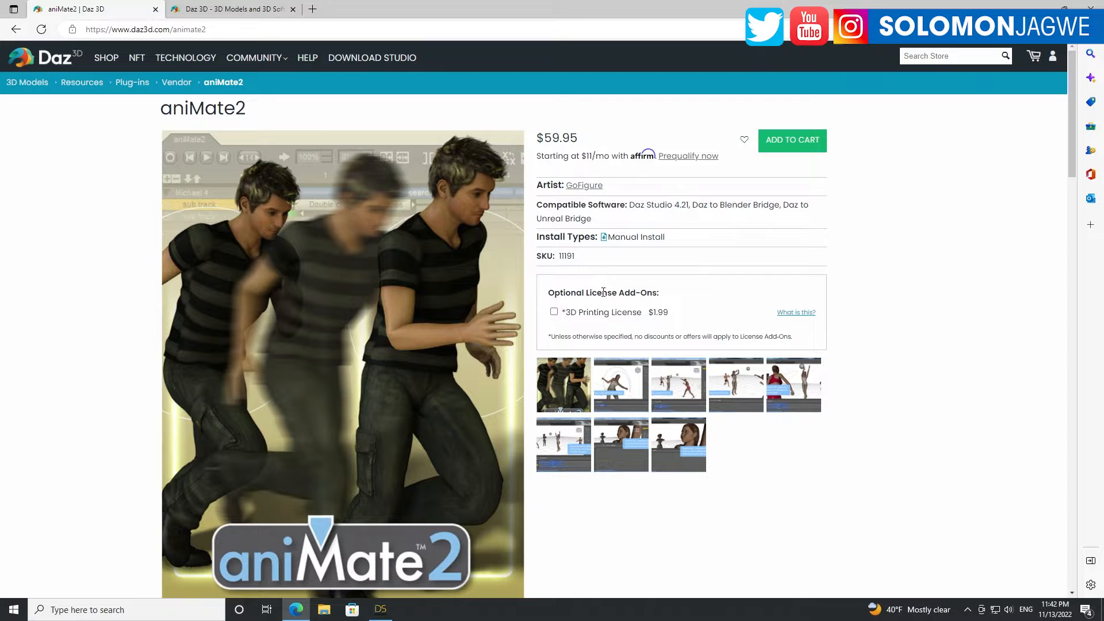
mouse_move(669, 352)
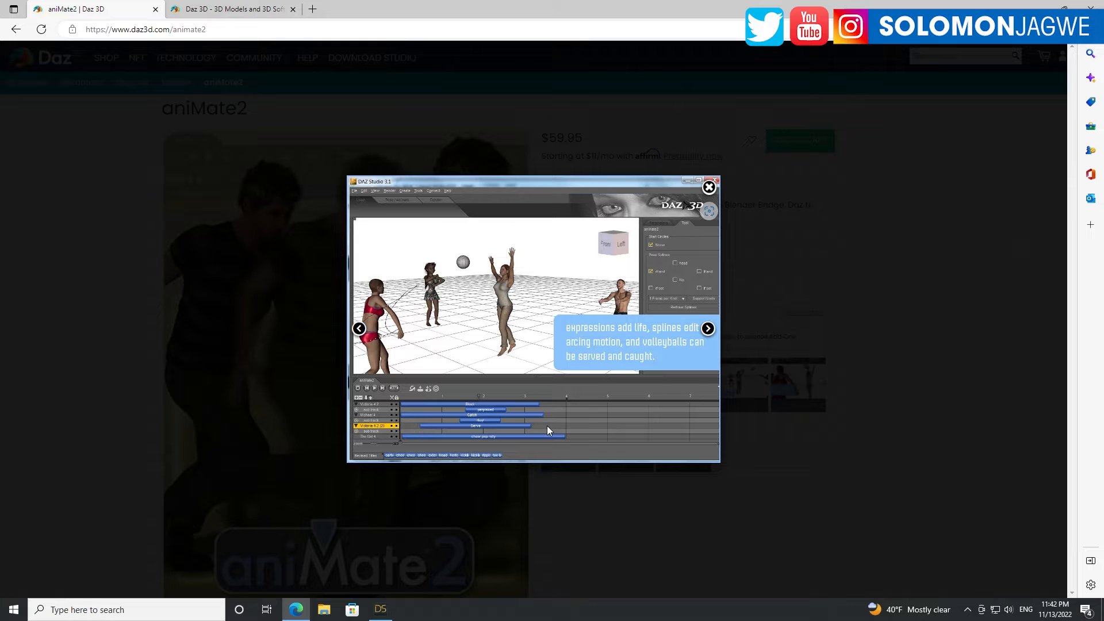
- Browse the aniMate2 gallery, close the enlarged preview, and switch to the Daz 3D home page tab
click(707, 328)
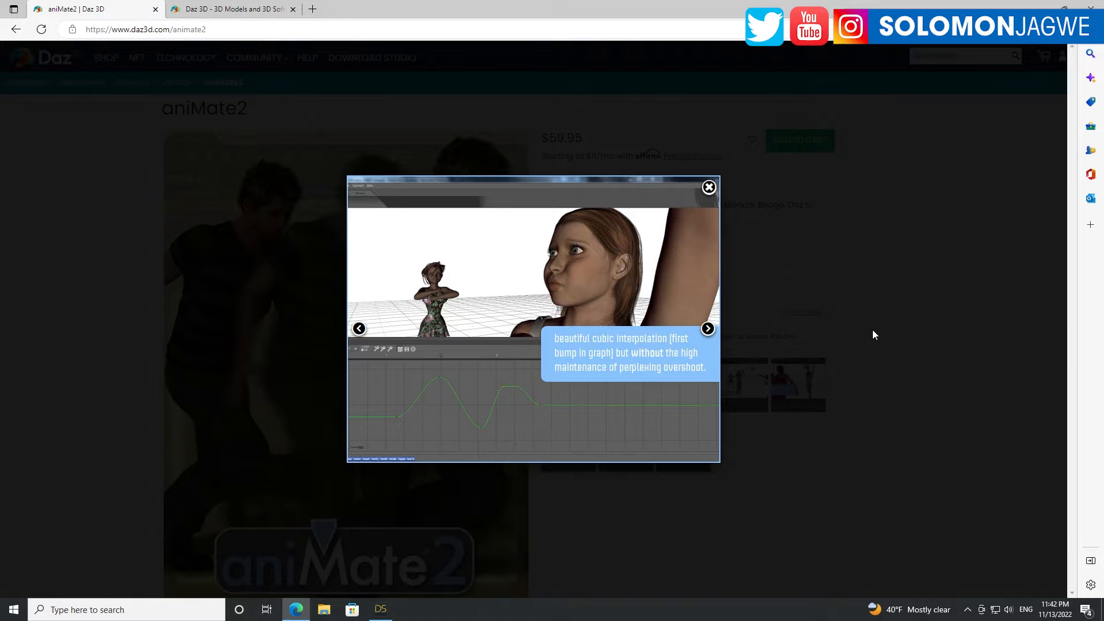
click(709, 187)
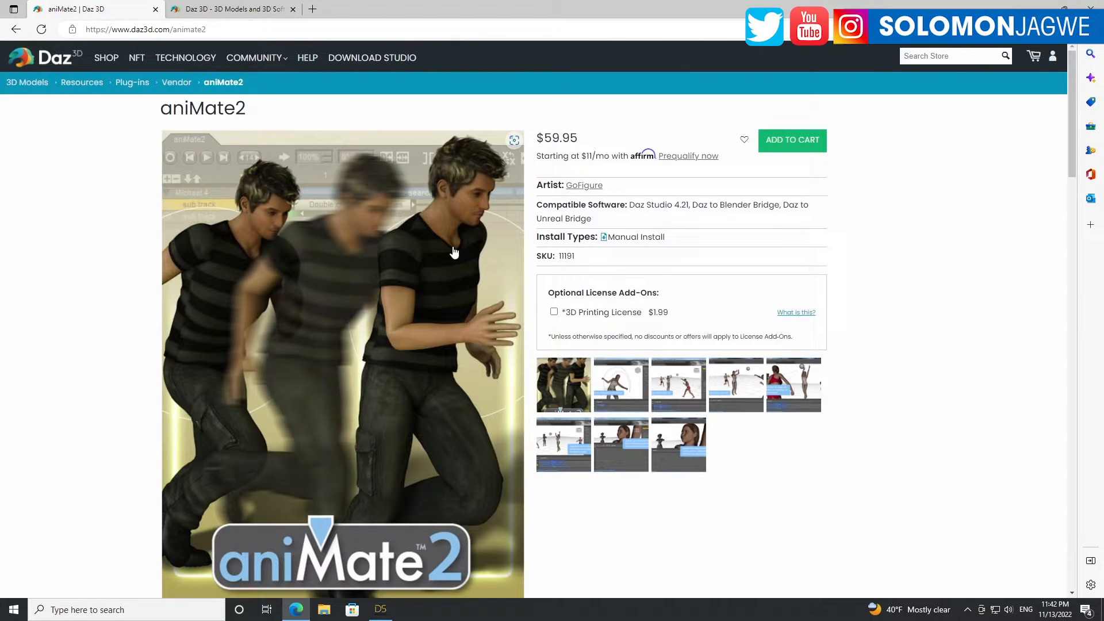
click(233, 9)
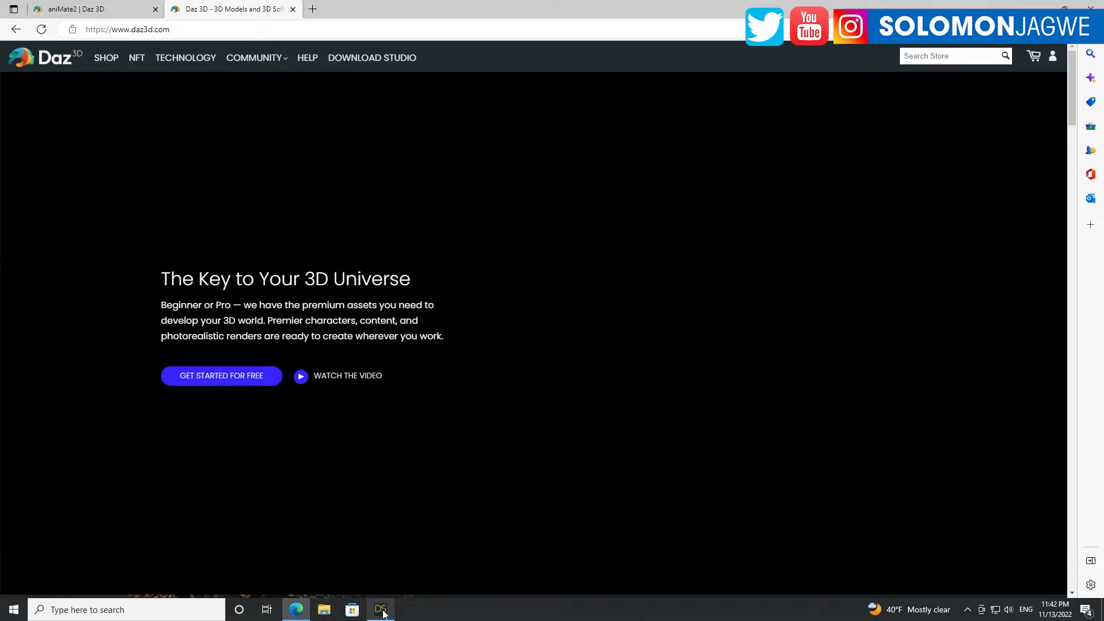
- Bring DAZ Studio with the Animation_Group scene to the front from the taskbar
click(381, 610)
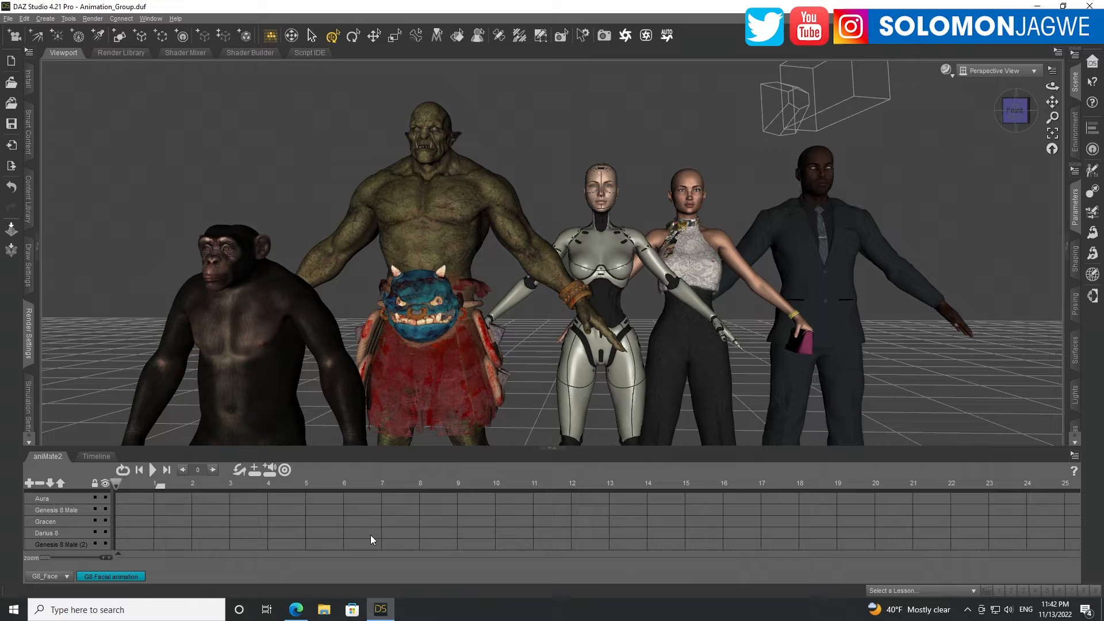
mouse_move(193, 520)
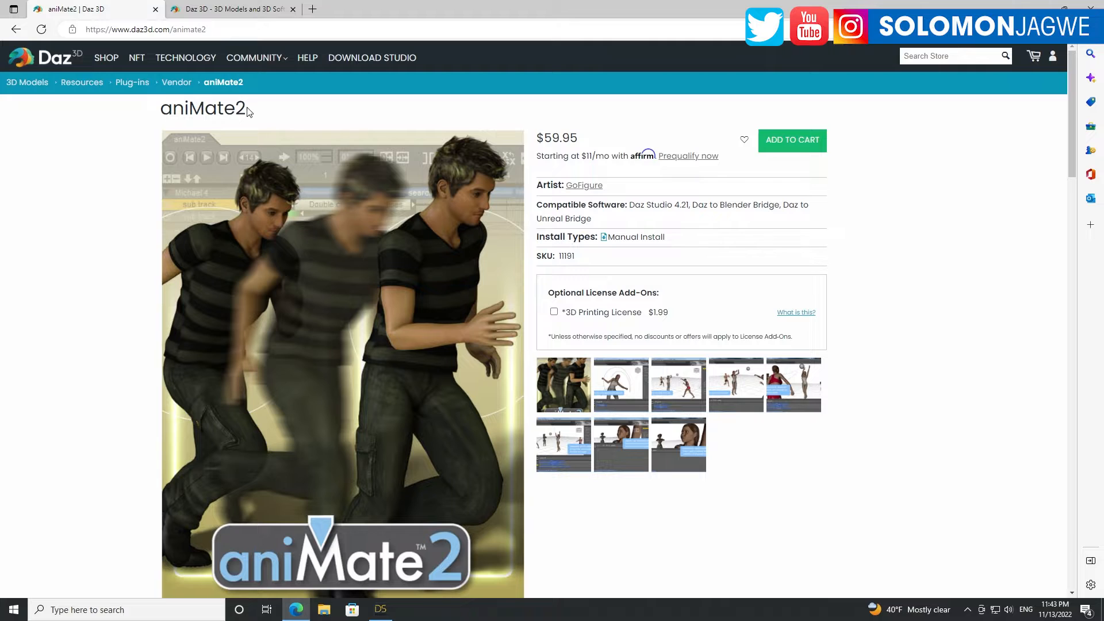
mouse_move(330, 117)
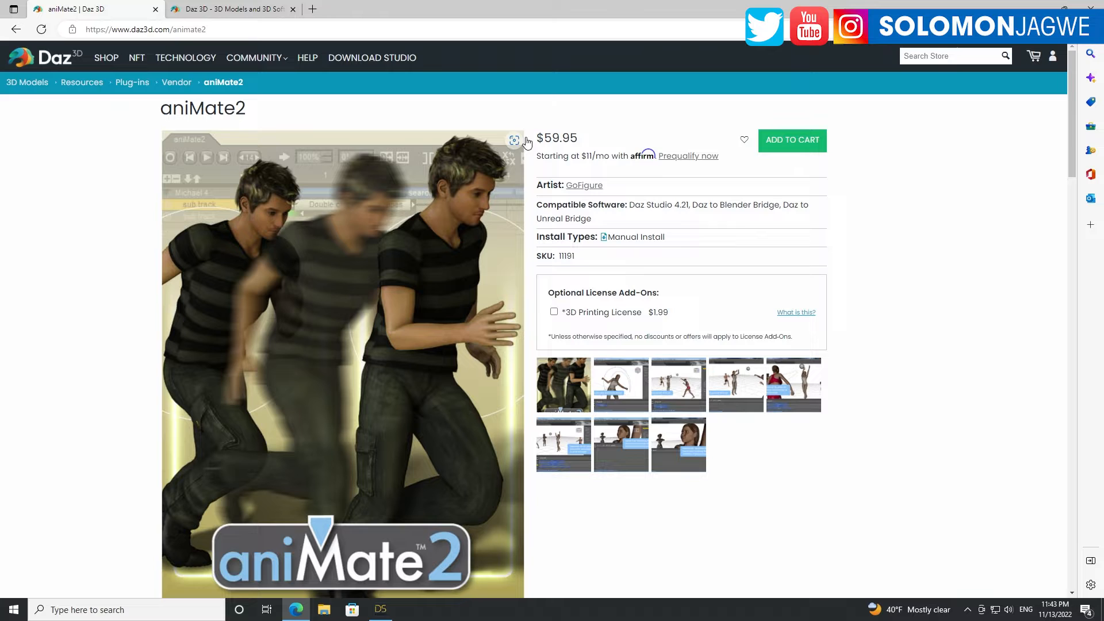
mouse_move(580, 141)
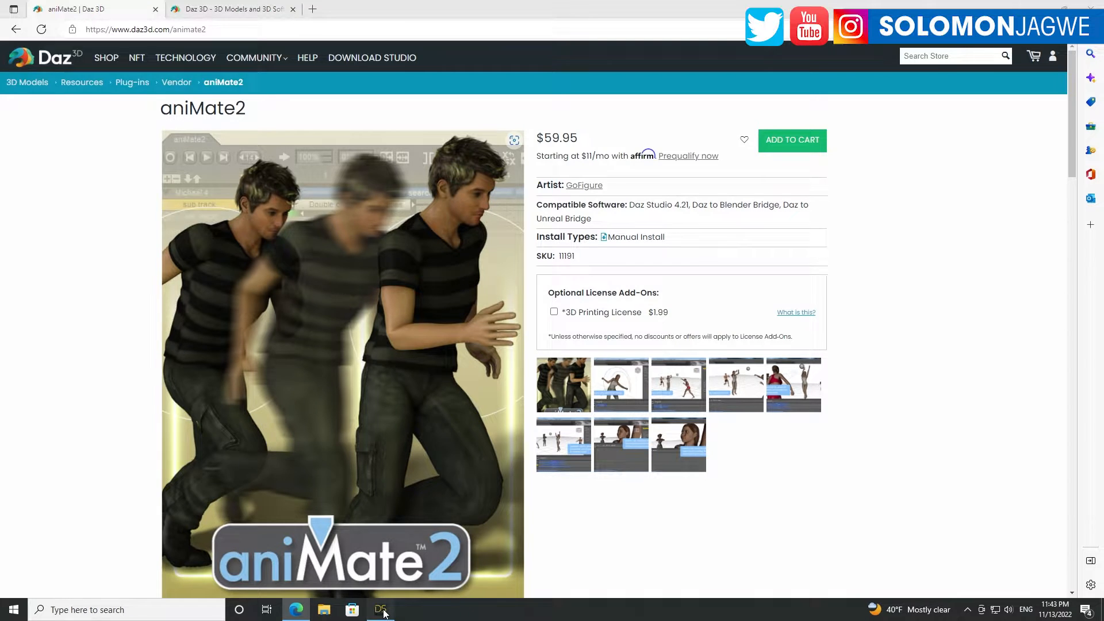
- Return to DAZ Studio and select the Chimp figure in the Scene pane
click(381, 610)
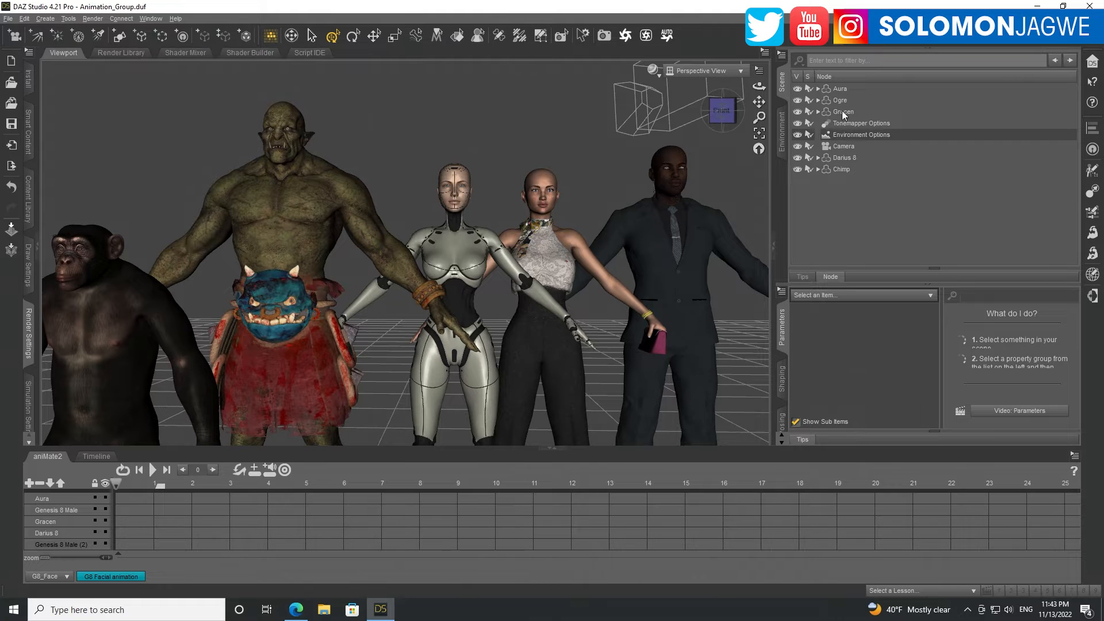
click(841, 168)
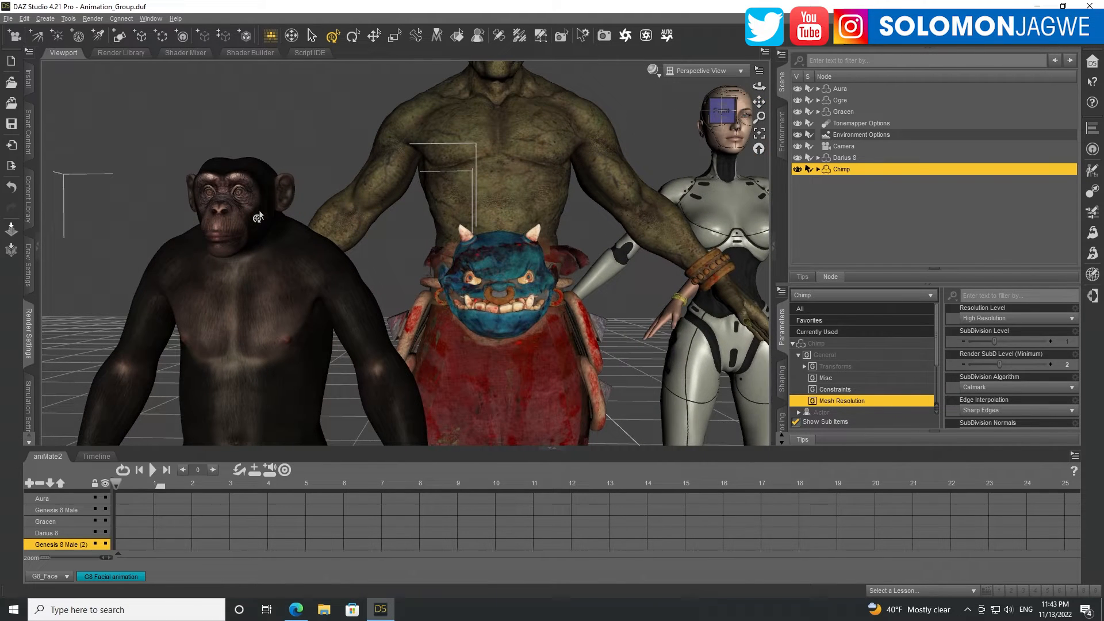
click(111, 576)
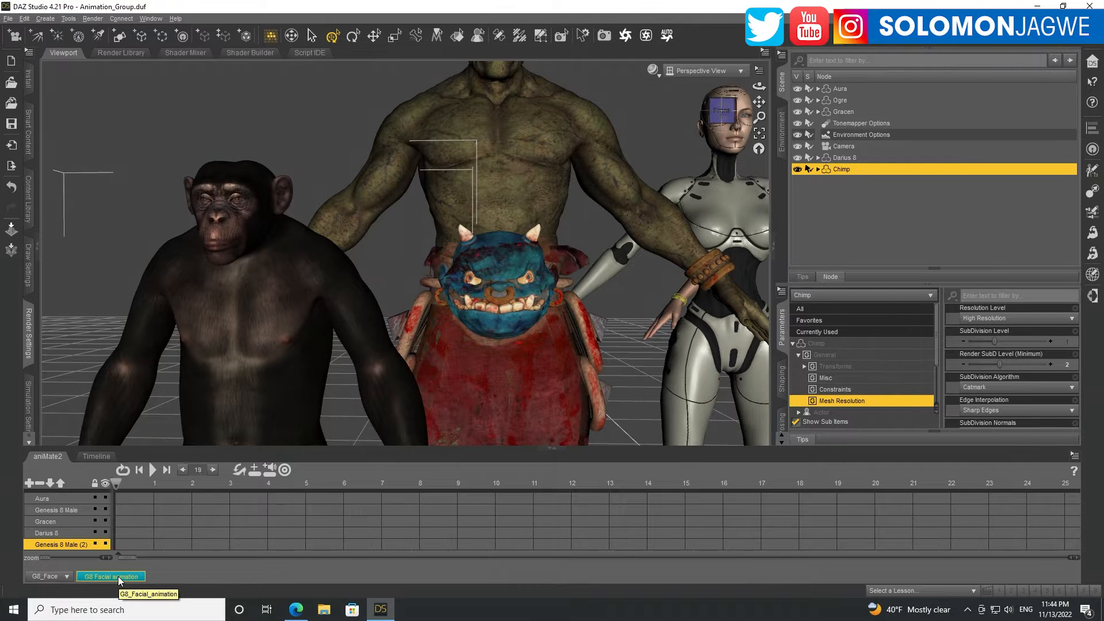
- Toggle between the aniMate2 and Timeline panes, ending on the Chimp's keyframe Timeline
click(96, 456)
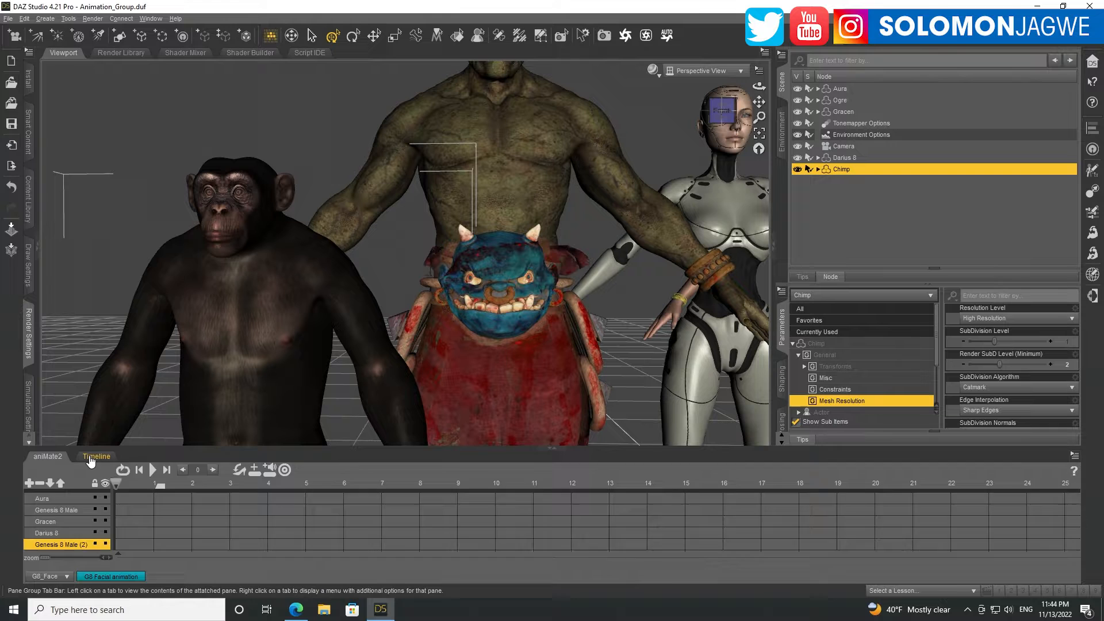
click(97, 456)
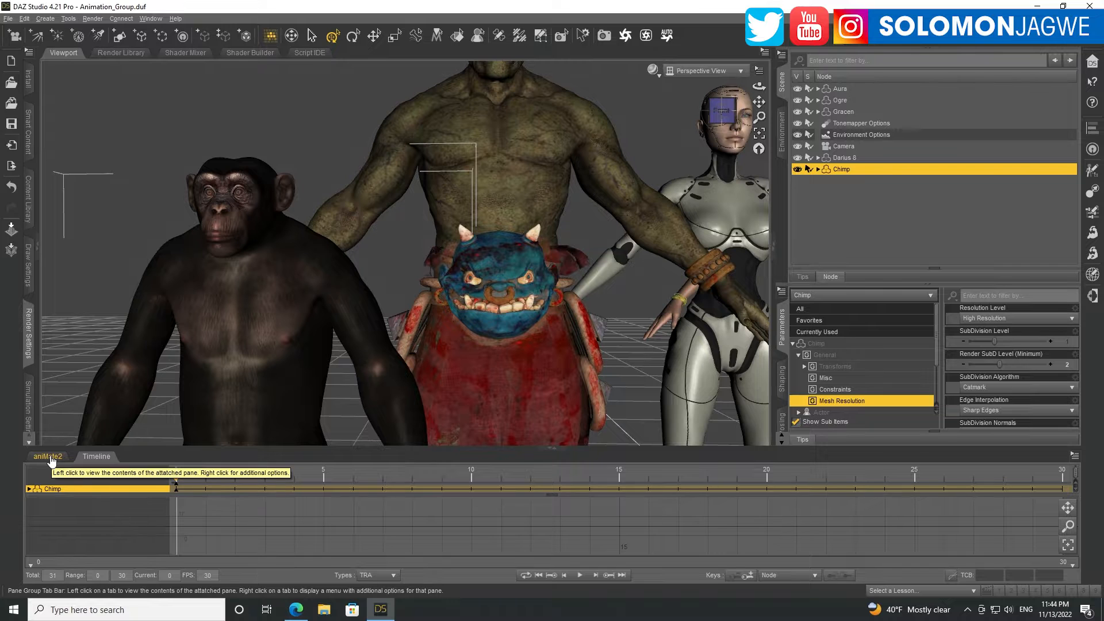
click(46, 456)
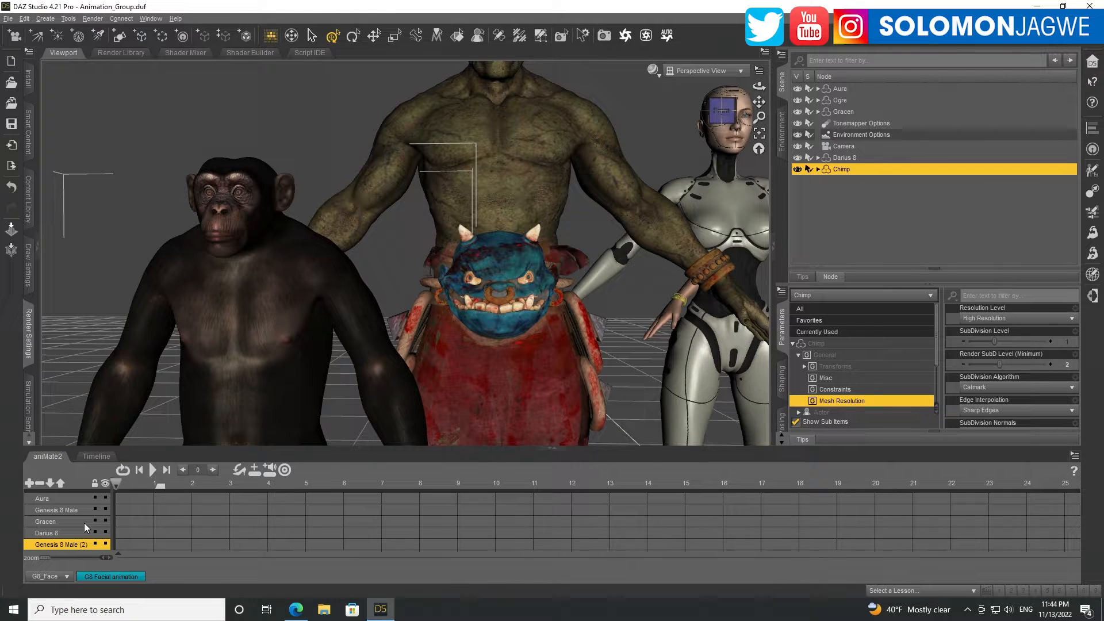
click(96, 456)
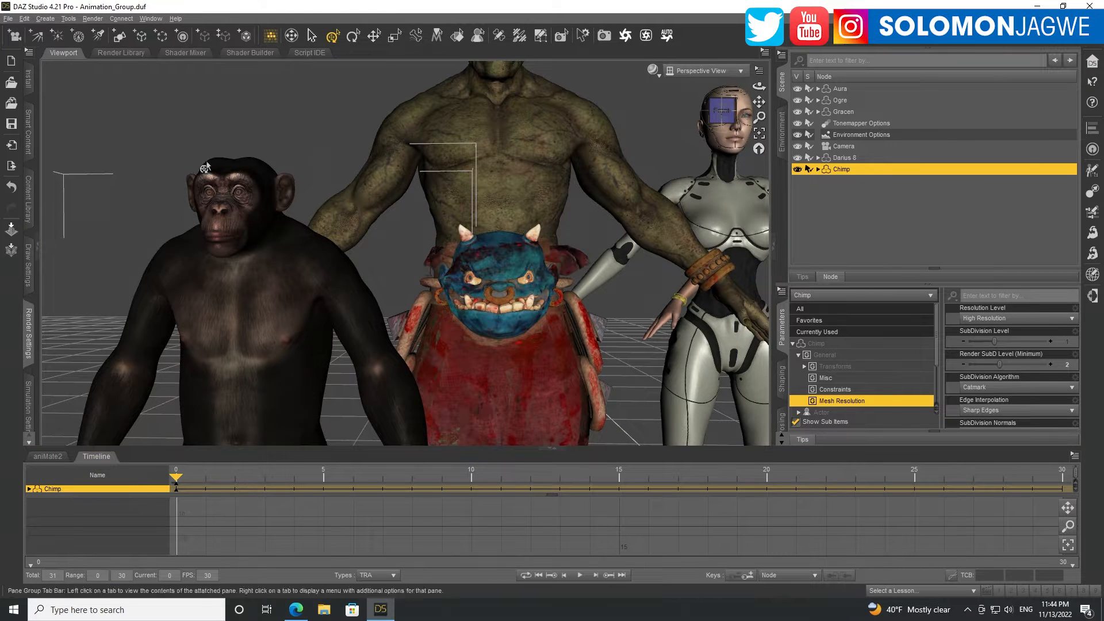
- Show the FaceMotion Live pane via Window > Panes (Tabs)
click(149, 18)
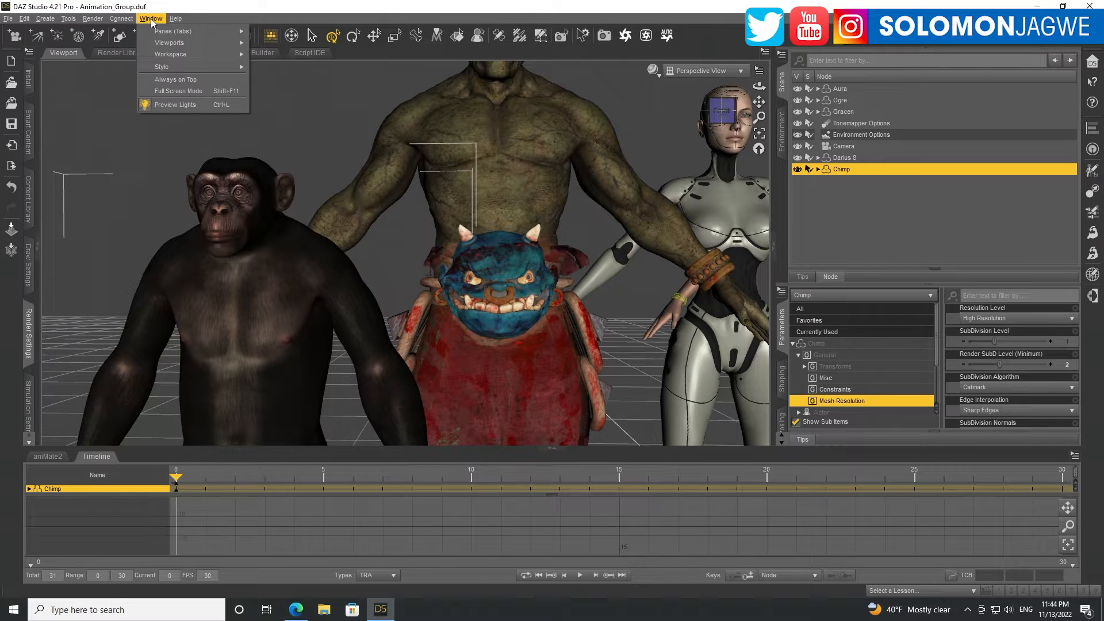
click(174, 30)
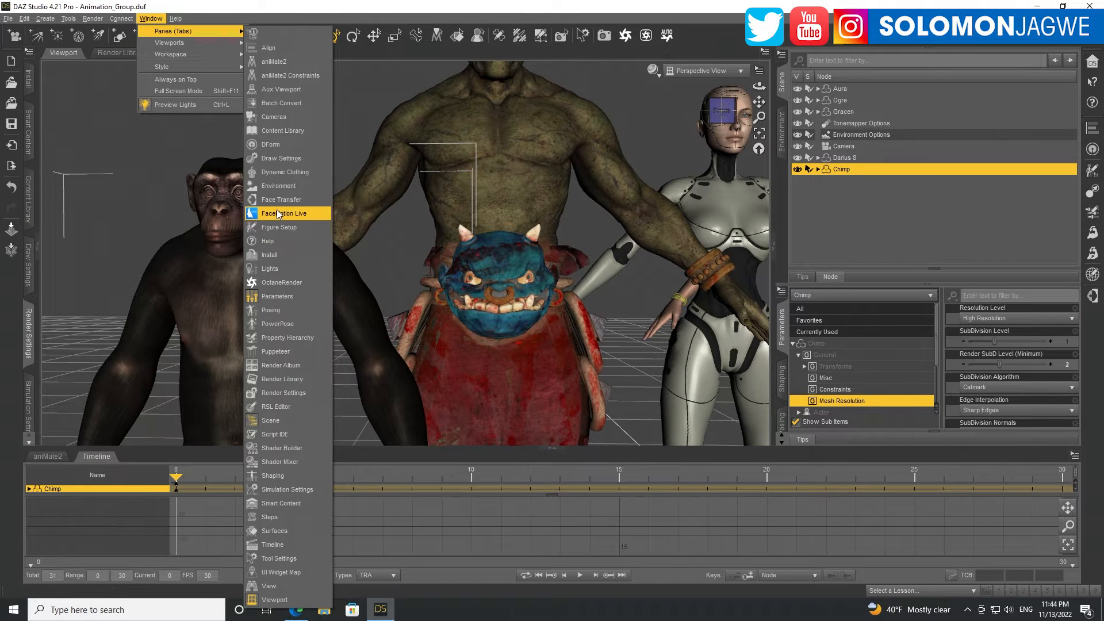
click(284, 212)
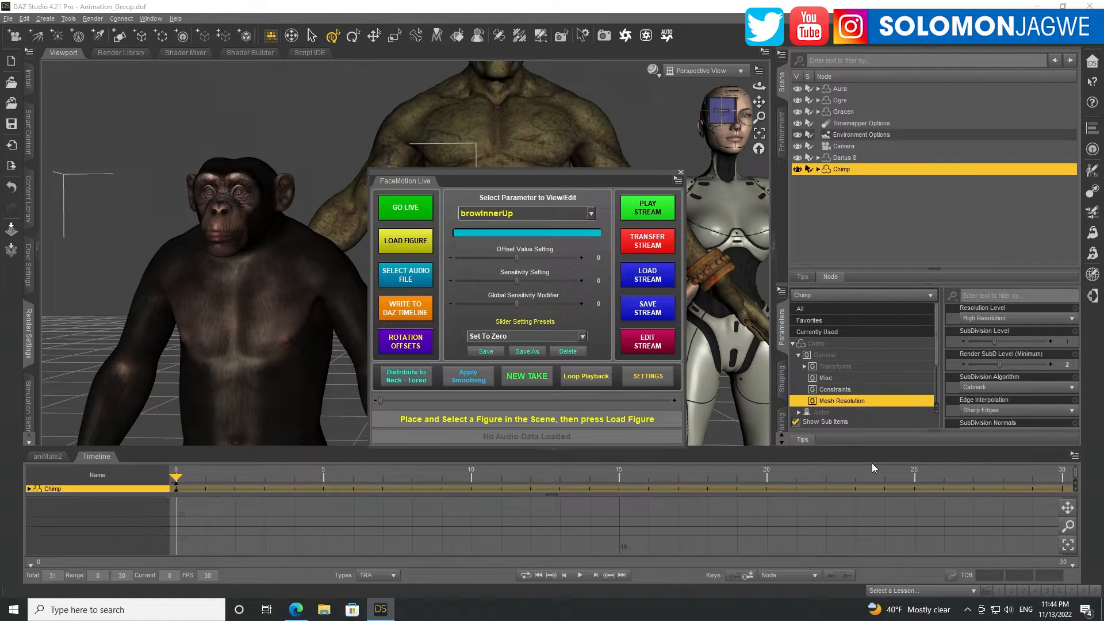
- Return to the aniMate2 G8 Facial block and close the FaceMotion Live window
click(47, 457)
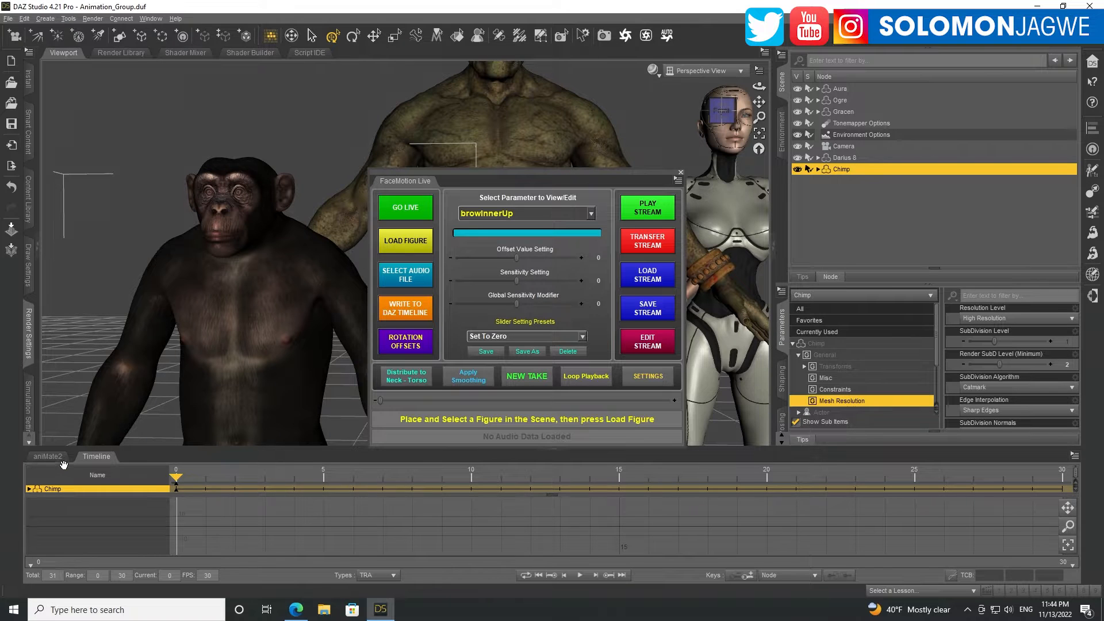
click(47, 457)
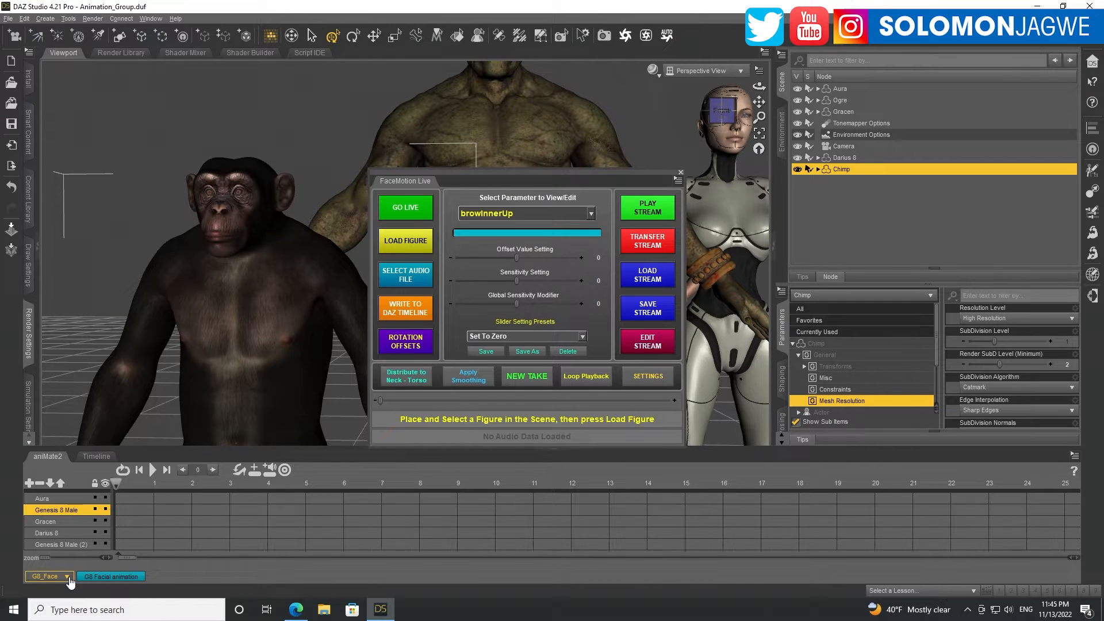
click(67, 576)
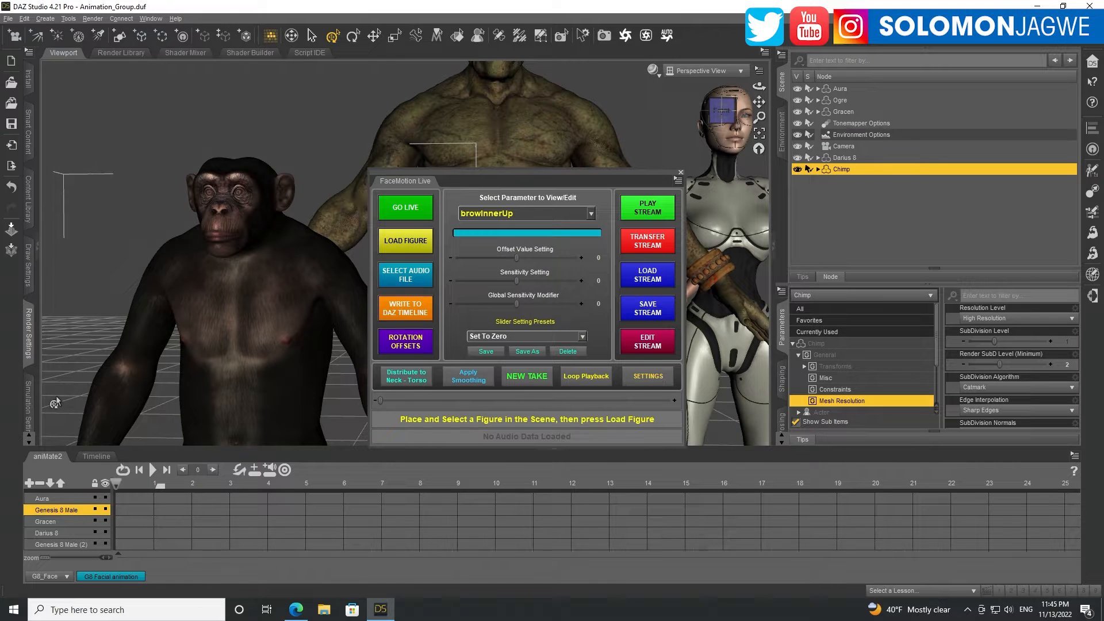
mouse_move(111, 577)
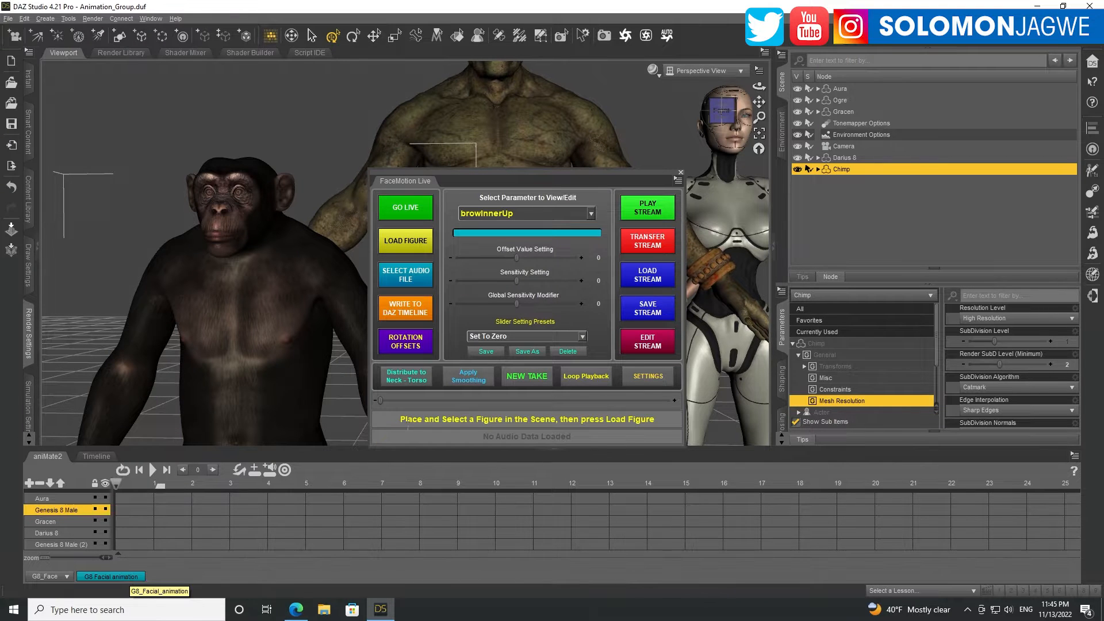
click(679, 173)
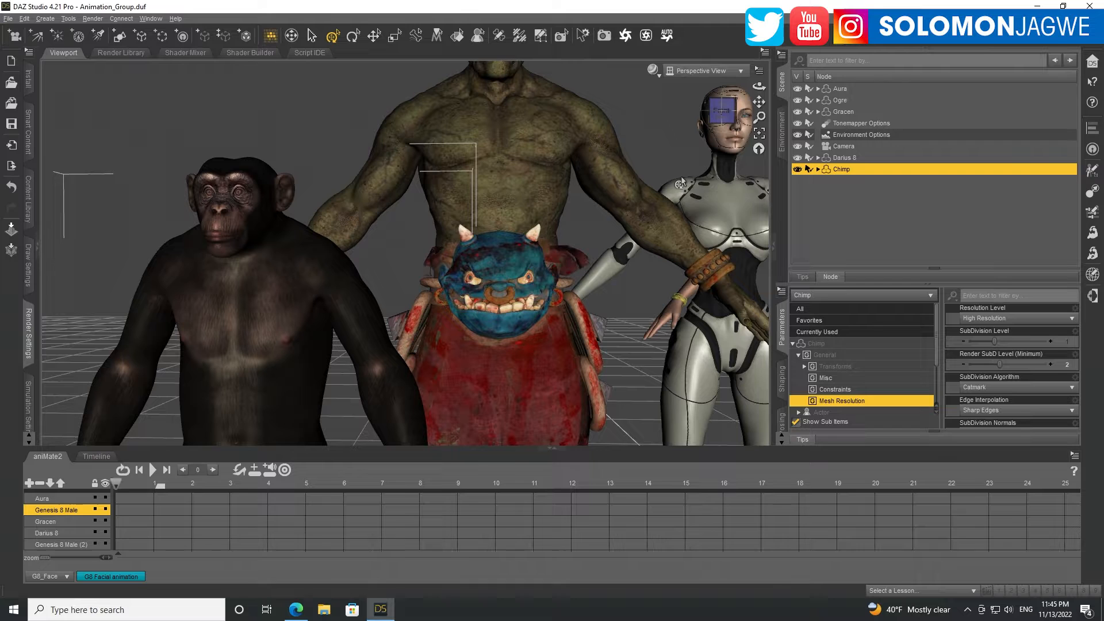
- Frame the Ogre's head in the viewport with aniMate2 listing tracks for all five figures
click(60, 544)
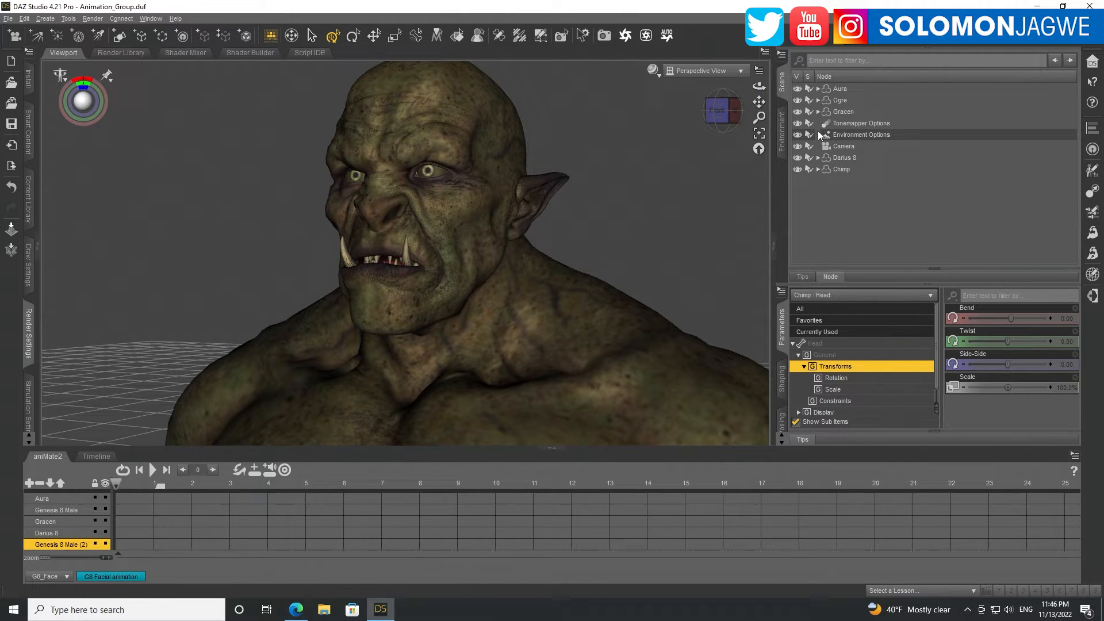
- Select the Ogre and preview the G8 Facial animation on its face twice
click(840, 99)
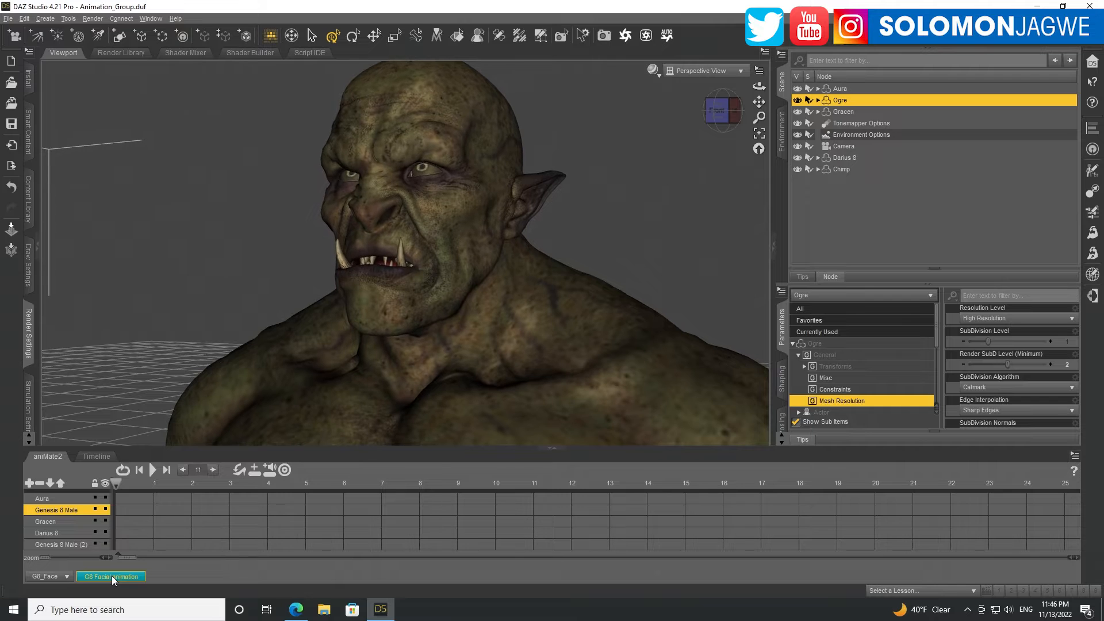
click(153, 469)
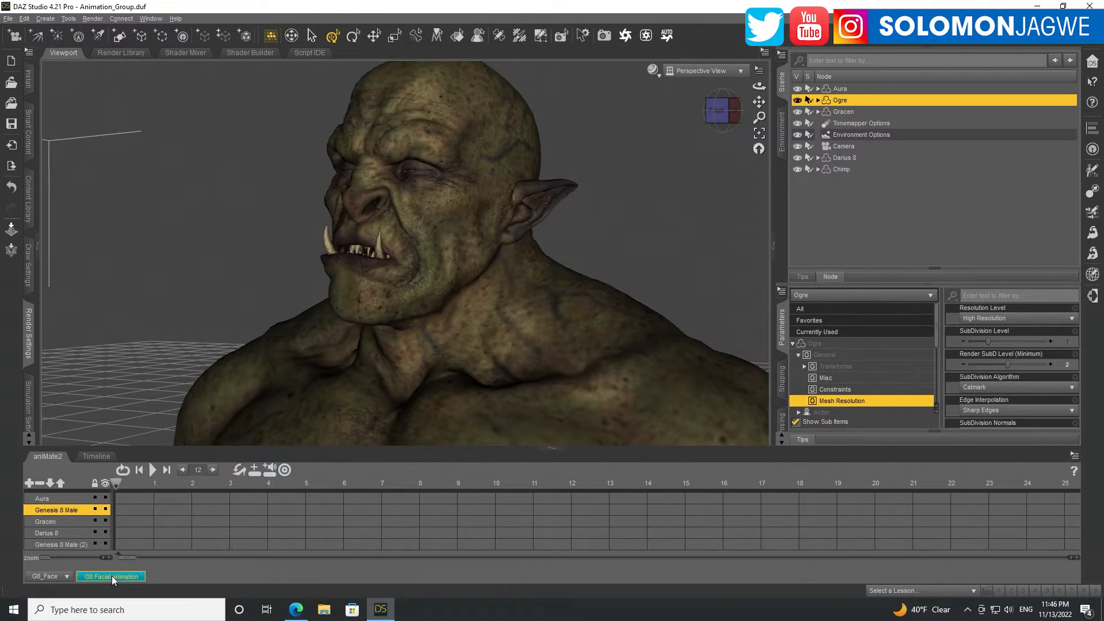
click(182, 469)
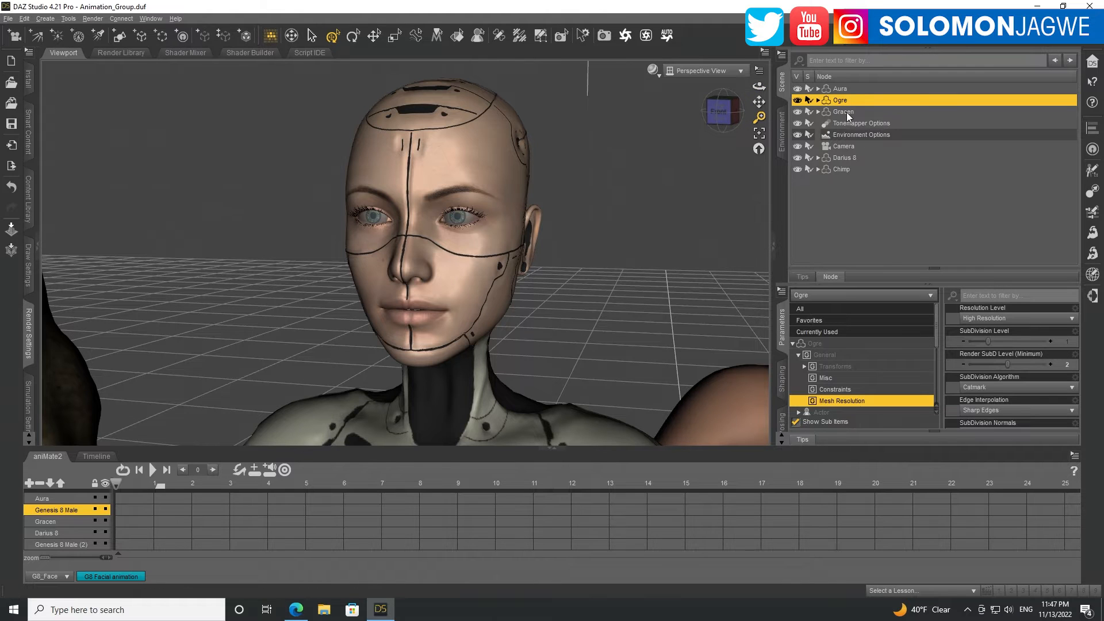
- Select Aura and check her Mesh Resolution SubDivision Level
click(840, 89)
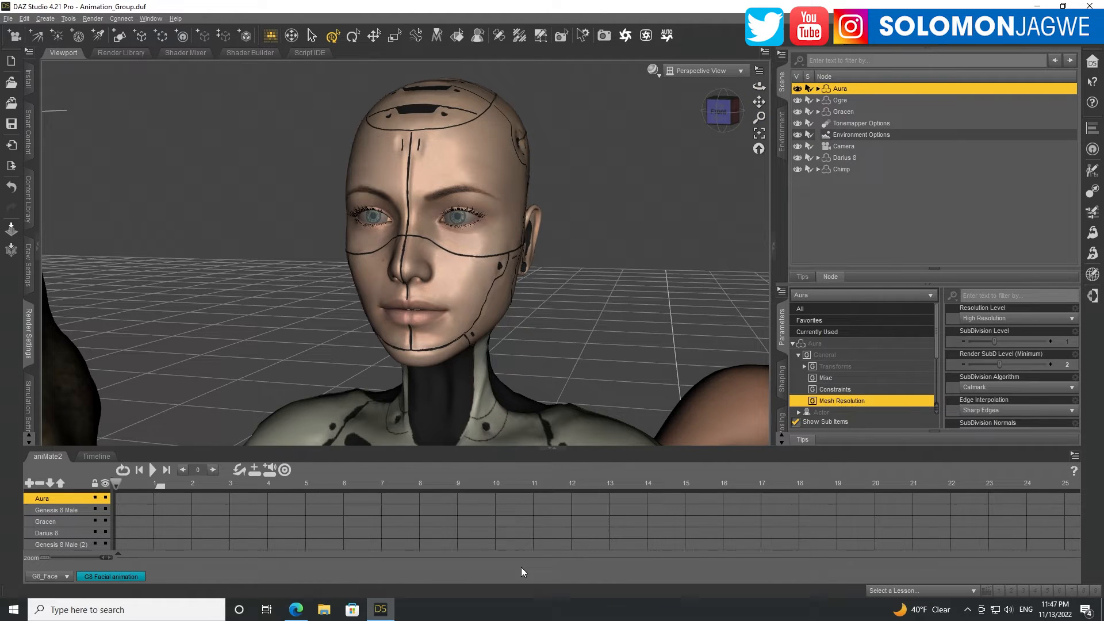
click(111, 577)
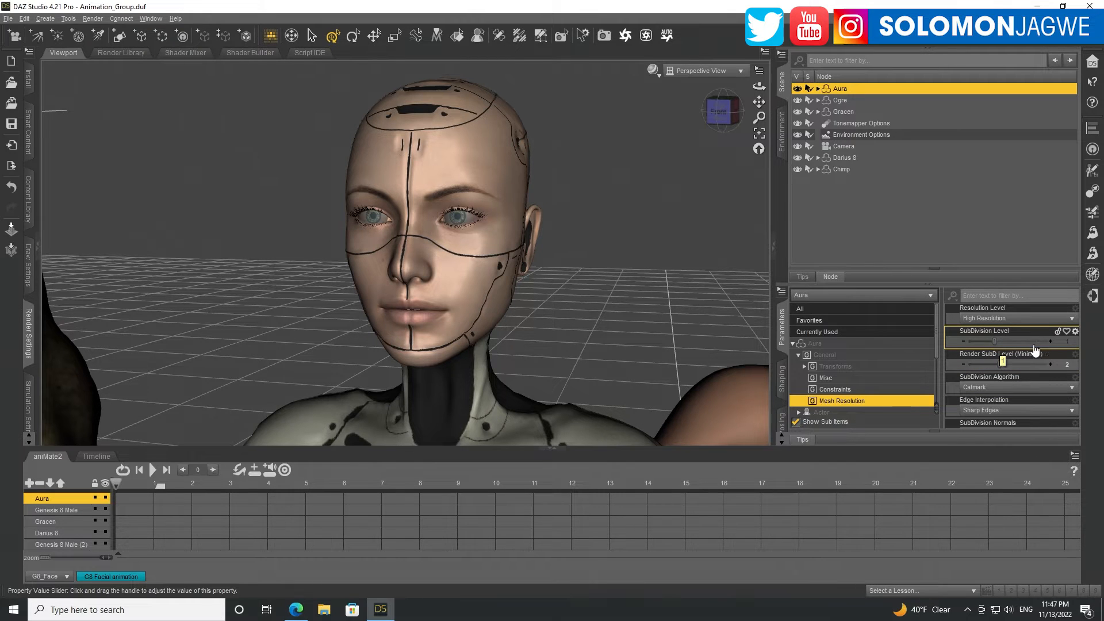
click(1009, 317)
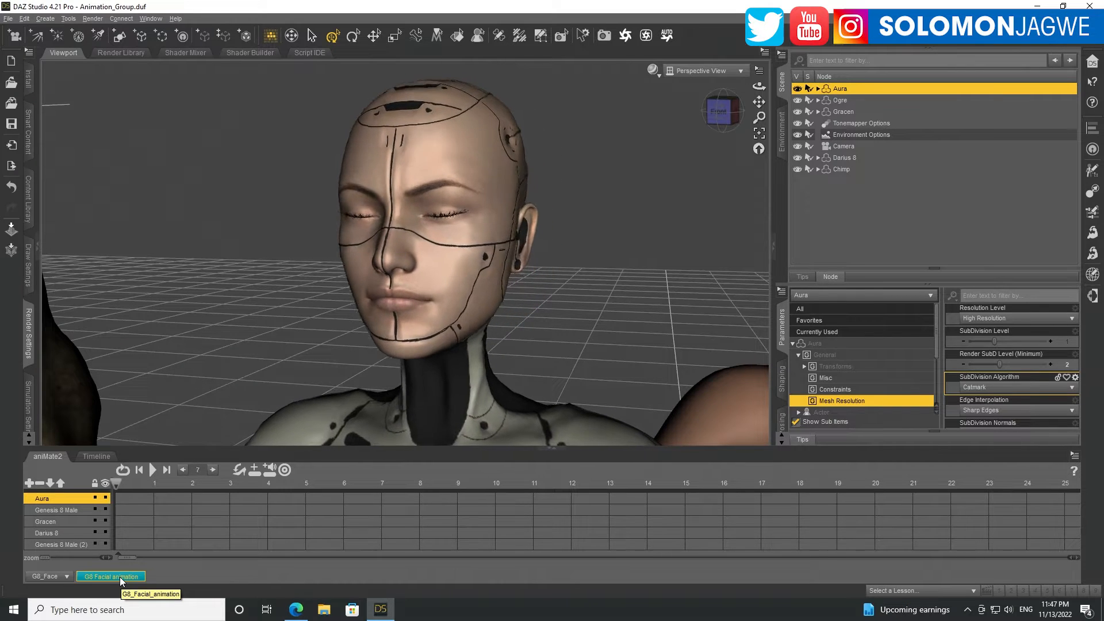
- Preview the G8 Facial animation on Aura, then select Gracen
click(110, 576)
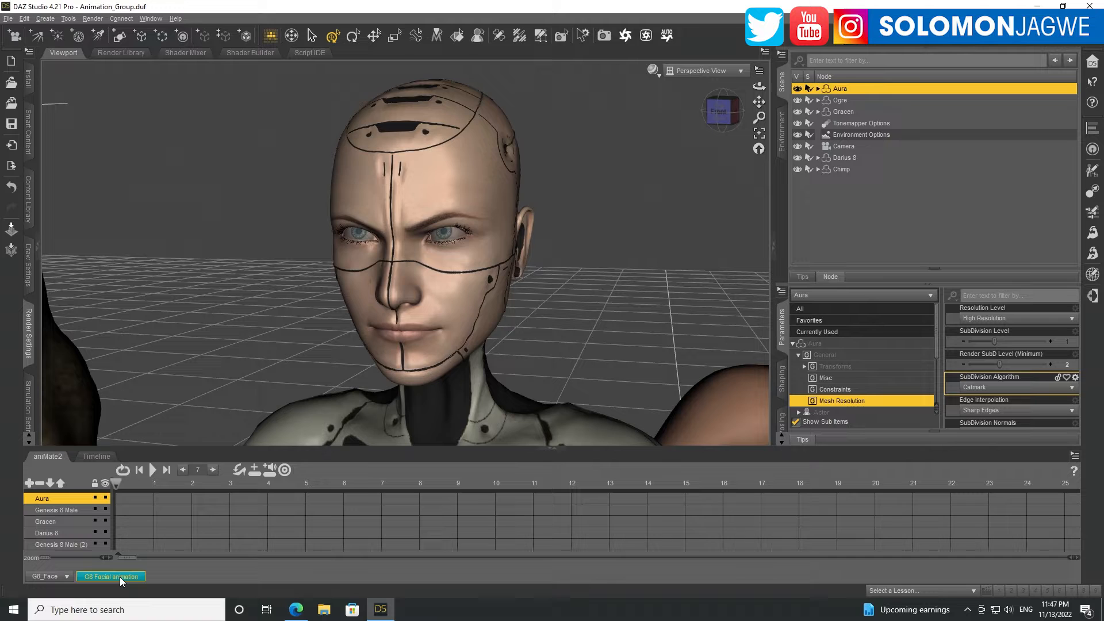
click(167, 470)
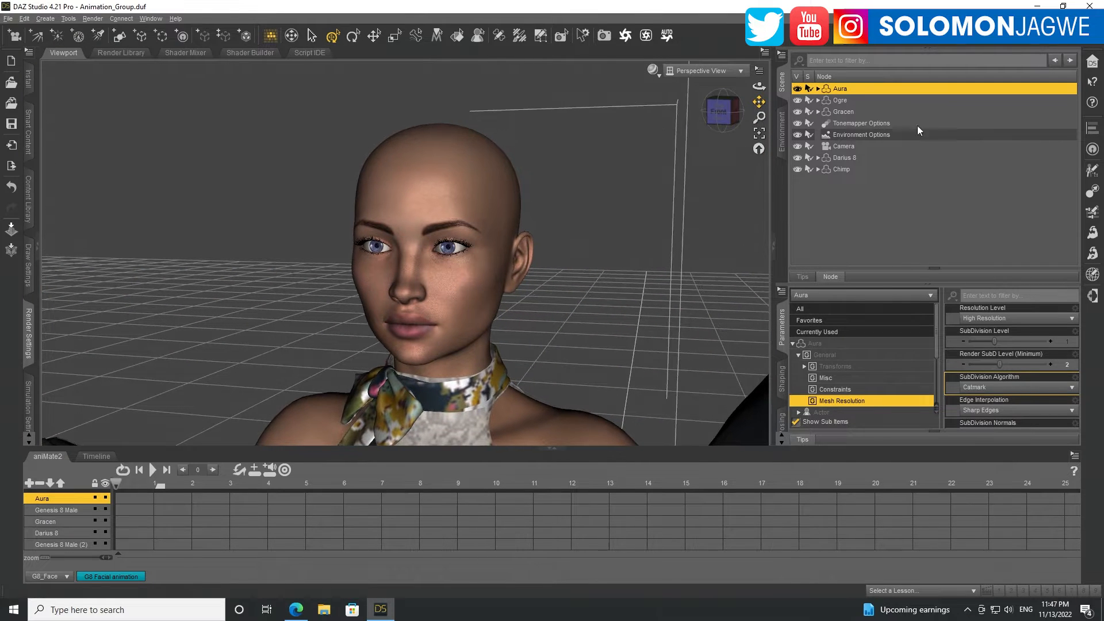
click(842, 111)
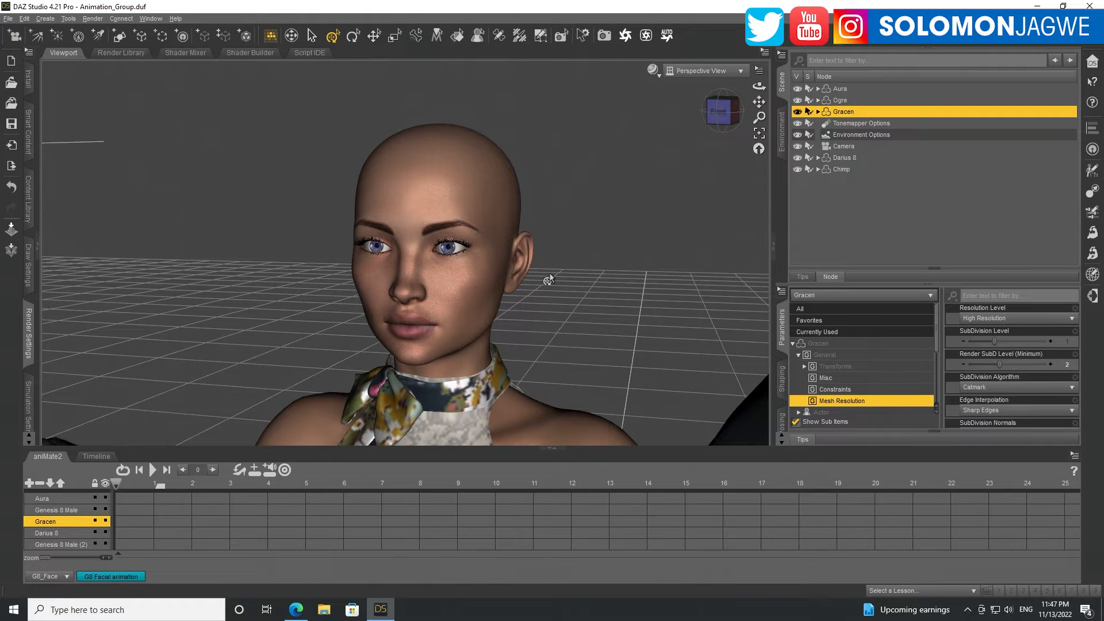
mouse_move(115, 557)
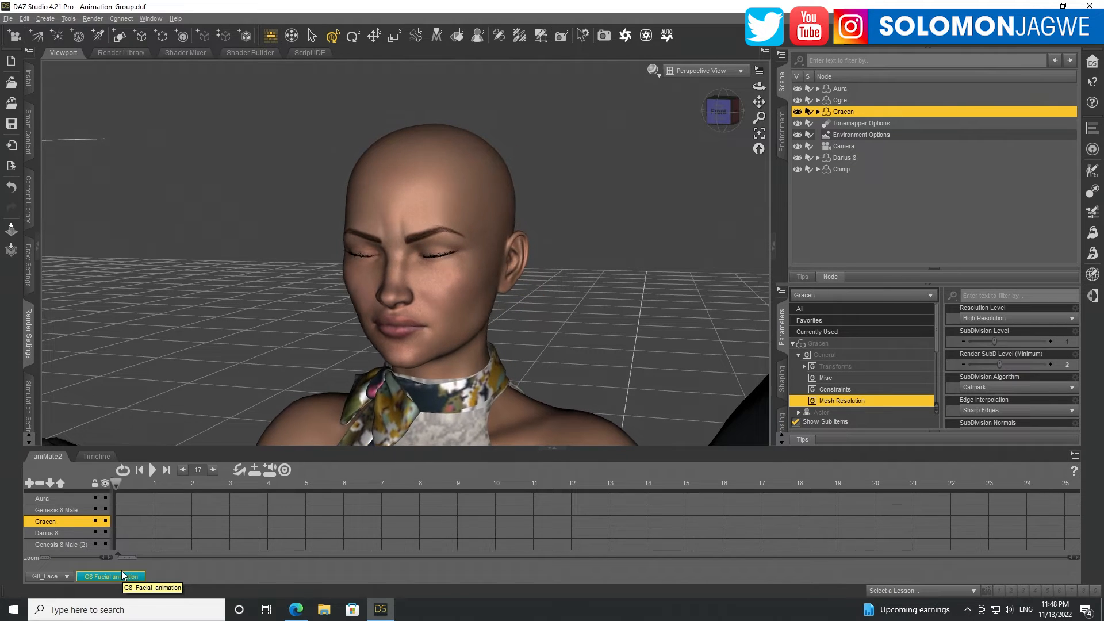
- Preview the G8 Facial animation on Gracen's face twice
click(165, 469)
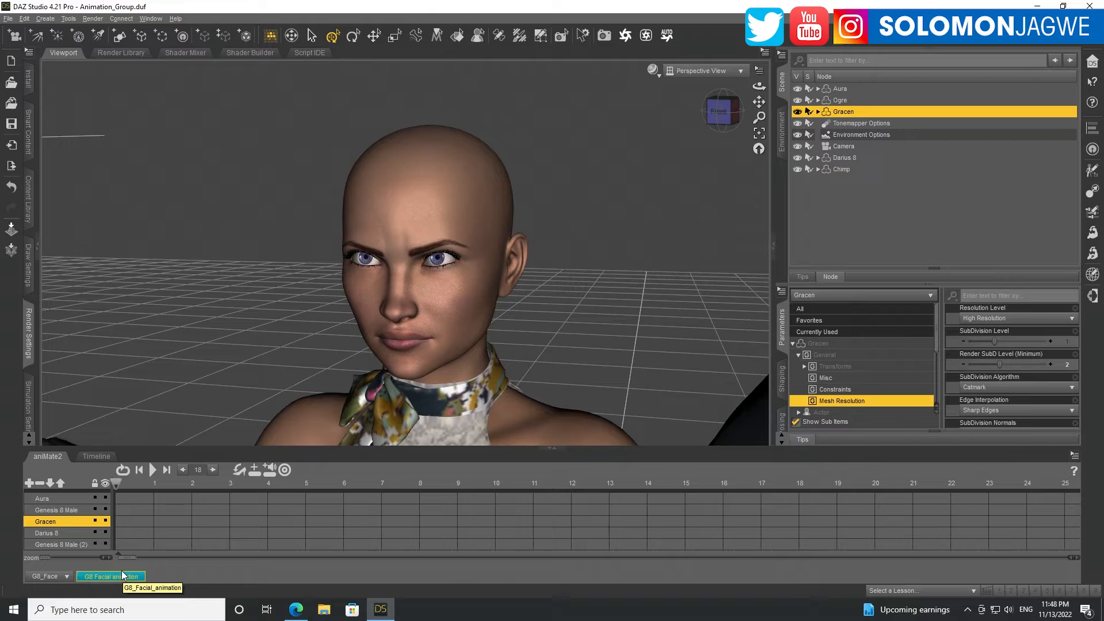
click(167, 470)
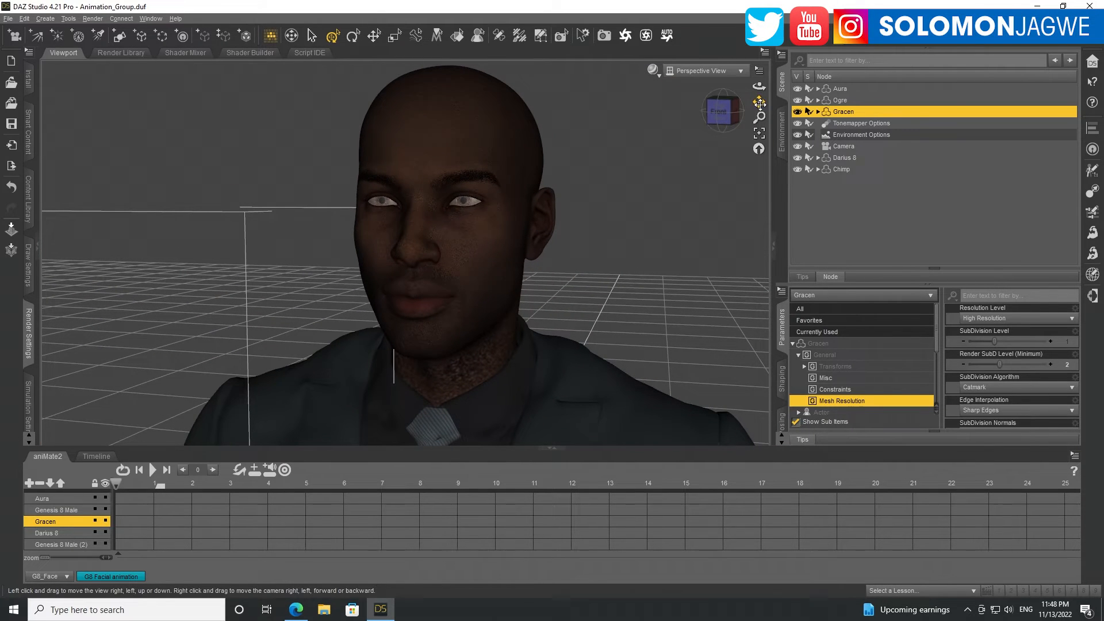
- Select Darius 8 in the Scene pane with his face framed in the viewport
click(844, 158)
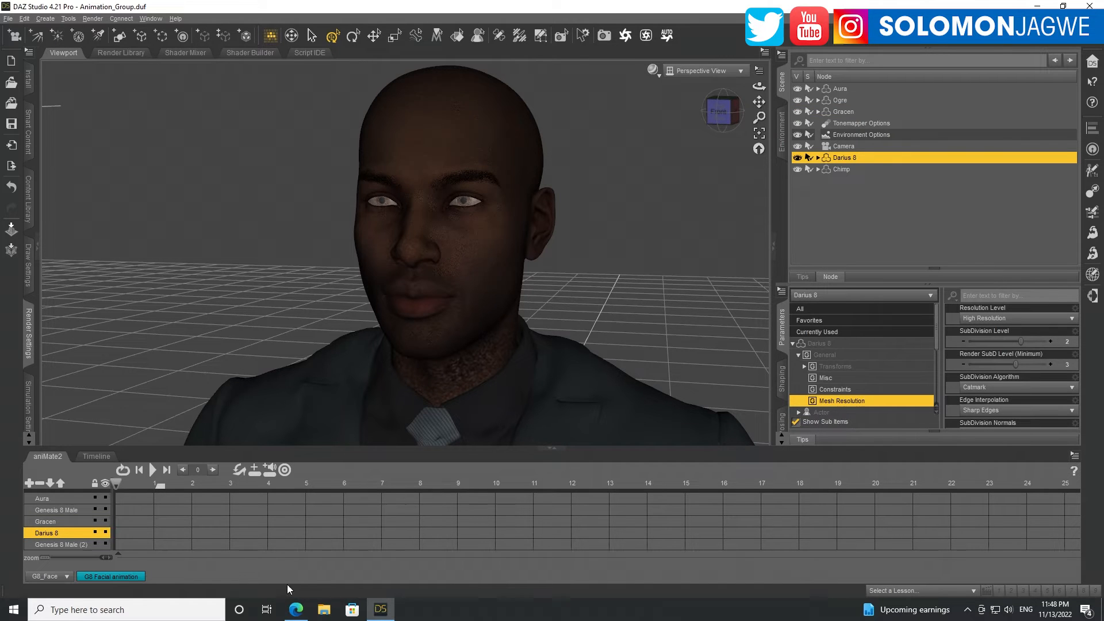
click(111, 577)
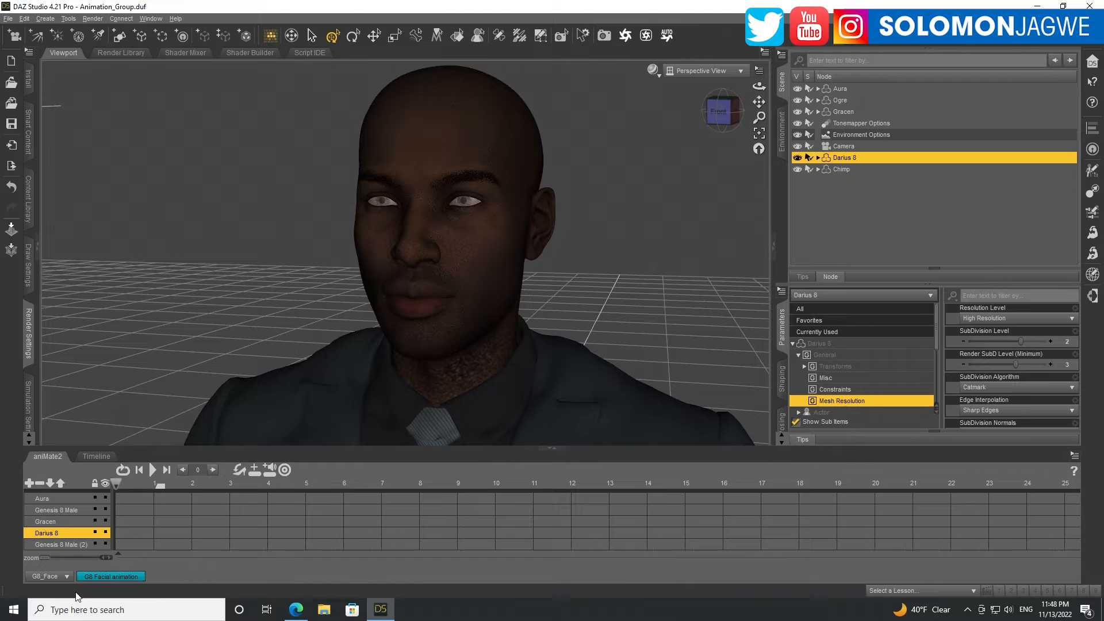
- Play and scrub Darius 8's facial animation on his aniMate2 track, then select the Chimp
click(153, 469)
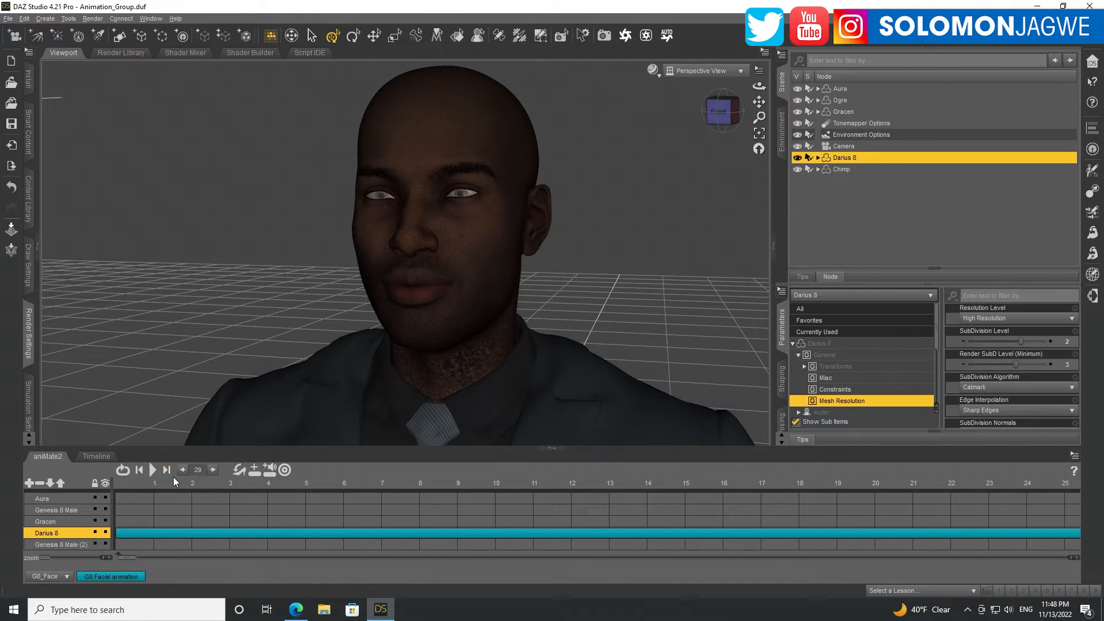
click(152, 469)
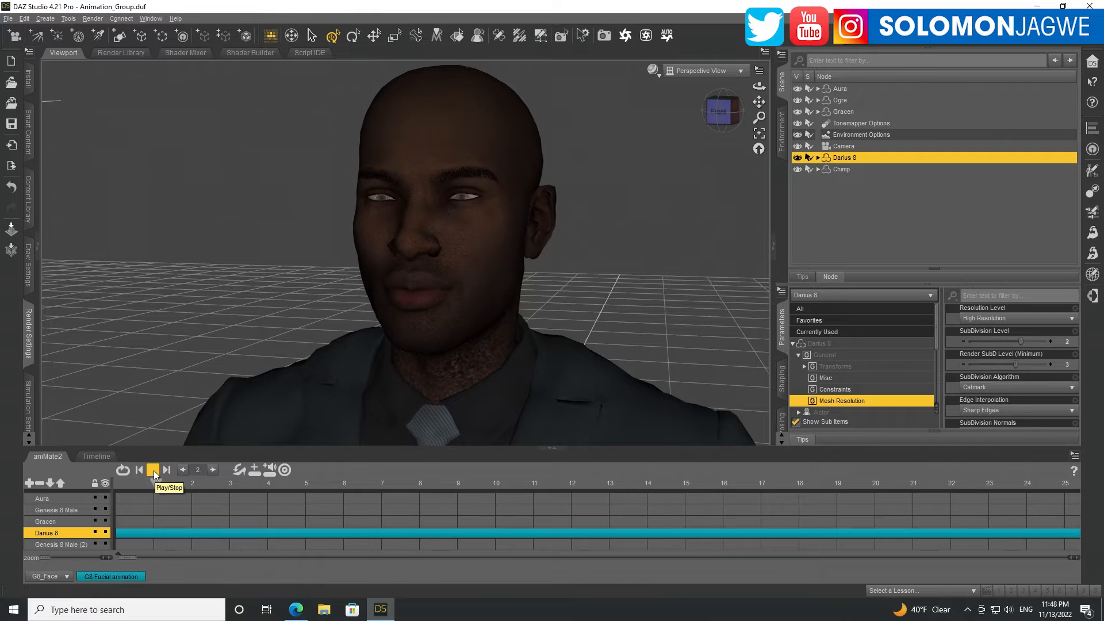
click(153, 469)
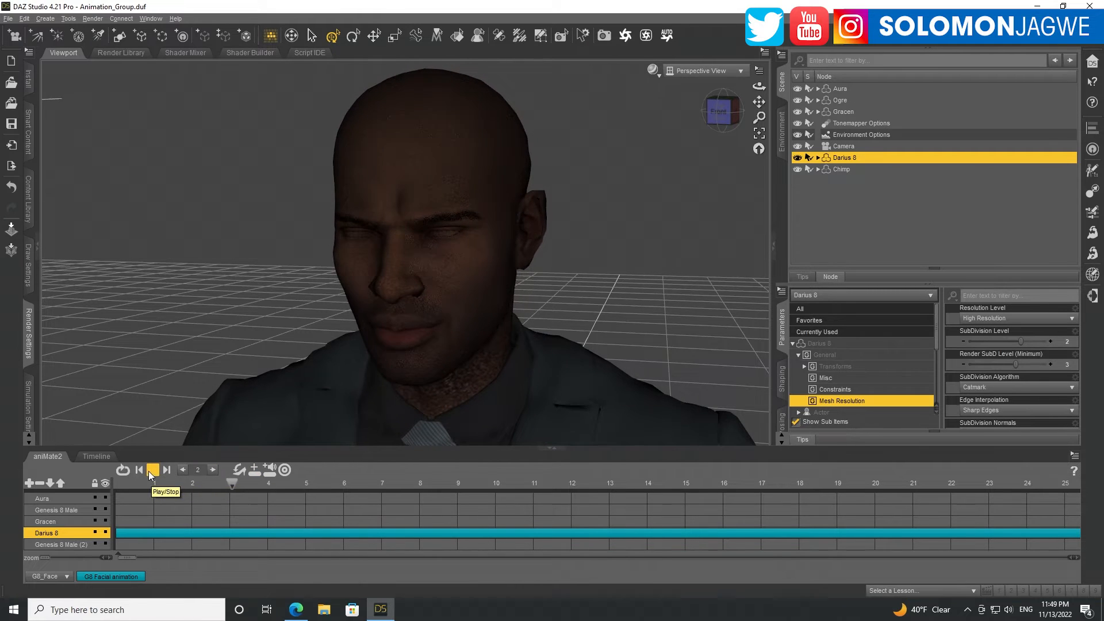
click(151, 469)
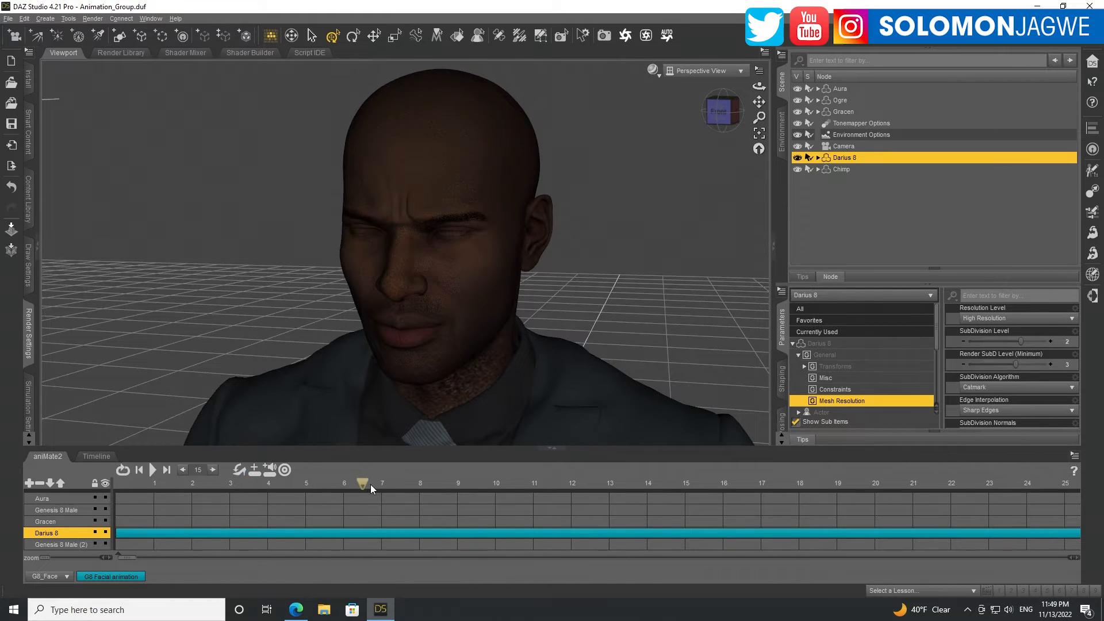
drag(363, 483, 652, 483)
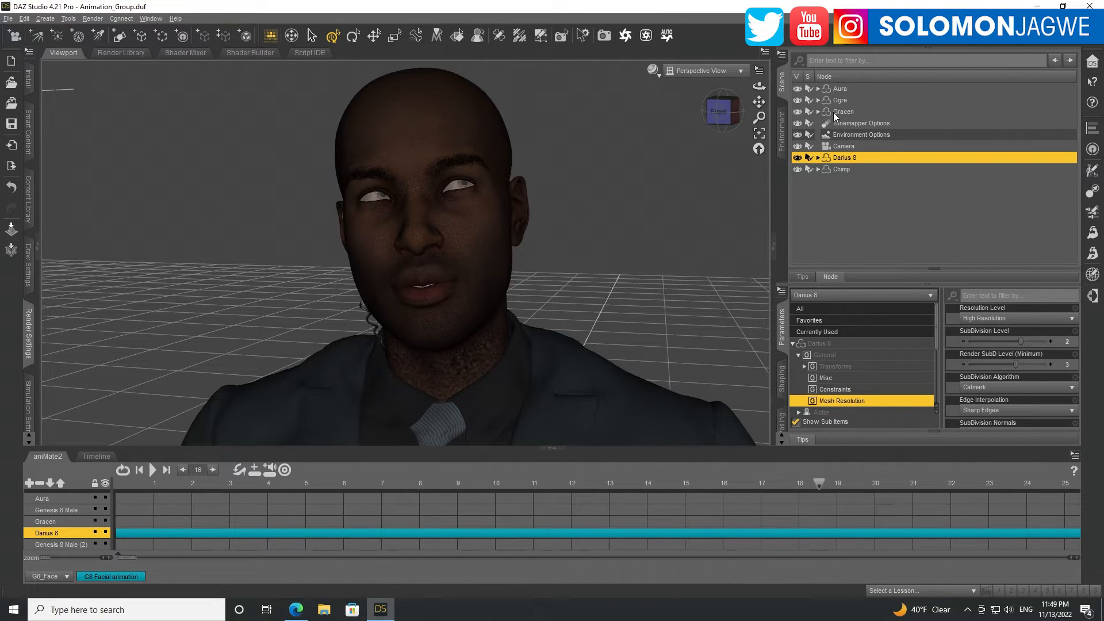
click(841, 169)
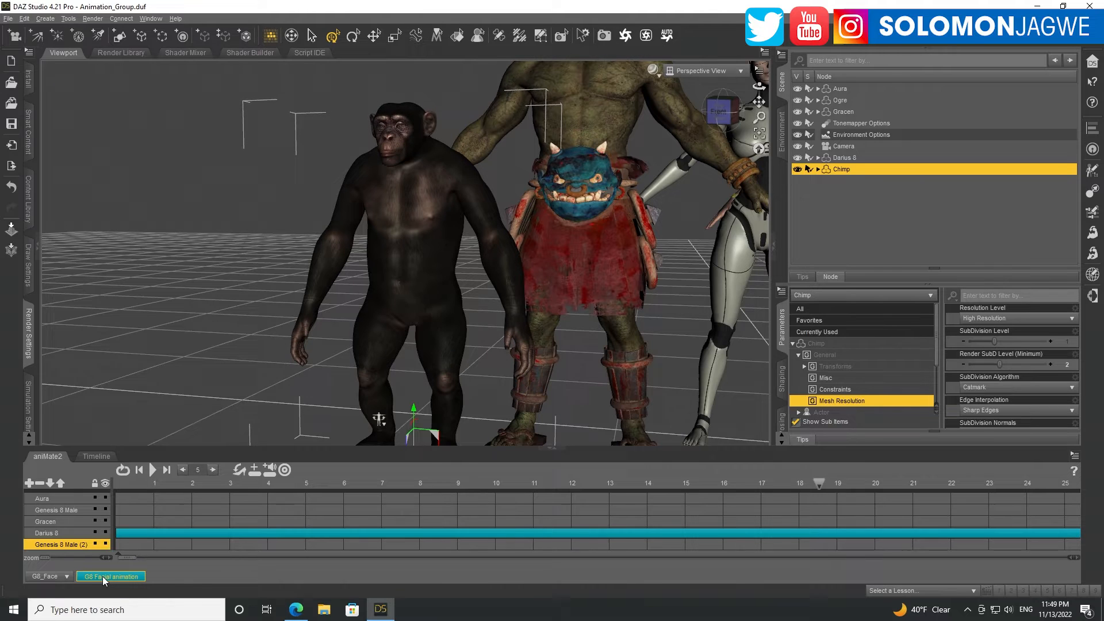
- Drag the G8 Facial block onto the Chimp, Gracen and Ogre aniMate2 tracks in turn
click(152, 470)
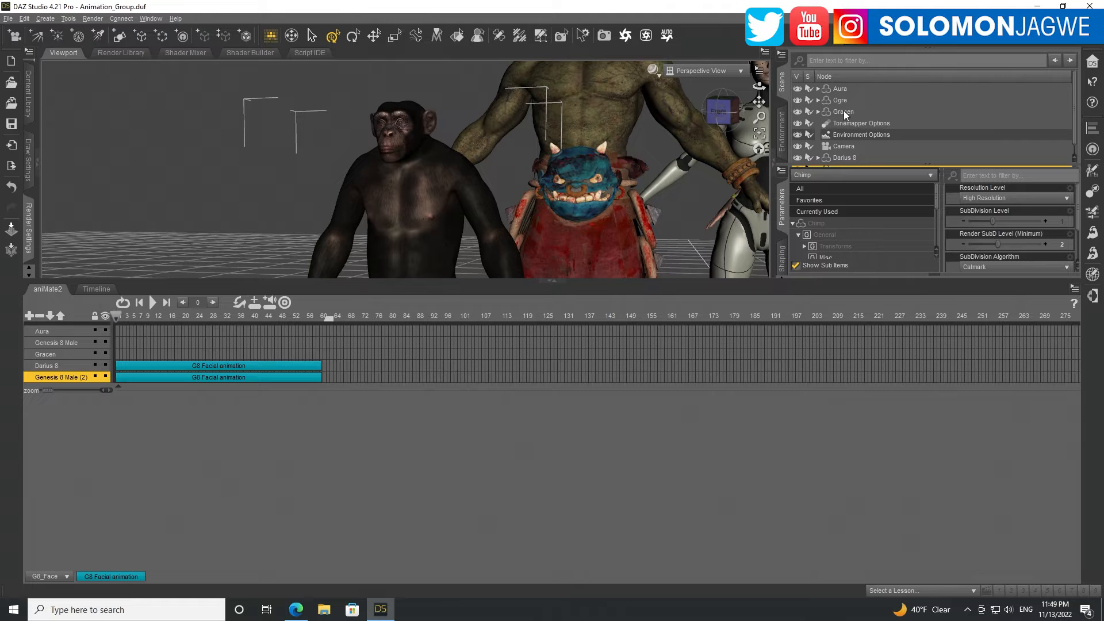
click(843, 112)
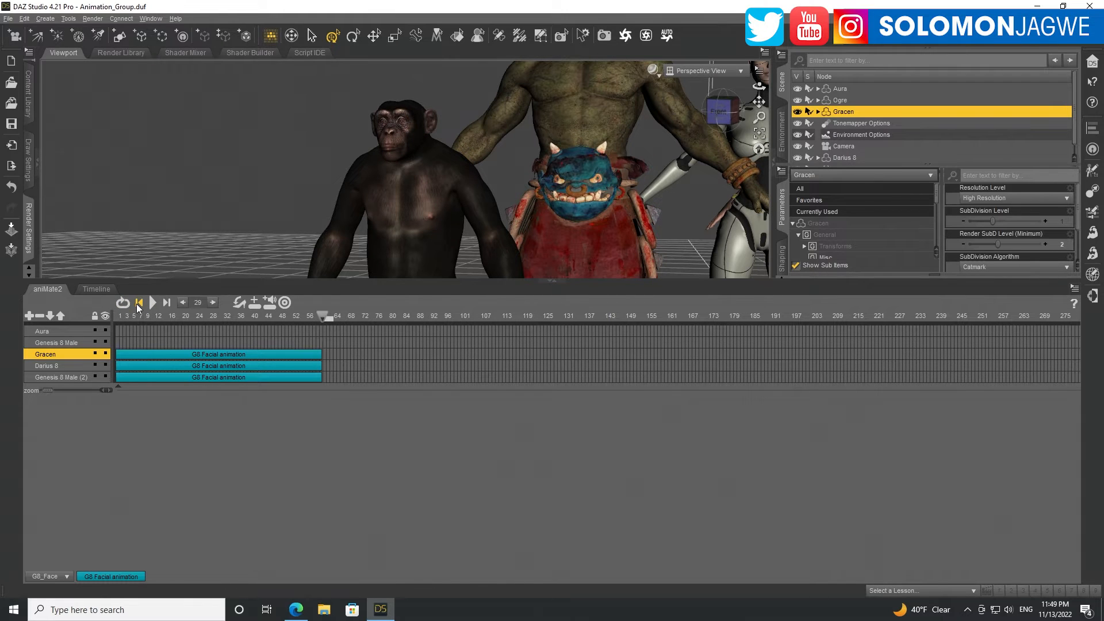
click(840, 100)
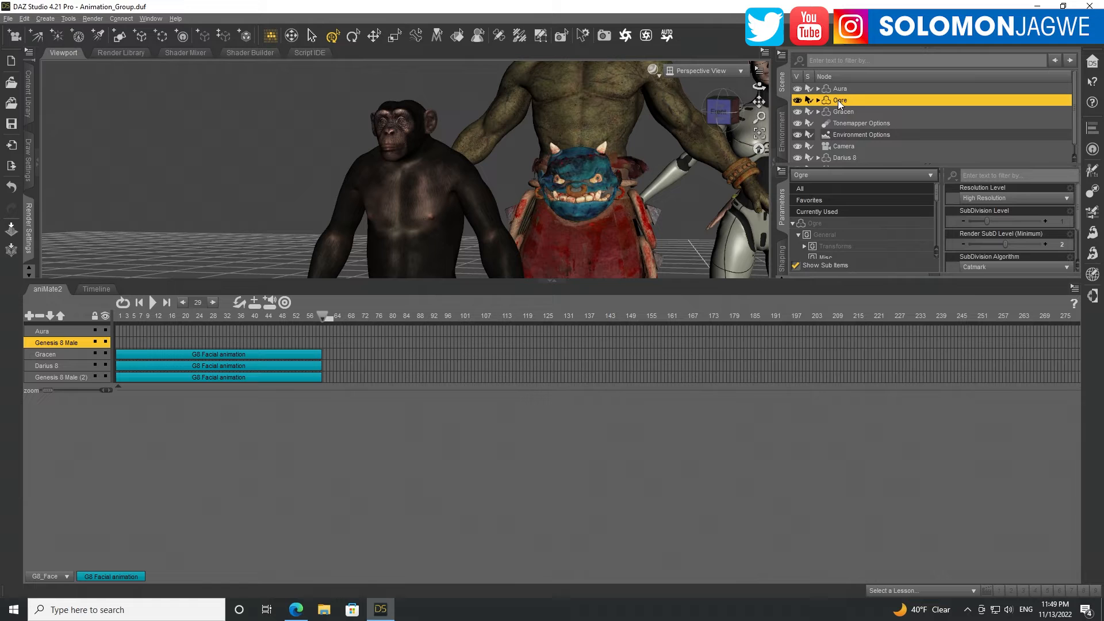
click(110, 576)
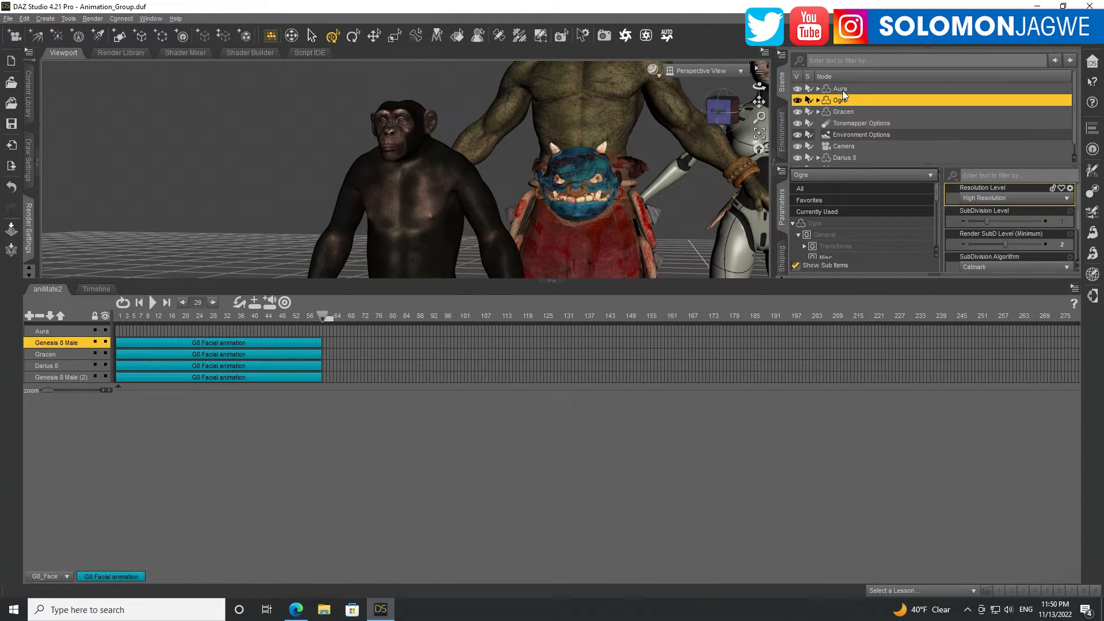
click(840, 88)
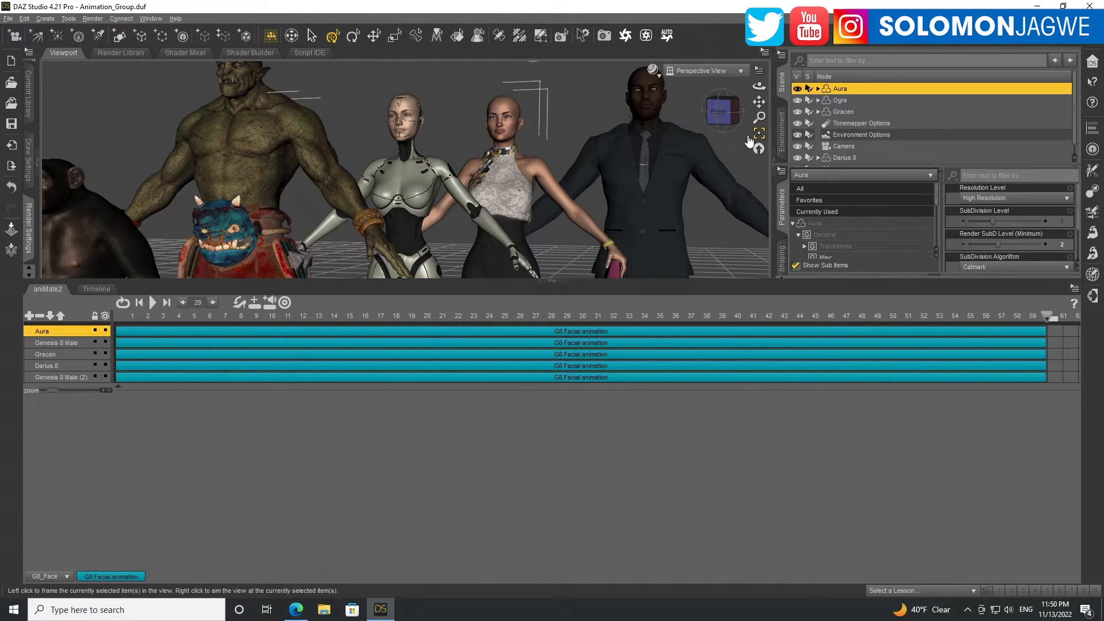
- Bake the aniMate2 tracks to Studio Keyframes and confirm with Yes
click(233, 331)
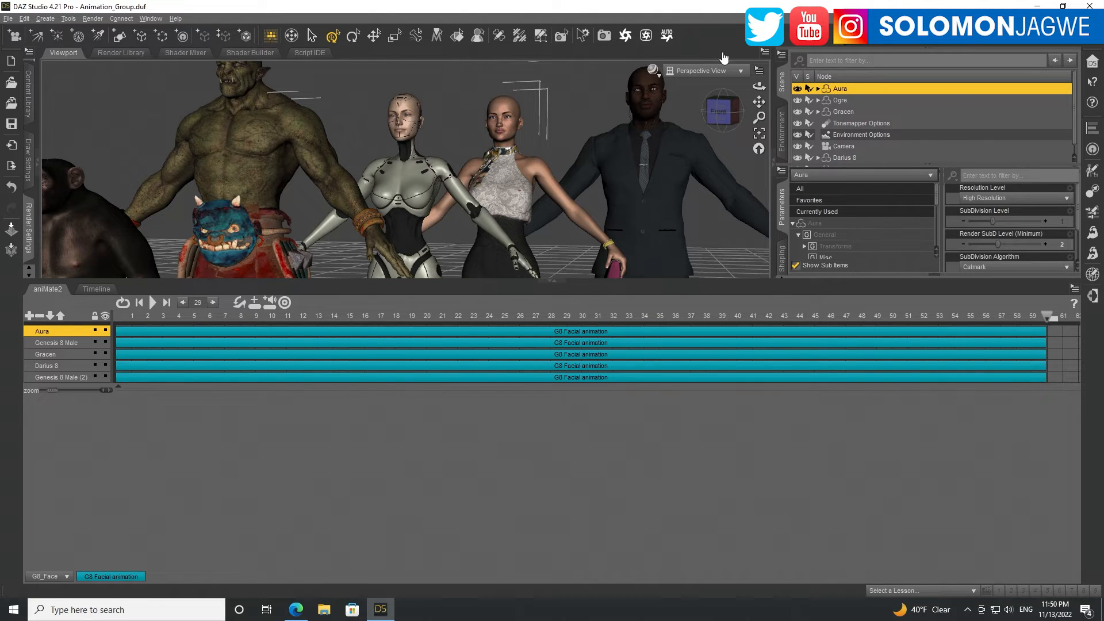
mouse_move(880, 136)
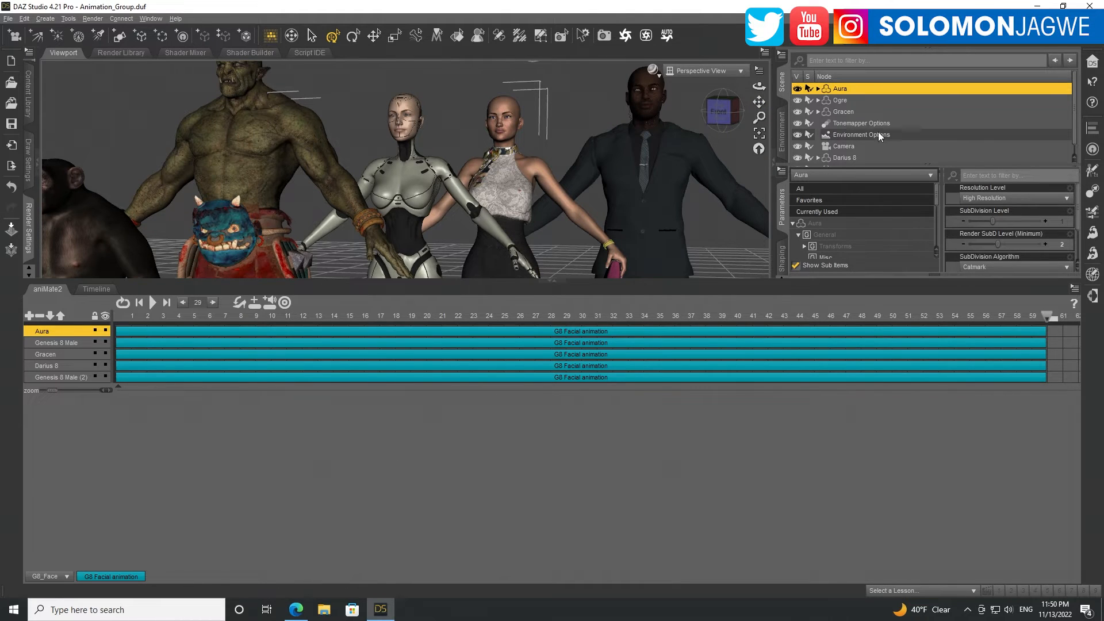
mouse_move(321, 309)
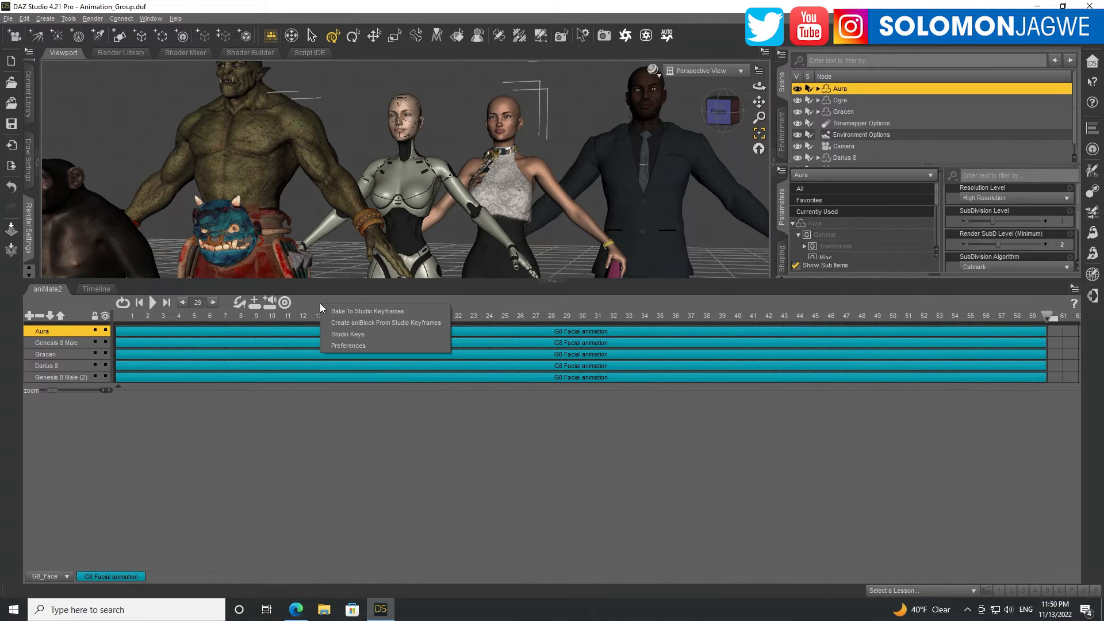
mouse_move(368, 312)
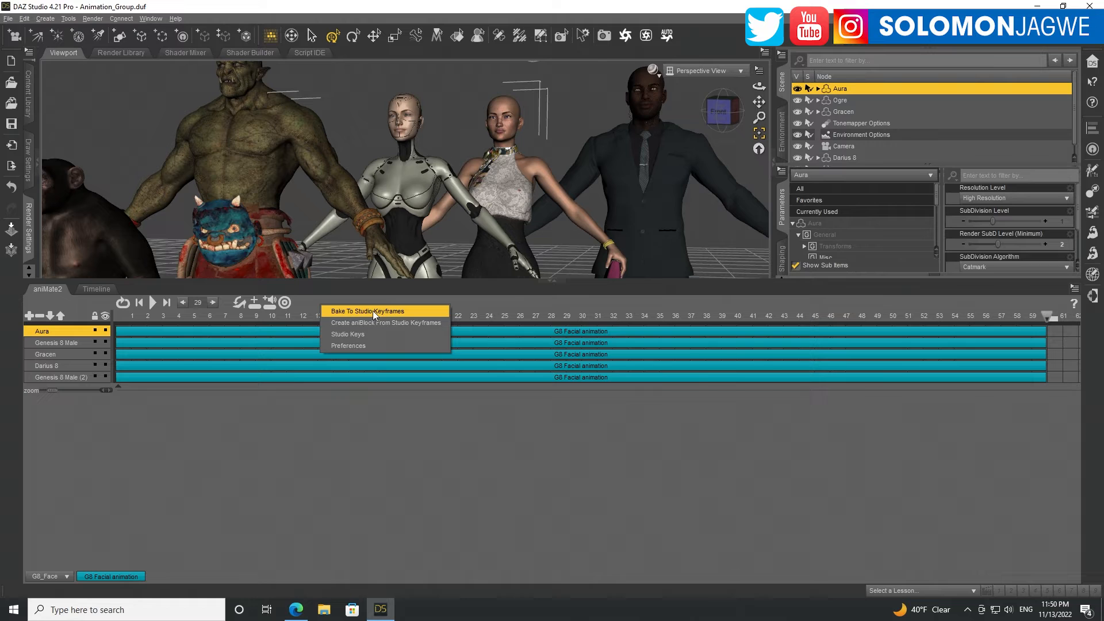
click(367, 311)
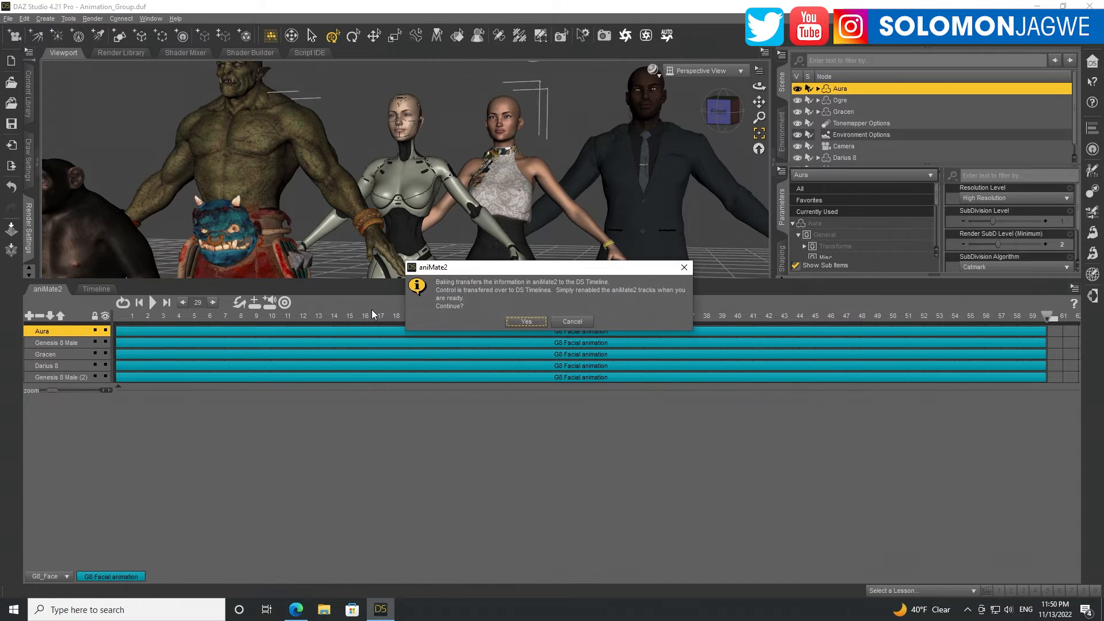
click(525, 321)
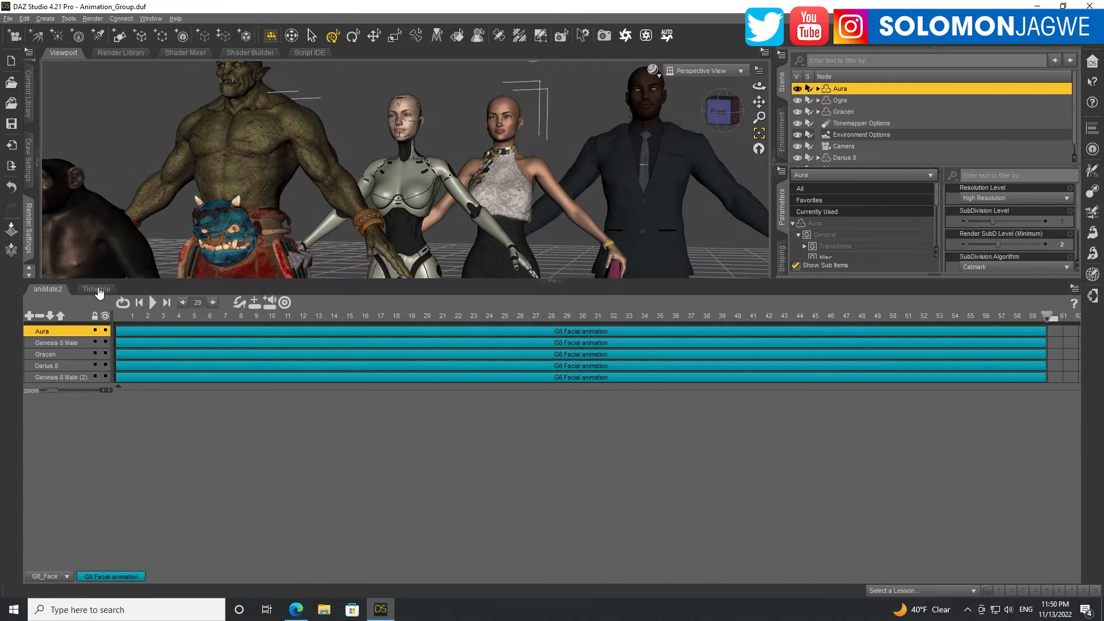
mouse_move(95, 292)
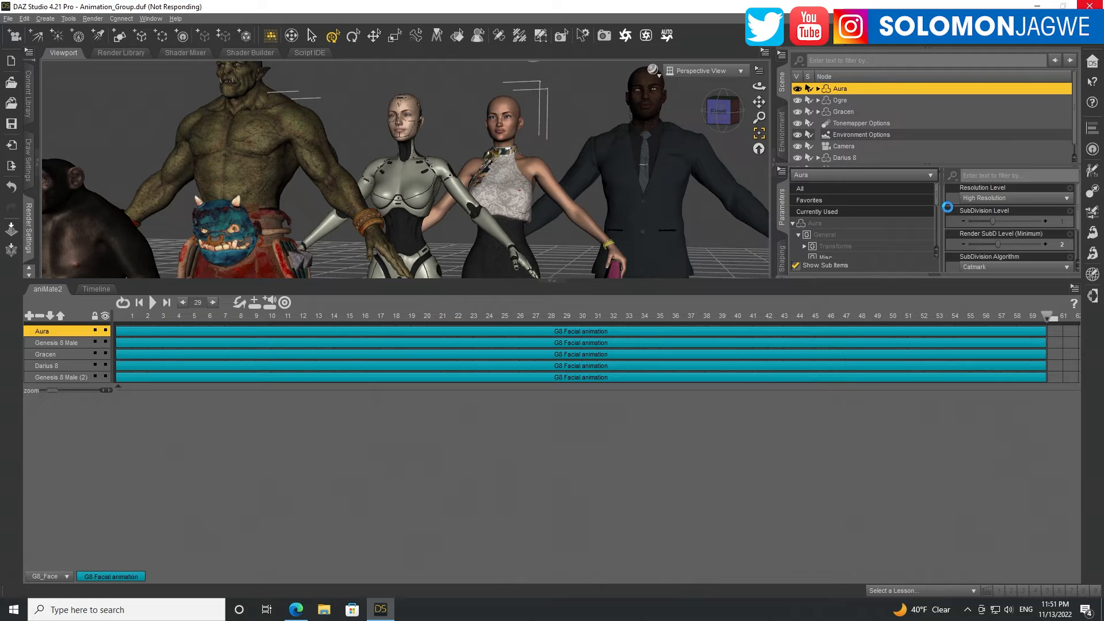
- Wait out the bake while DAZ Studio is unresponsive, nudging the pane
drag(947, 221, 1012, 221)
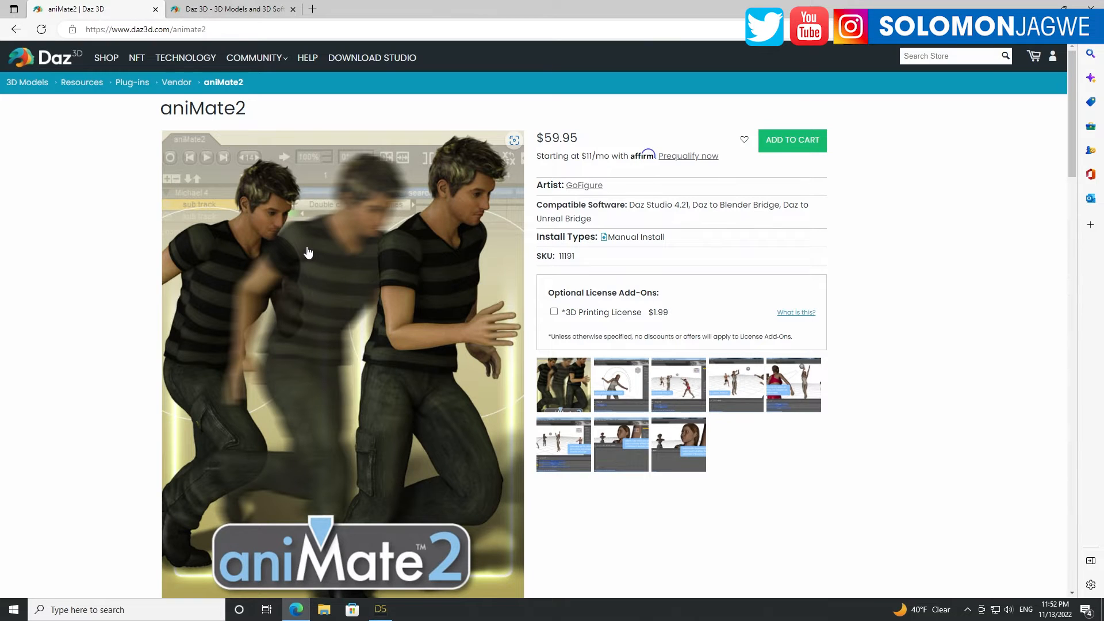
mouse_move(404, 279)
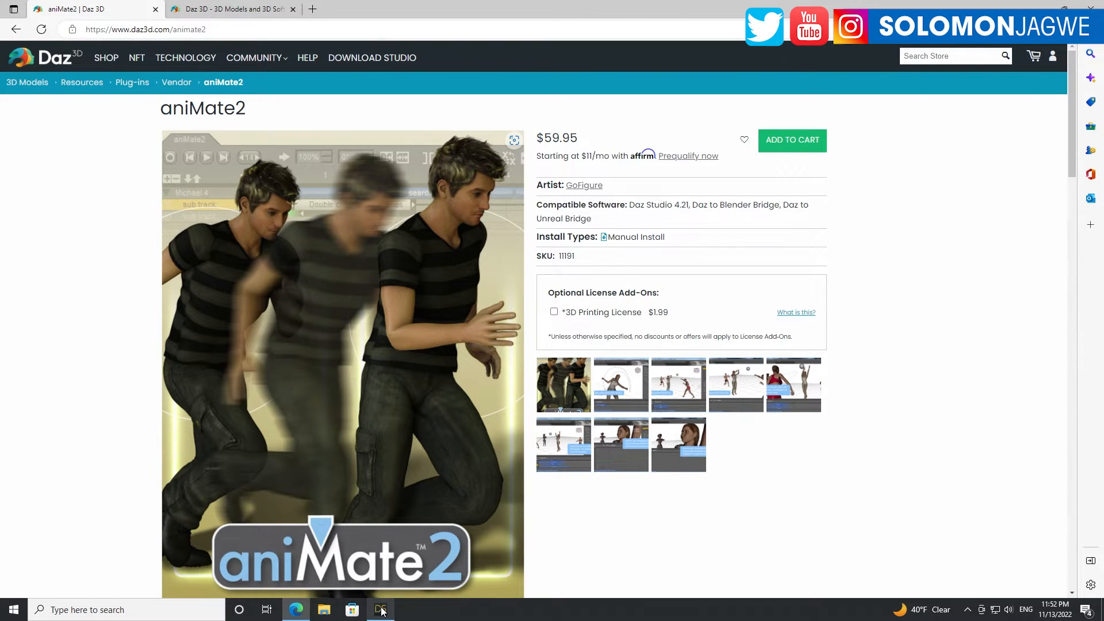
mouse_move(381, 609)
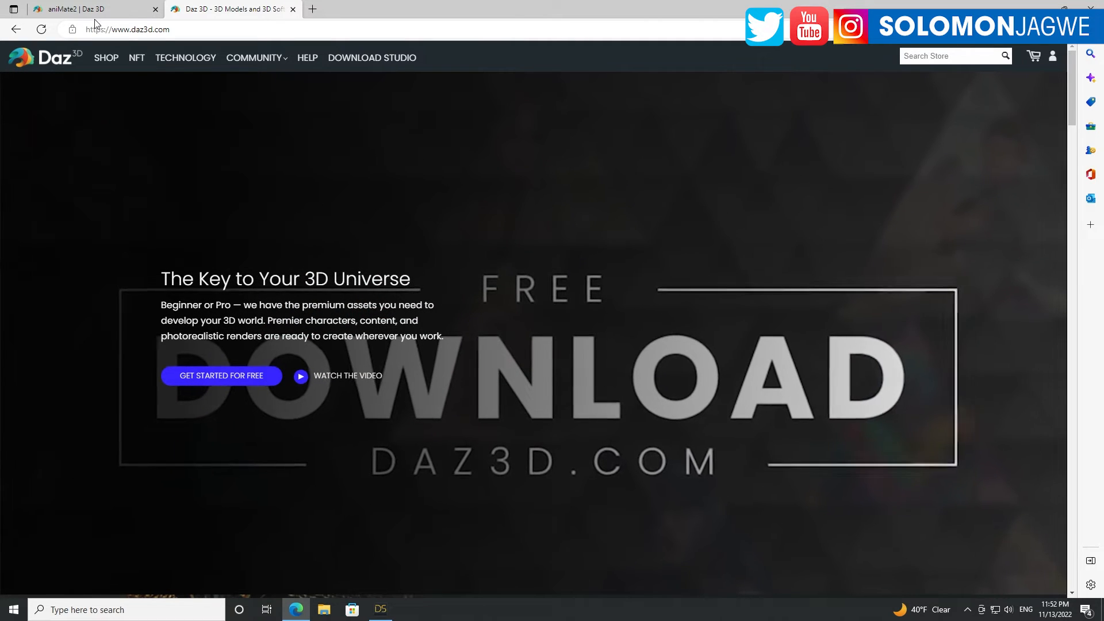
- Browse the aniMate2 $59.95 product page in Edge, then move to the YouTube channel tab
click(77, 8)
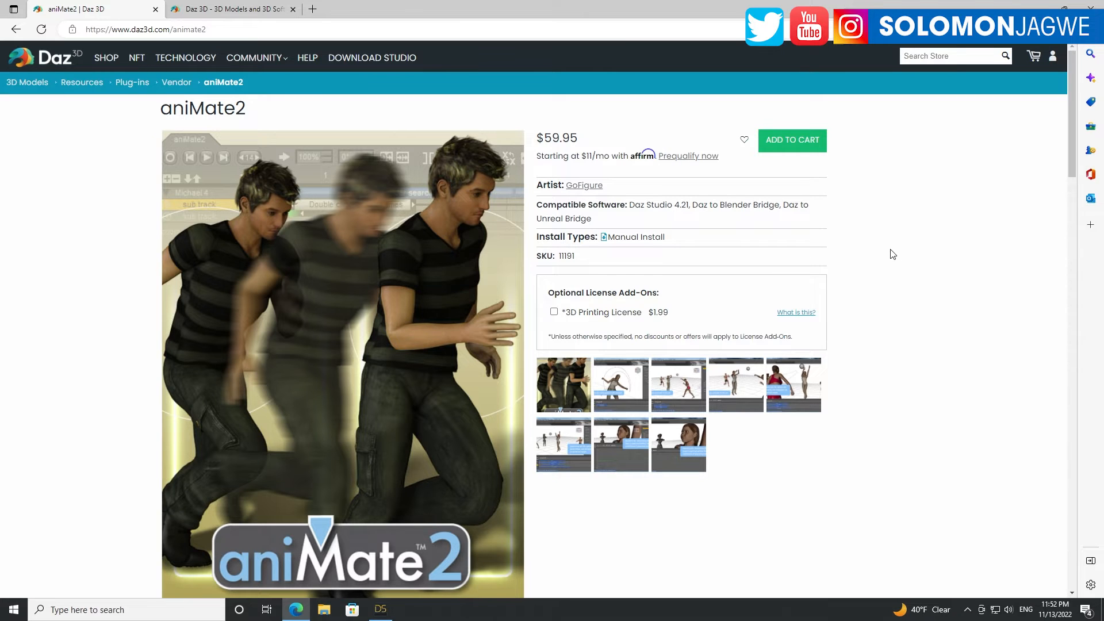
mouse_move(887, 257)
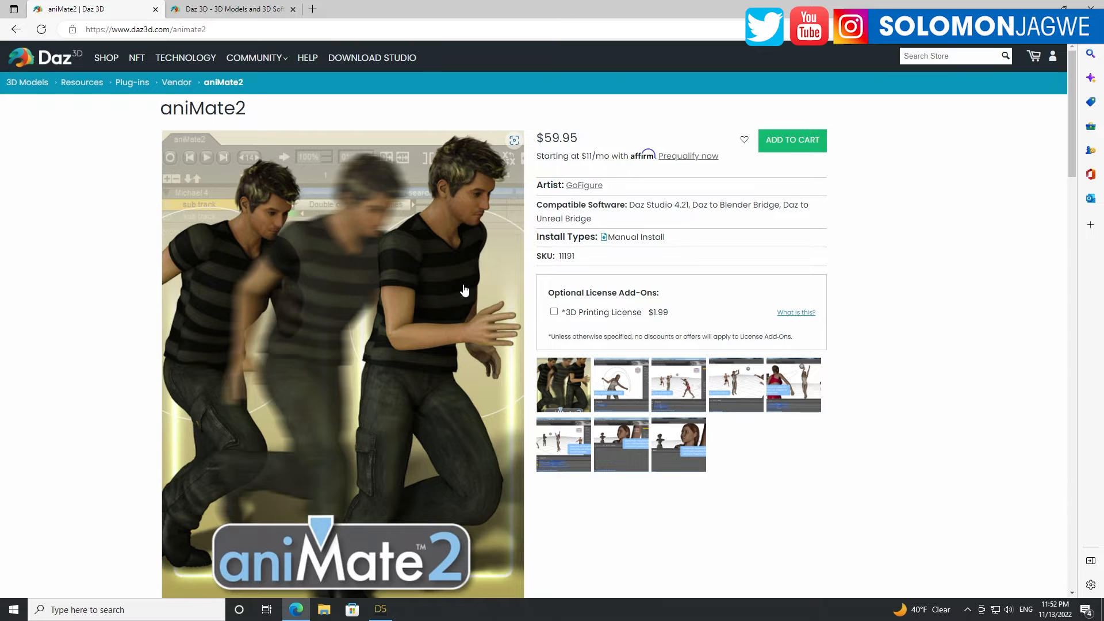
scroll(down, 3)
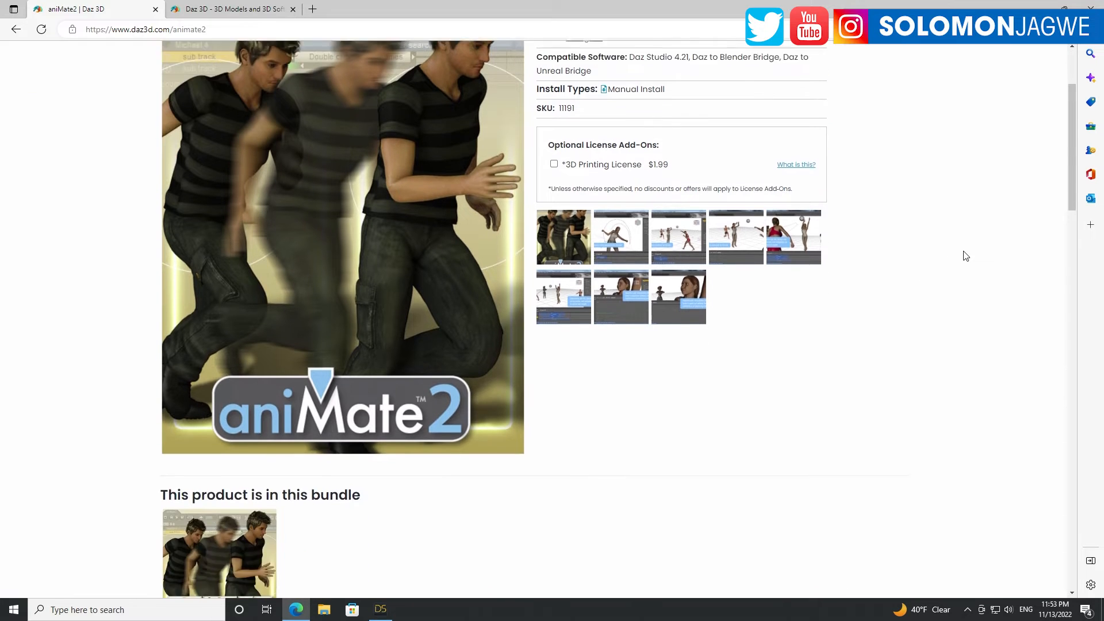
scroll(down, 3)
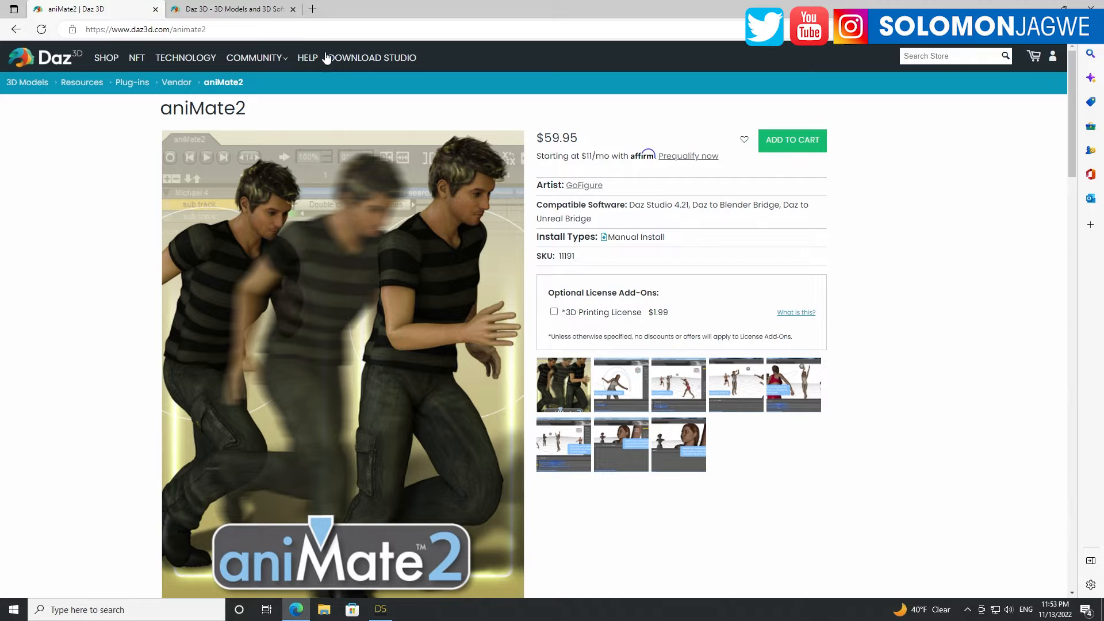
click(232, 9)
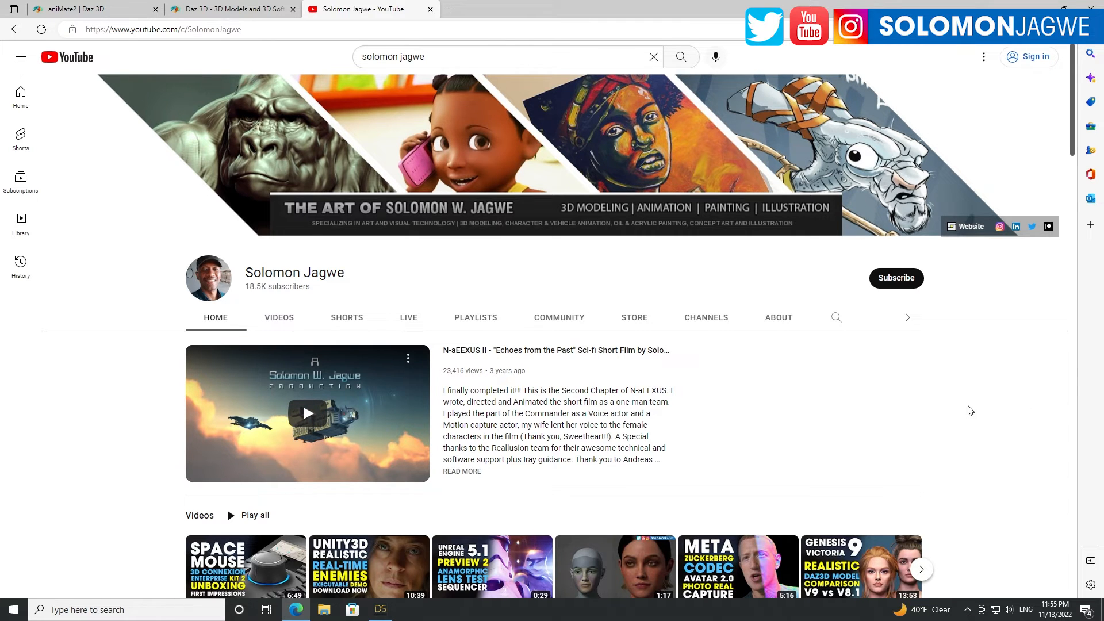
mouse_move(896, 277)
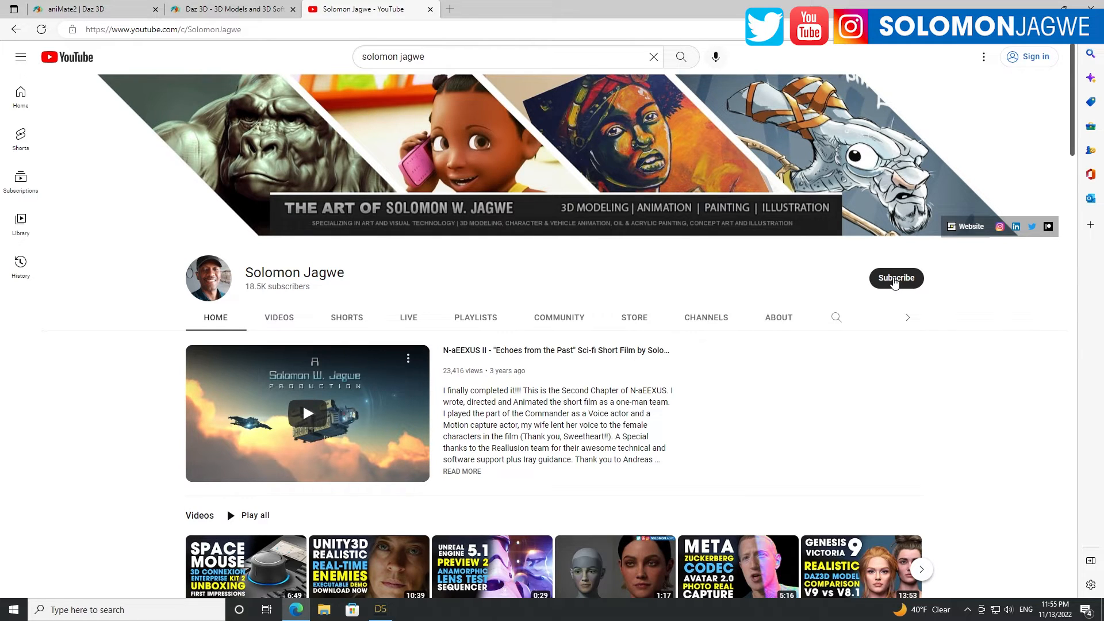
mouse_move(900, 285)
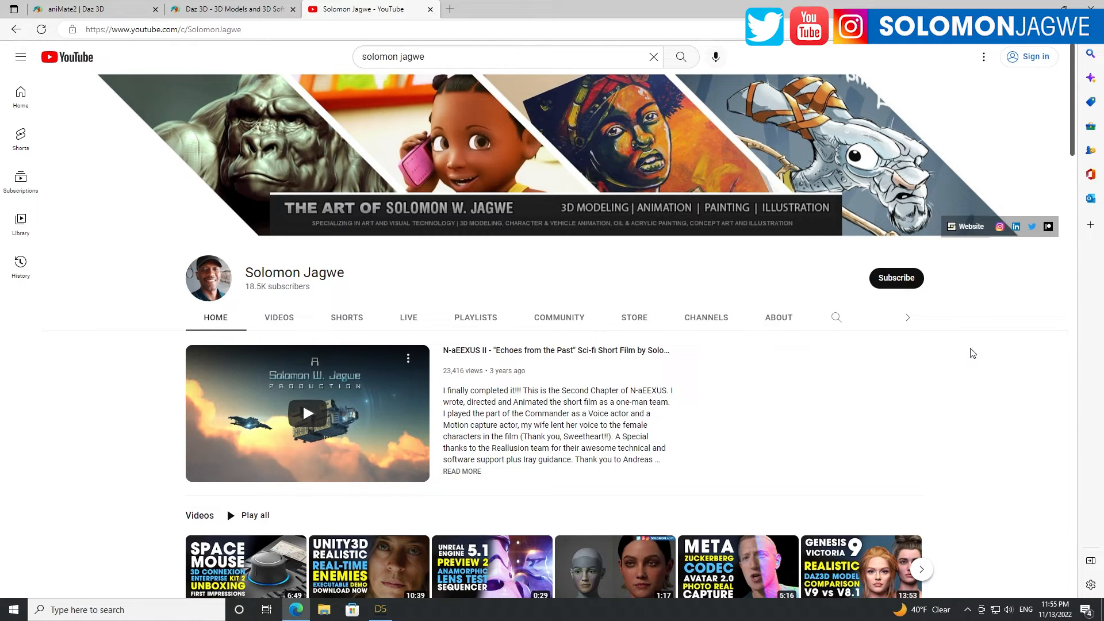
mouse_move(1049, 227)
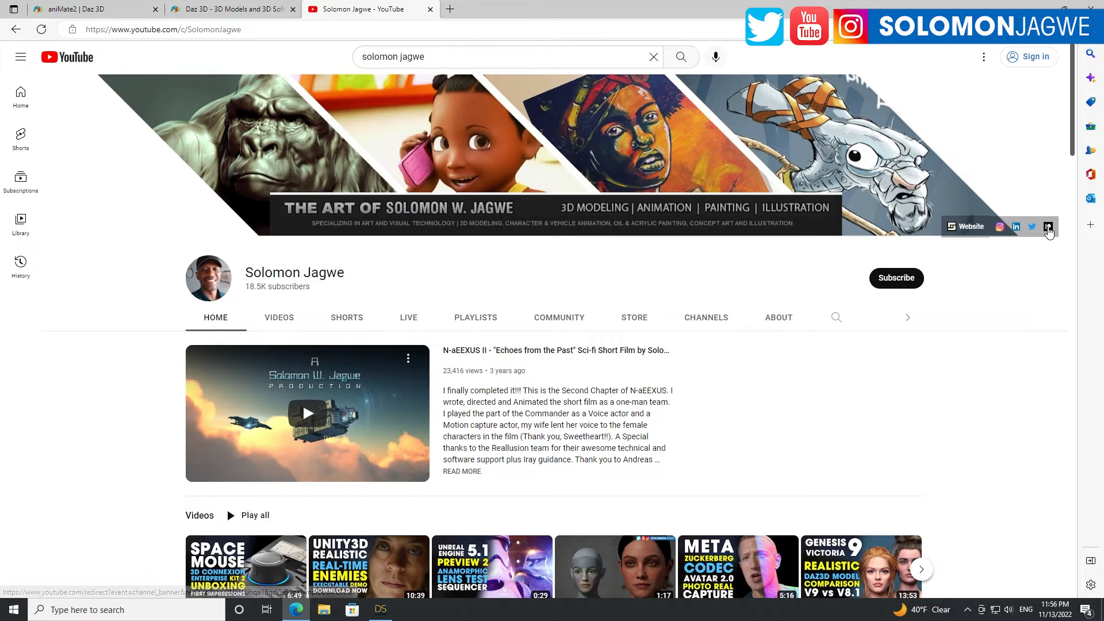
mouse_move(1050, 227)
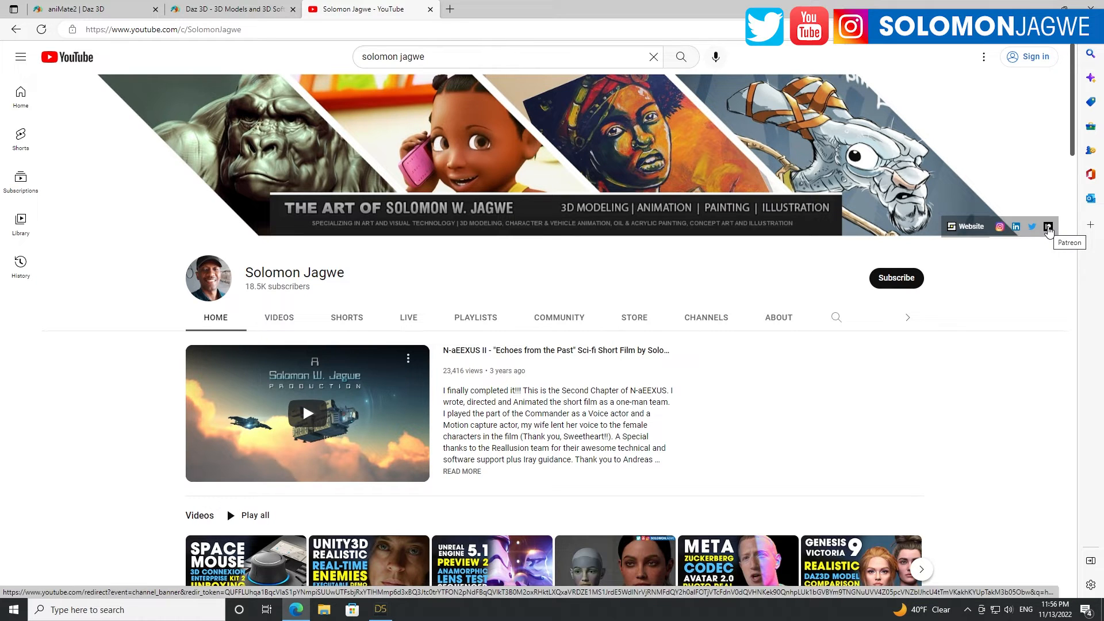
- Browse the channel's Community posts on YouTube, then return to the DAZ Studio scene
scroll(down, 3)
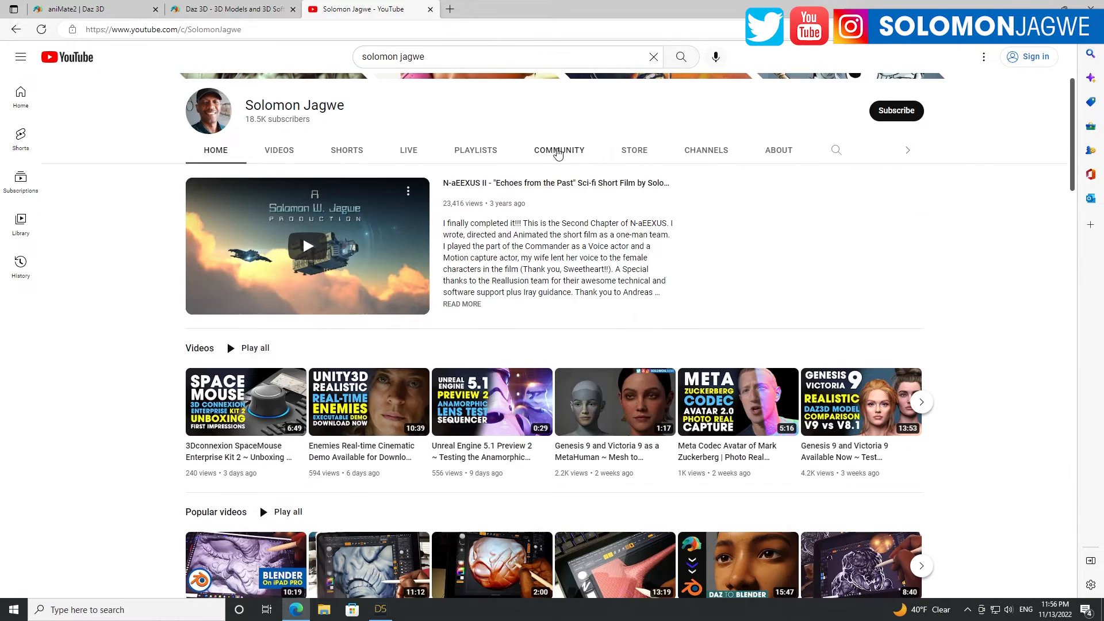
mouse_move(557, 153)
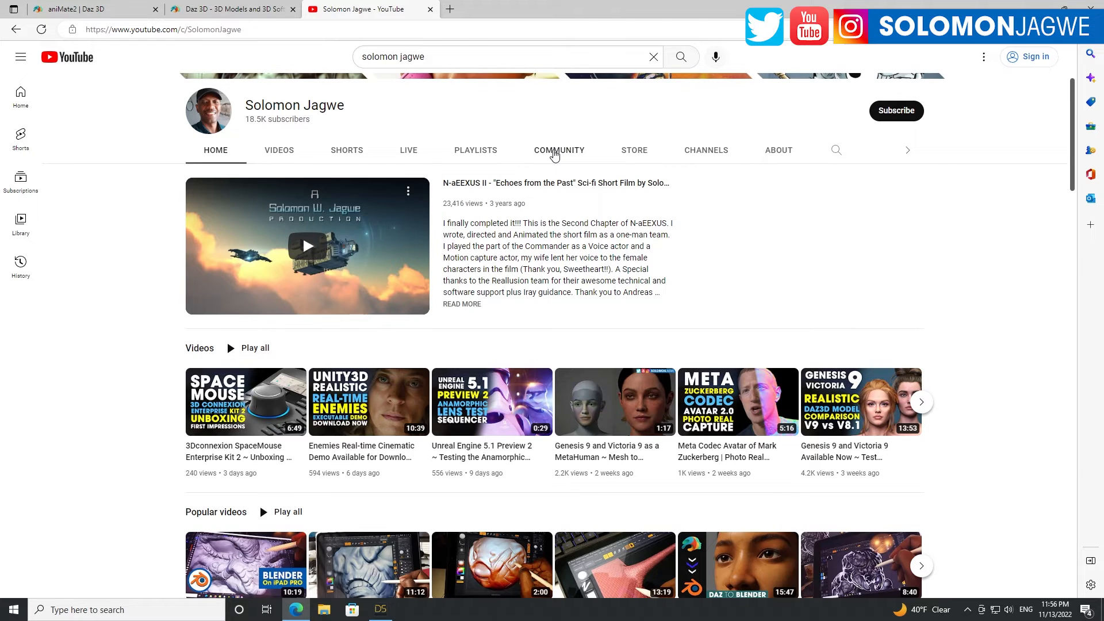
click(559, 150)
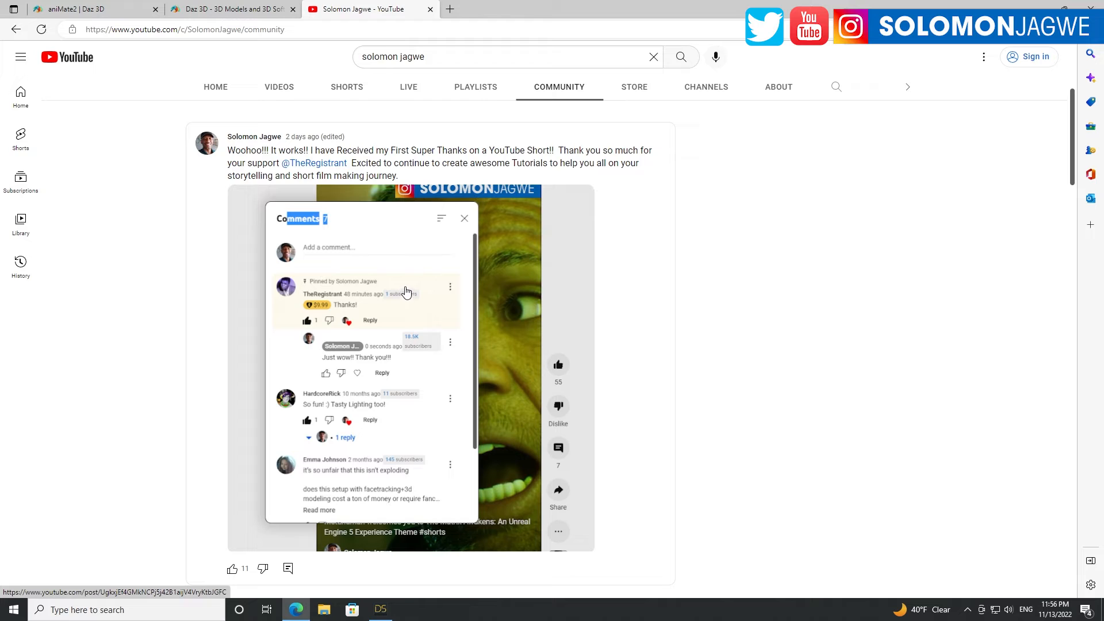
mouse_move(384, 317)
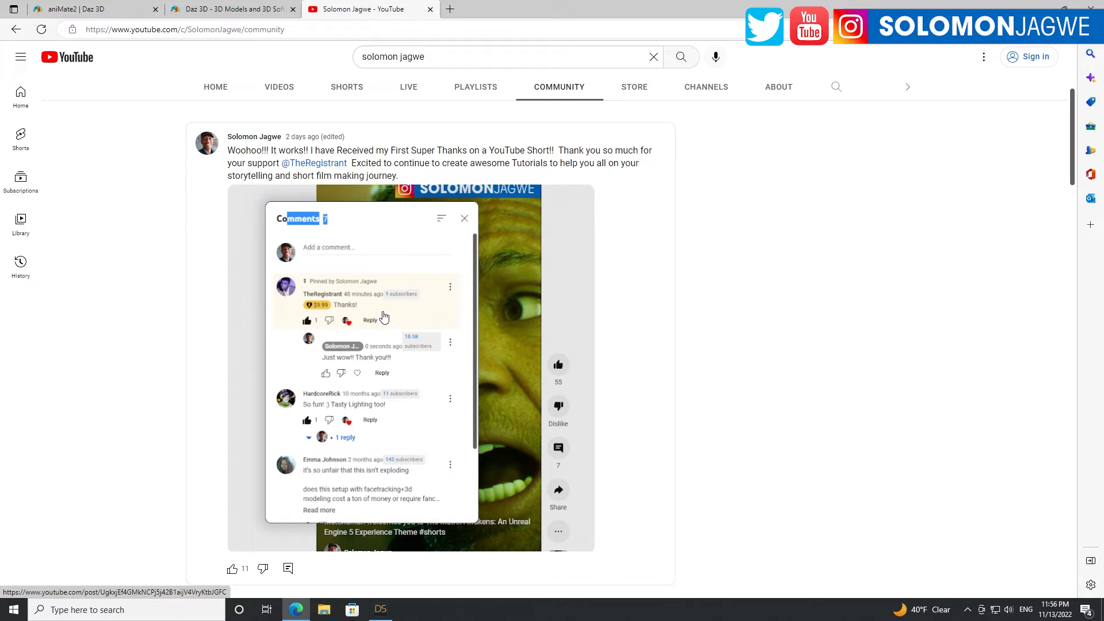
mouse_move(325, 314)
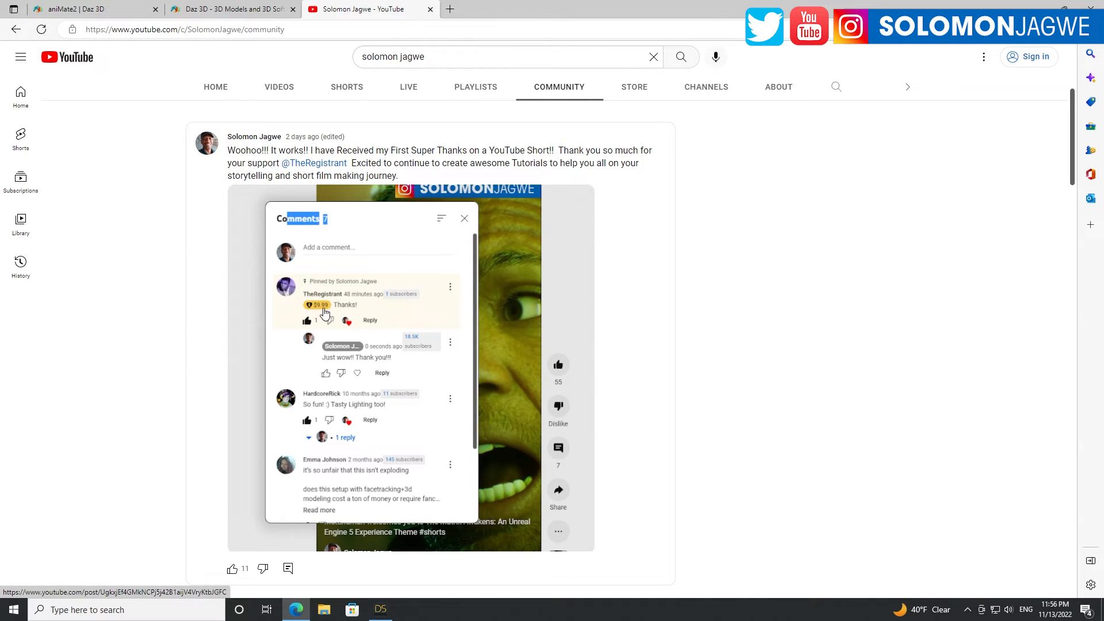
scroll(down, 3)
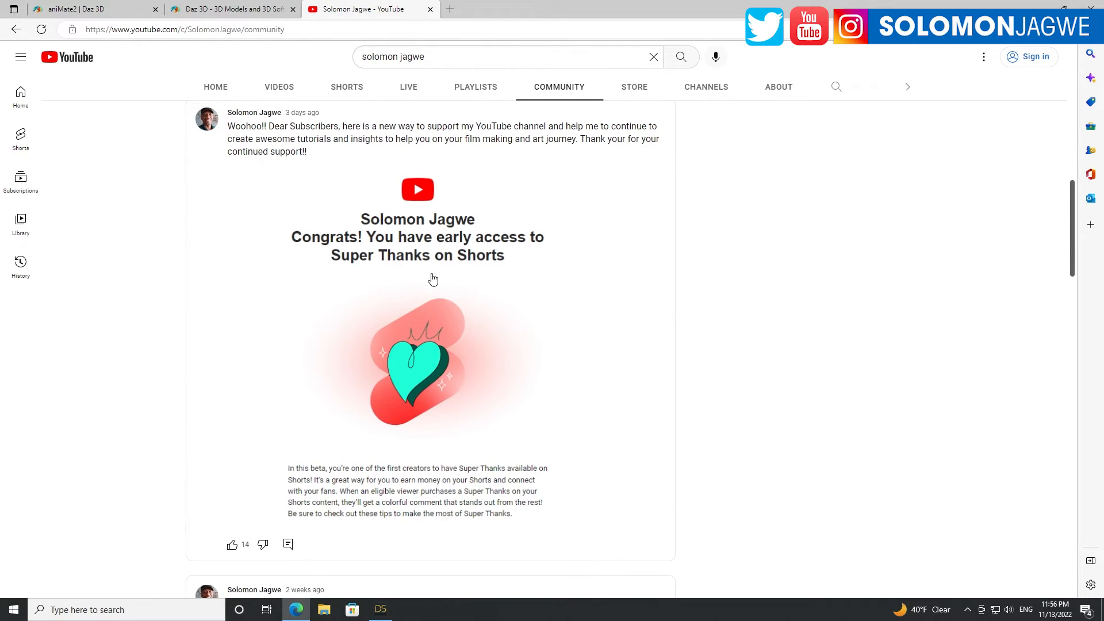
mouse_move(451, 312)
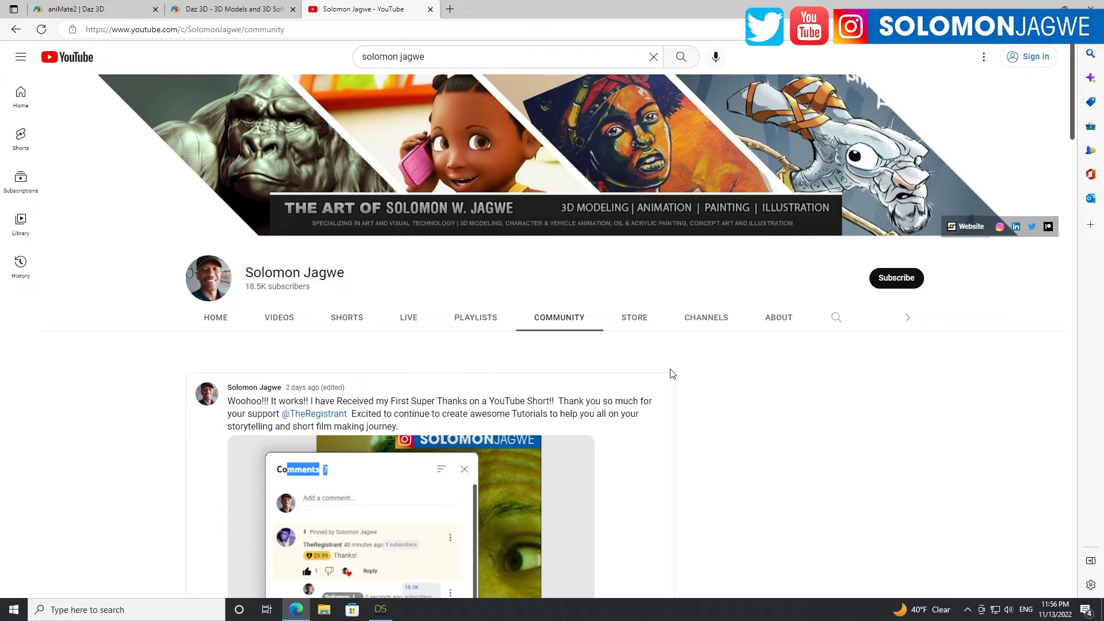
mouse_move(682, 370)
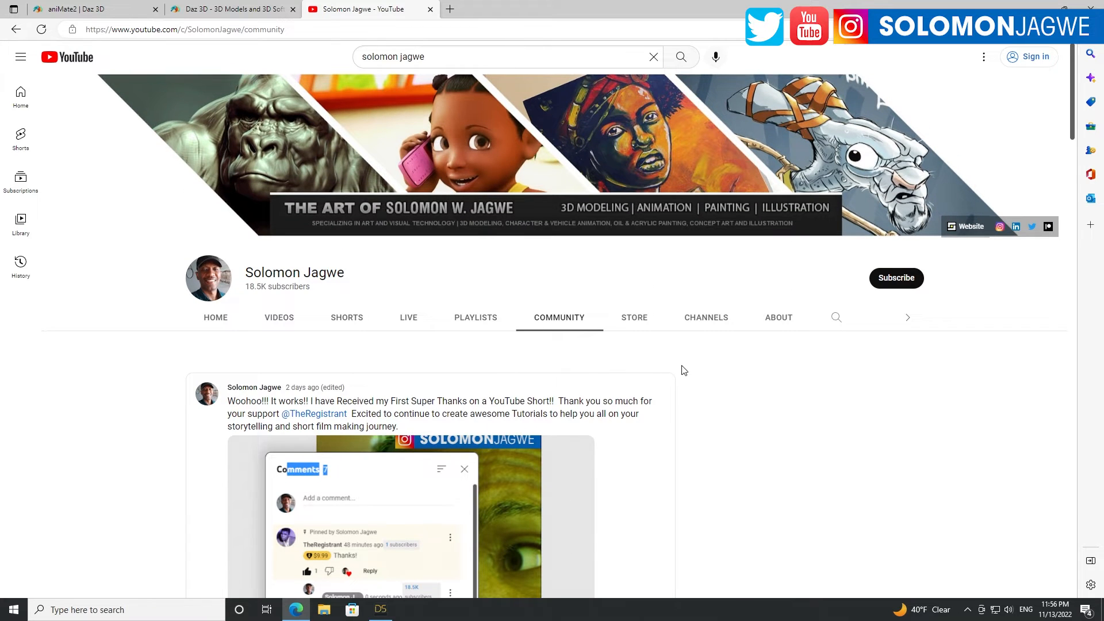
mouse_move(215, 318)
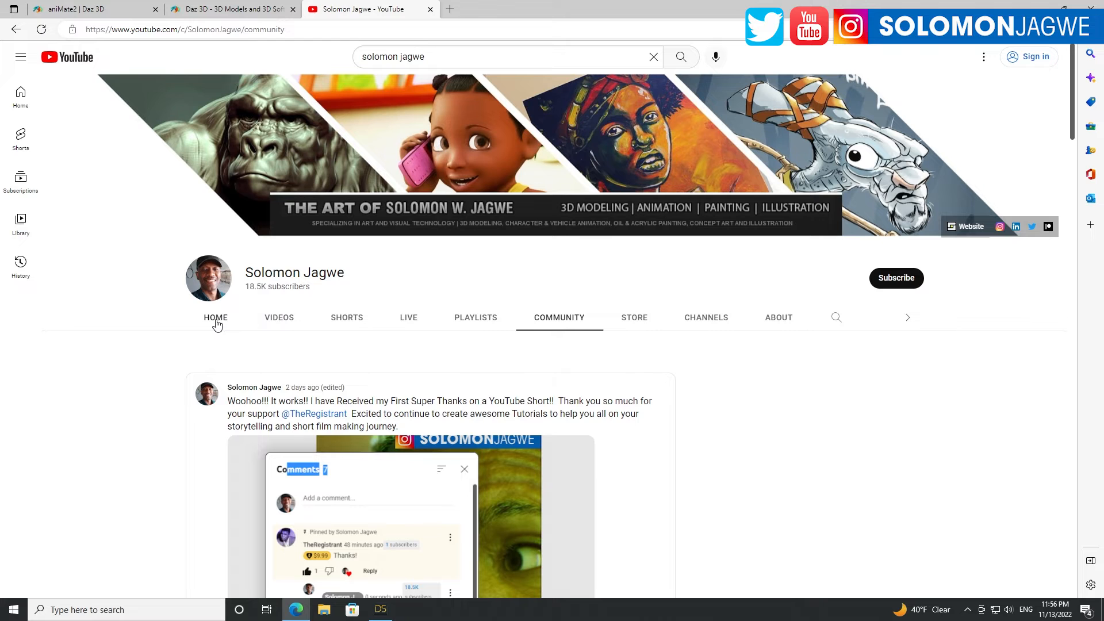
click(379, 609)
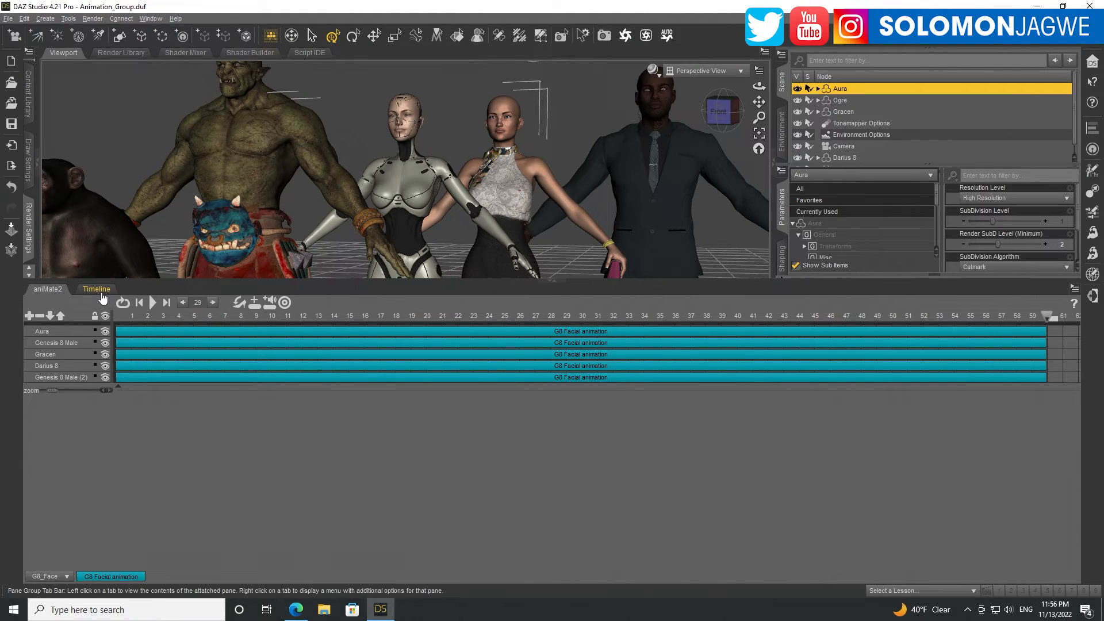
- Play the baked 1800-frame facial animation and scrub the playhead toward frame 1799
click(95, 289)
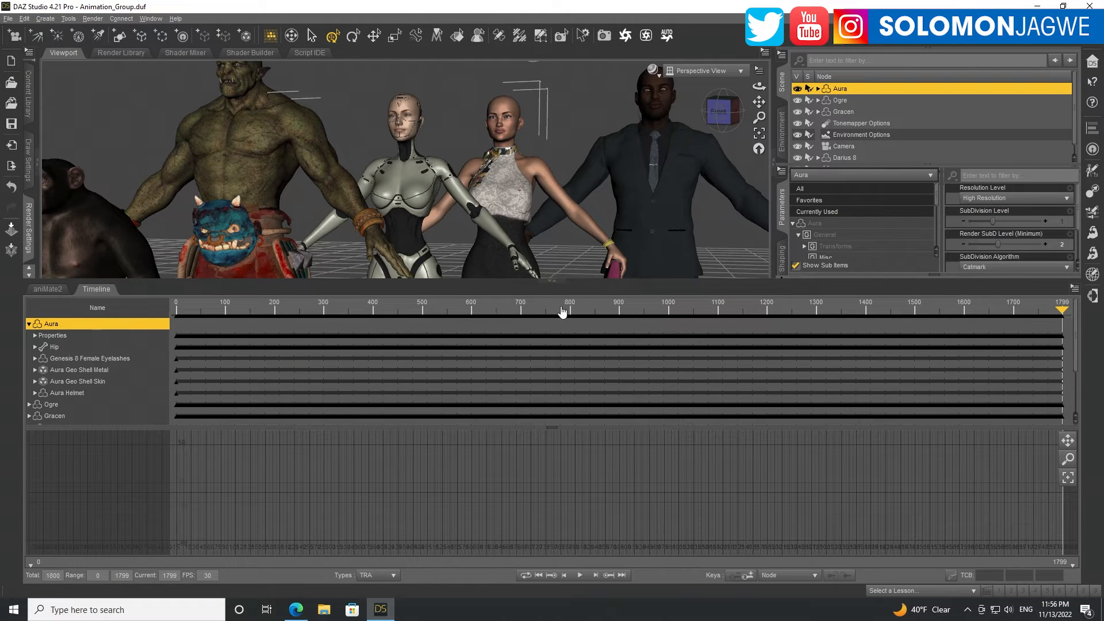
mouse_move(578, 576)
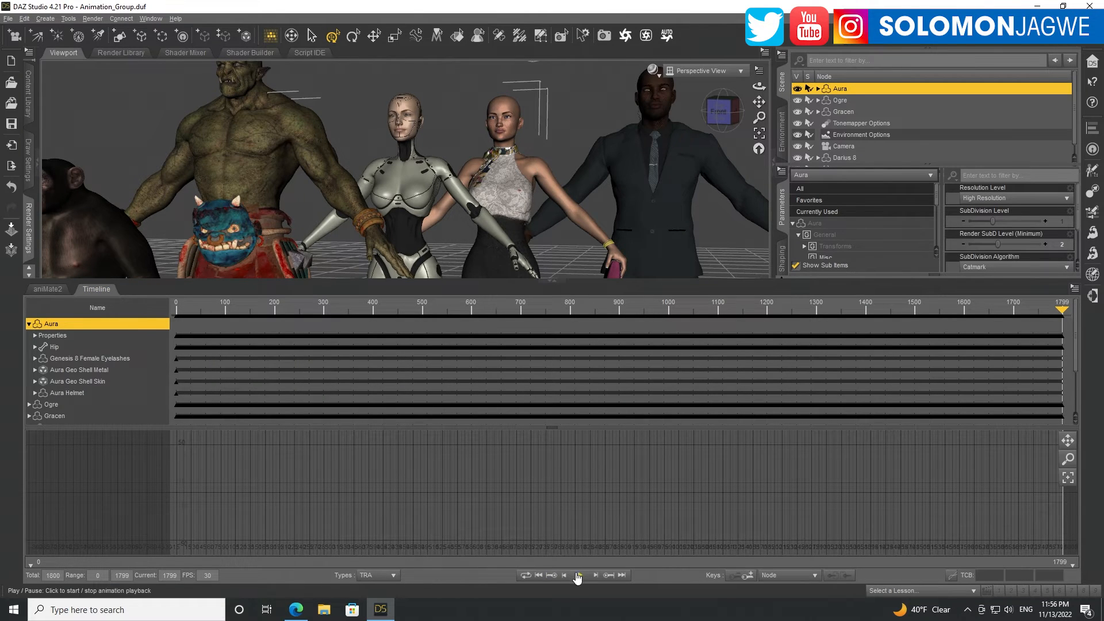
click(578, 576)
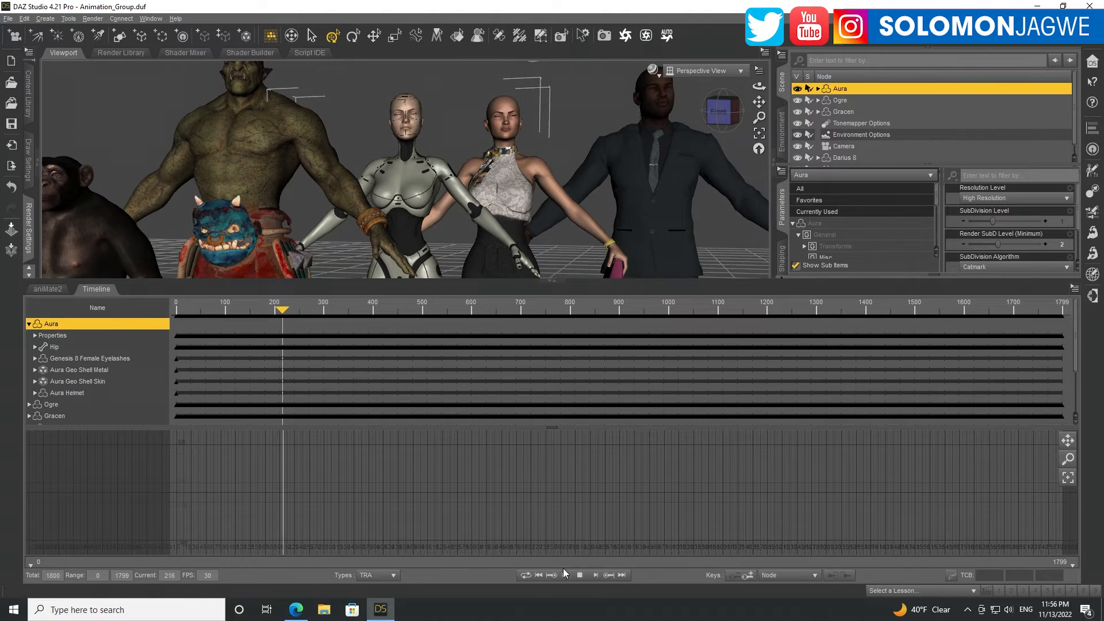
click(580, 575)
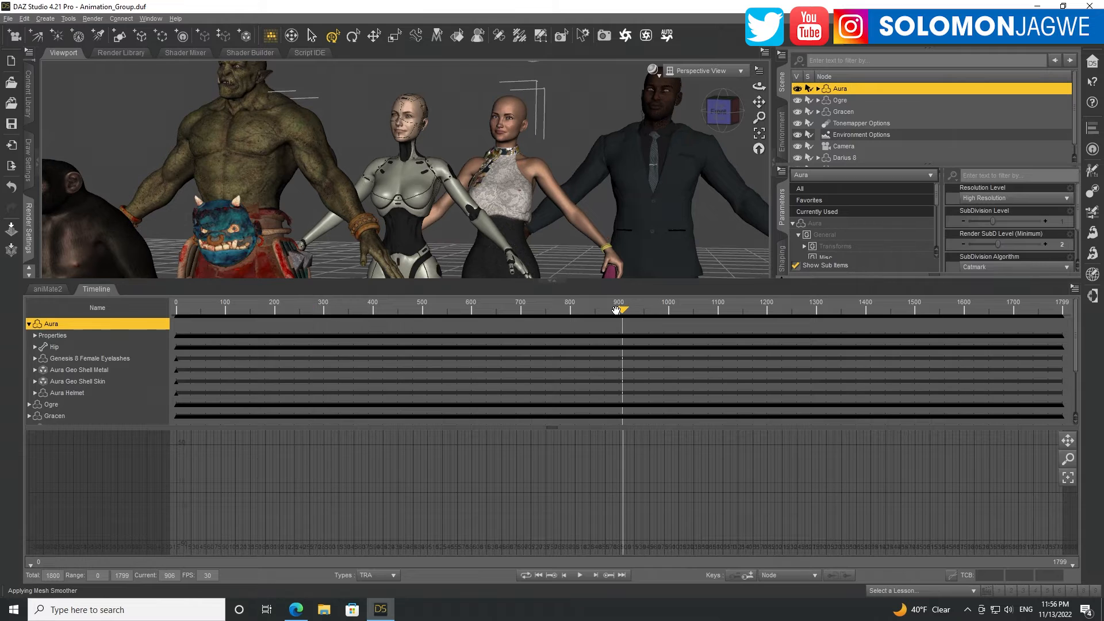
mouse_move(735, 308)
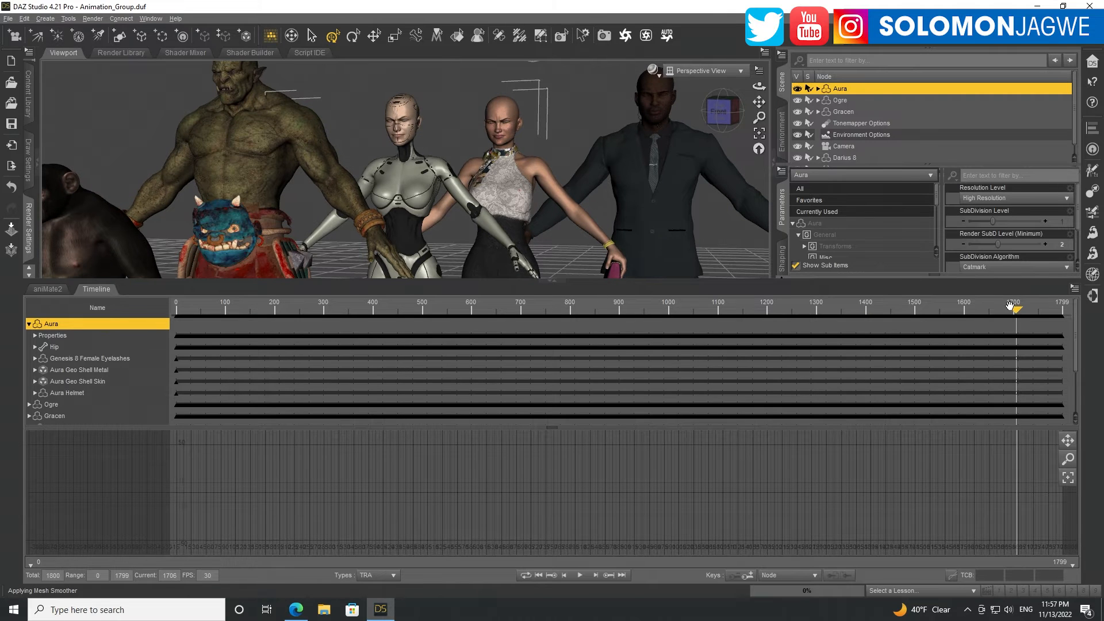
drag(1012, 308, 1046, 309)
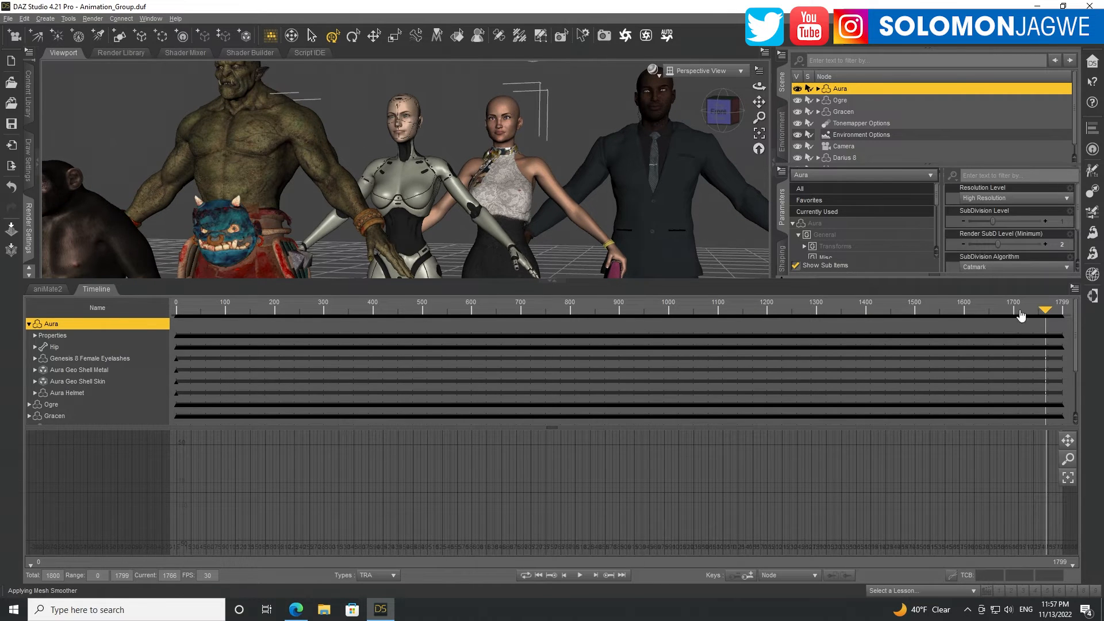
drag(1046, 310, 707, 309)
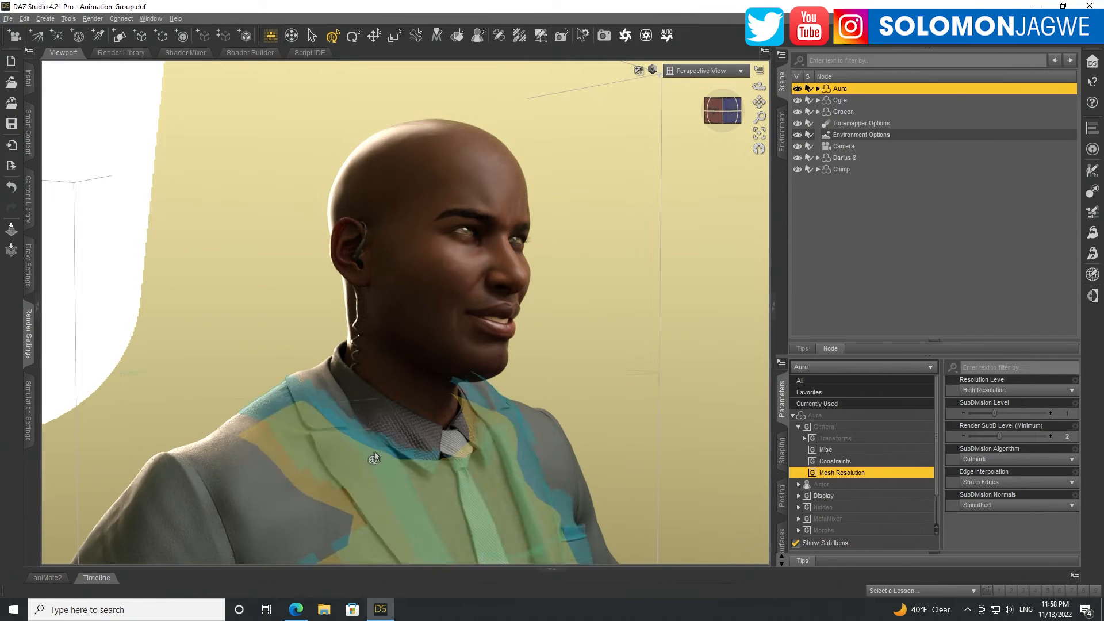
- Reopen the Timeline pane beneath the Iray close-up of Darius 8's face
click(95, 289)
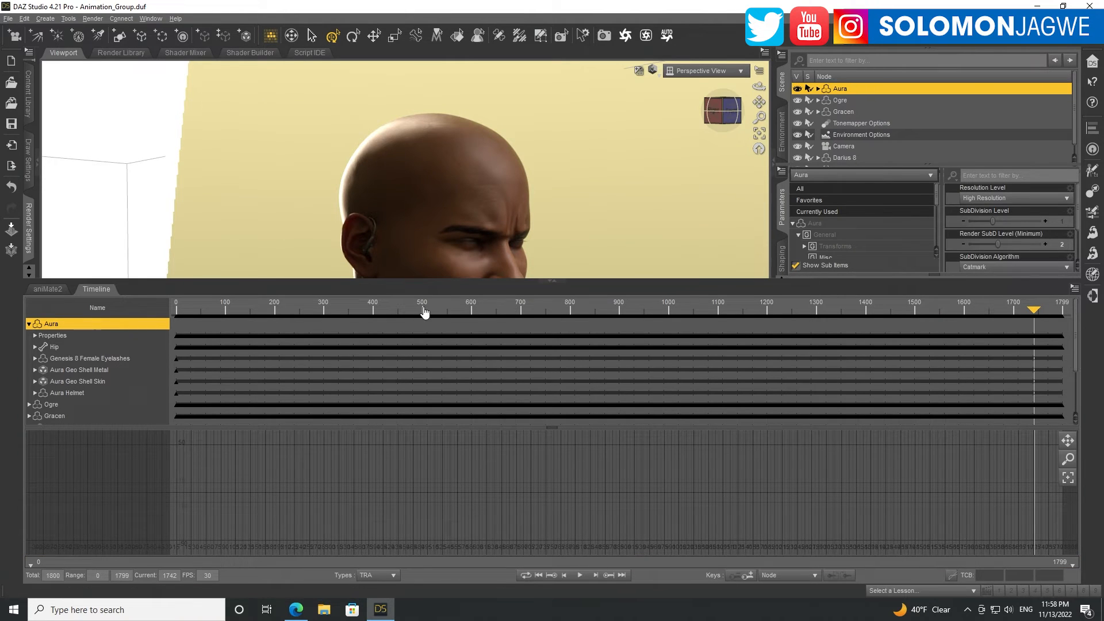
- Jump the playhead to around frame 500 to preview Darius 8 mid-animation
click(426, 309)
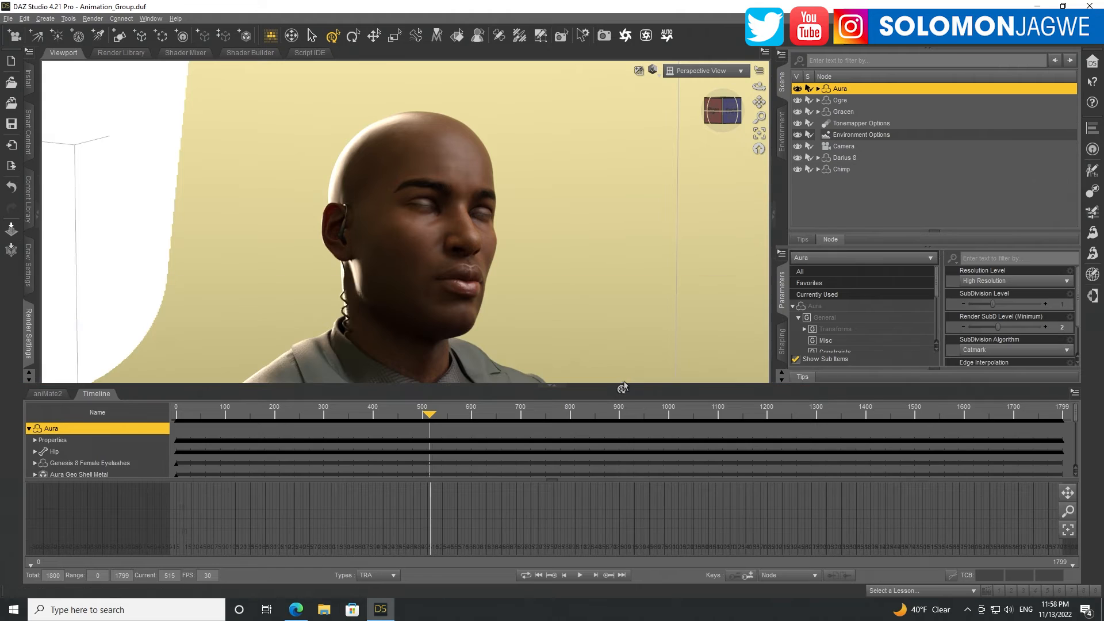
mouse_move(503, 412)
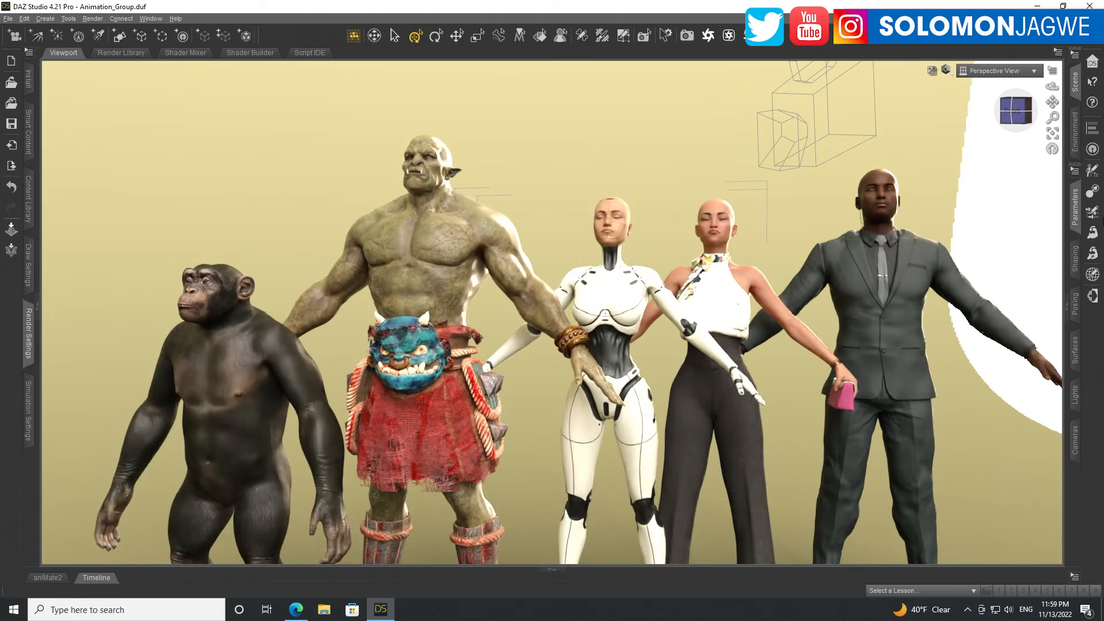
mouse_move(1094, 188)
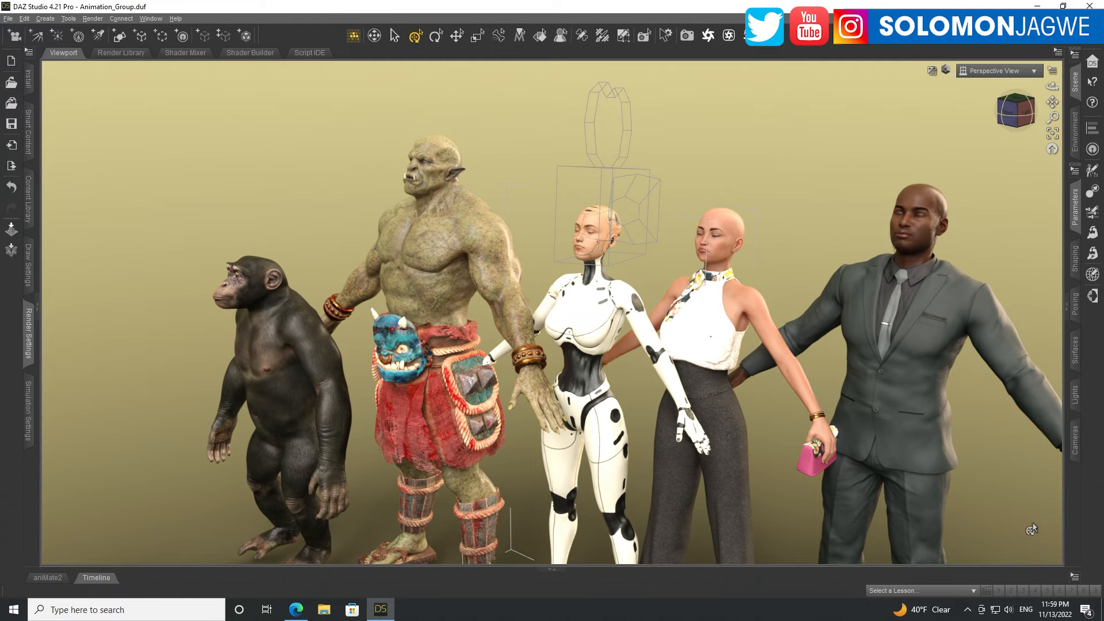
mouse_move(26, 296)
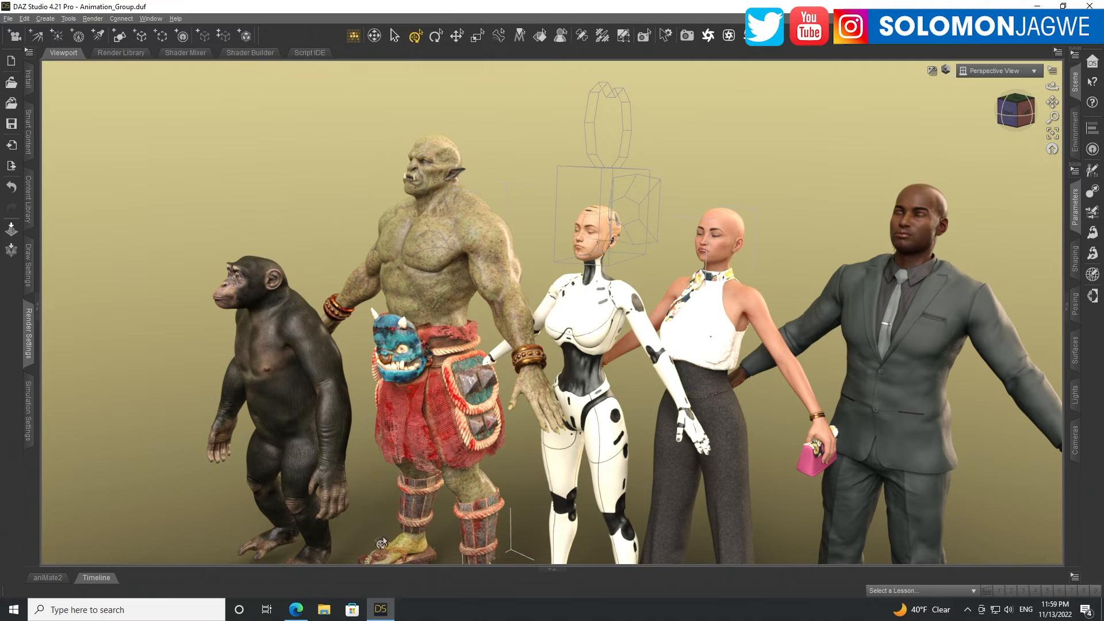
mouse_move(119, 584)
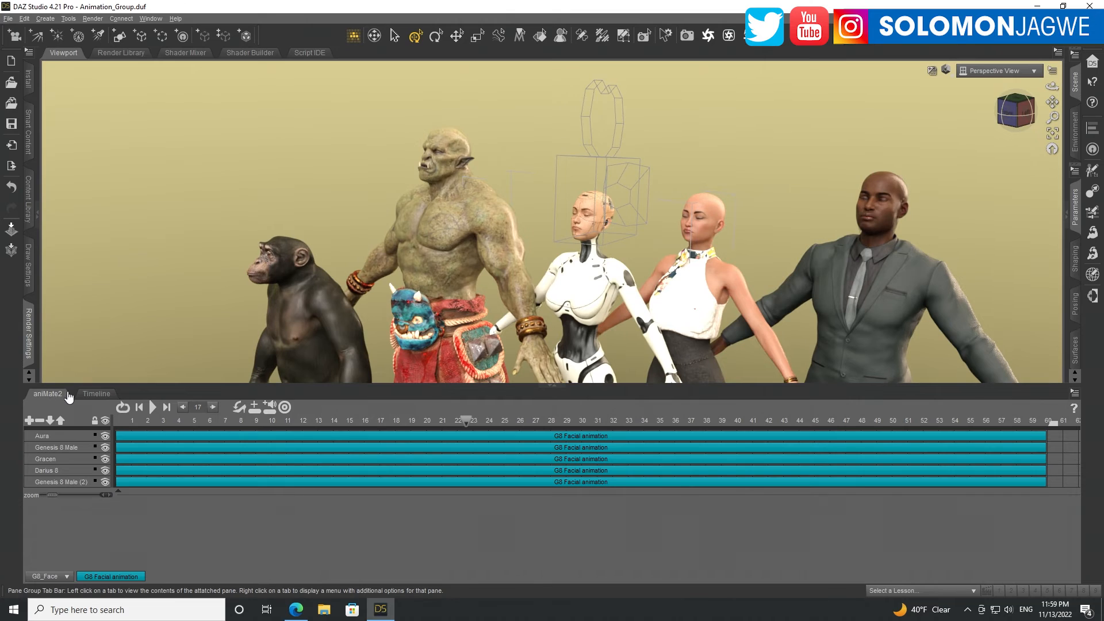
mouse_move(48, 394)
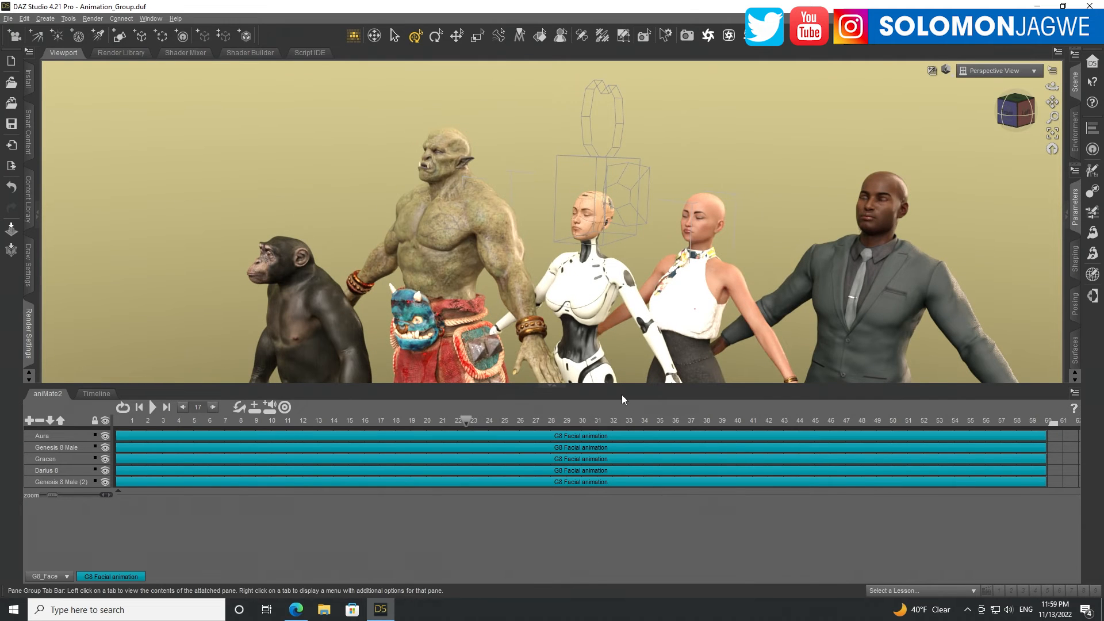
- Show the keyframe timeline under the Iray view of all five figures
click(96, 393)
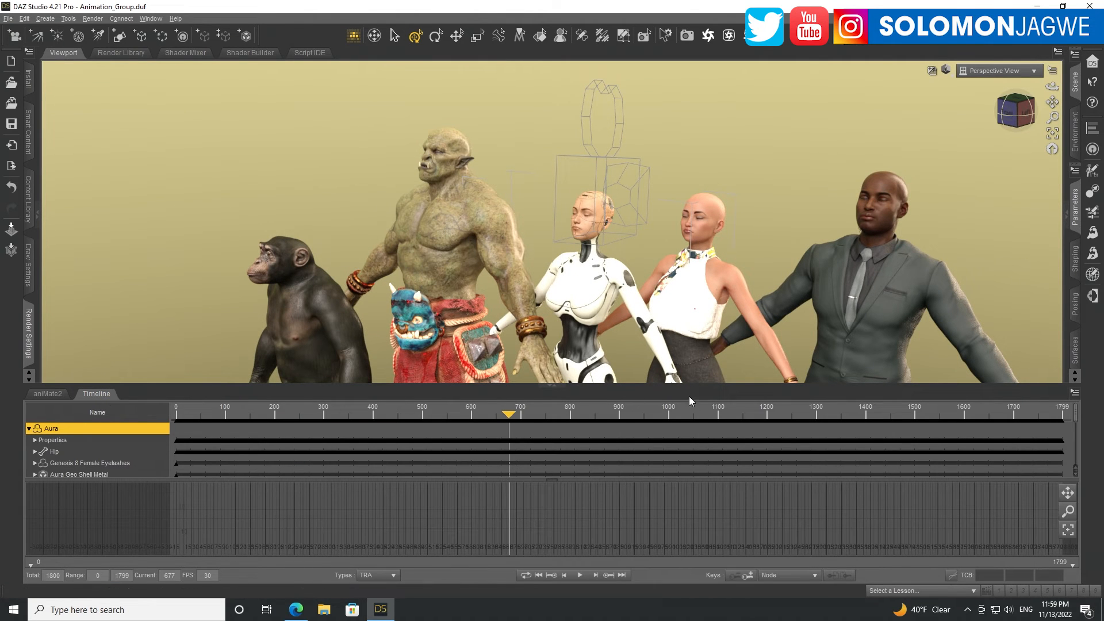
mouse_move(706, 415)
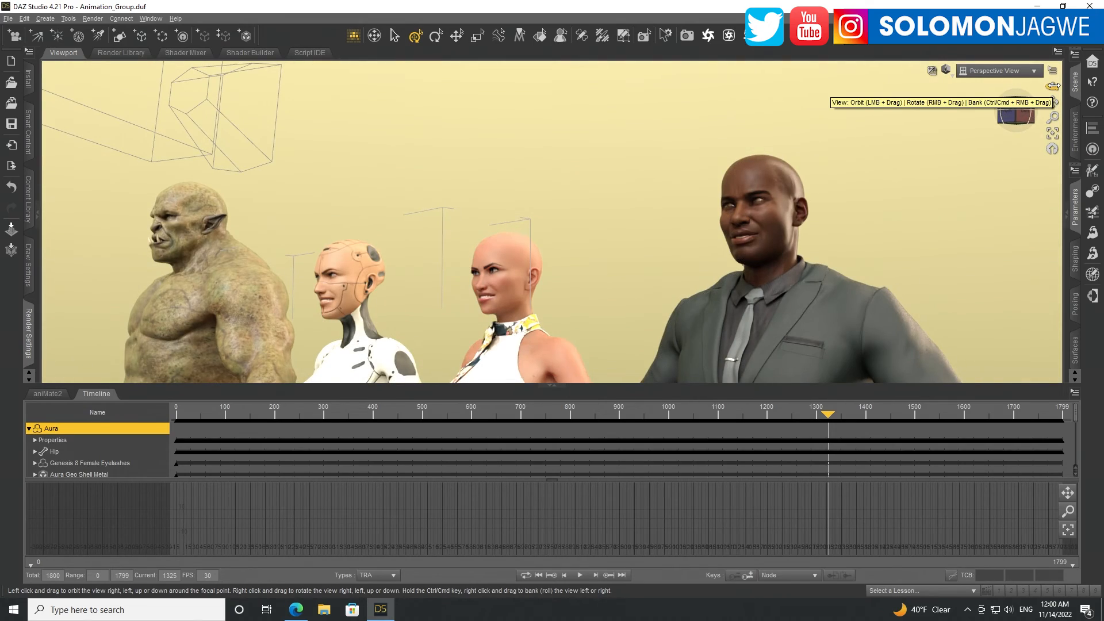
mouse_move(414, 448)
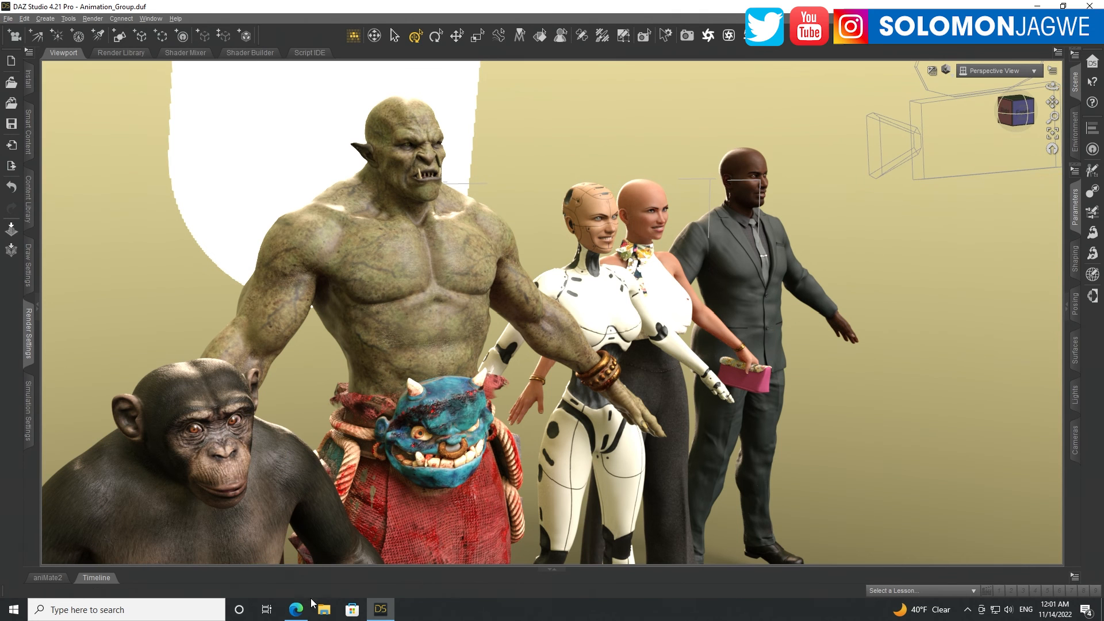
- Switch to Edge and bring up the aniMate2 | Daz 3D product page tab
click(296, 610)
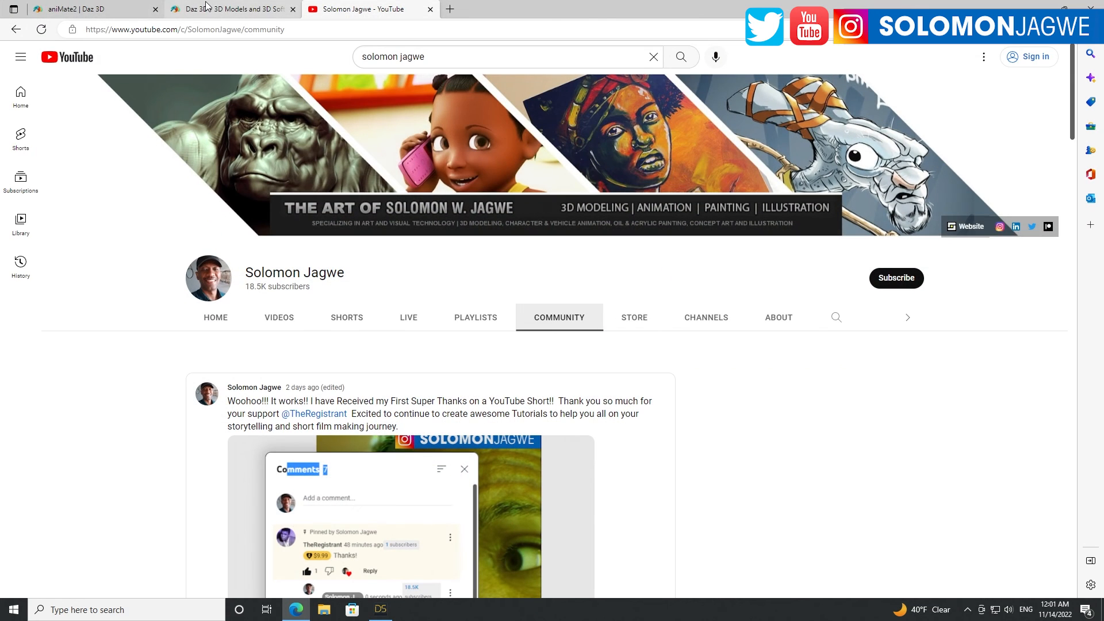
click(232, 8)
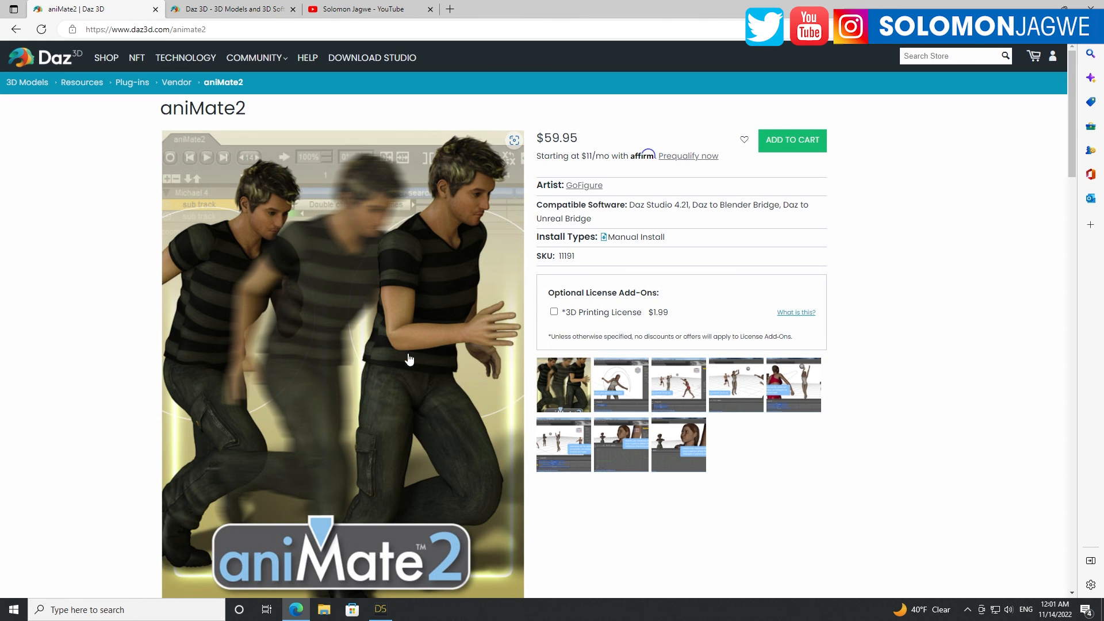
mouse_move(914, 335)
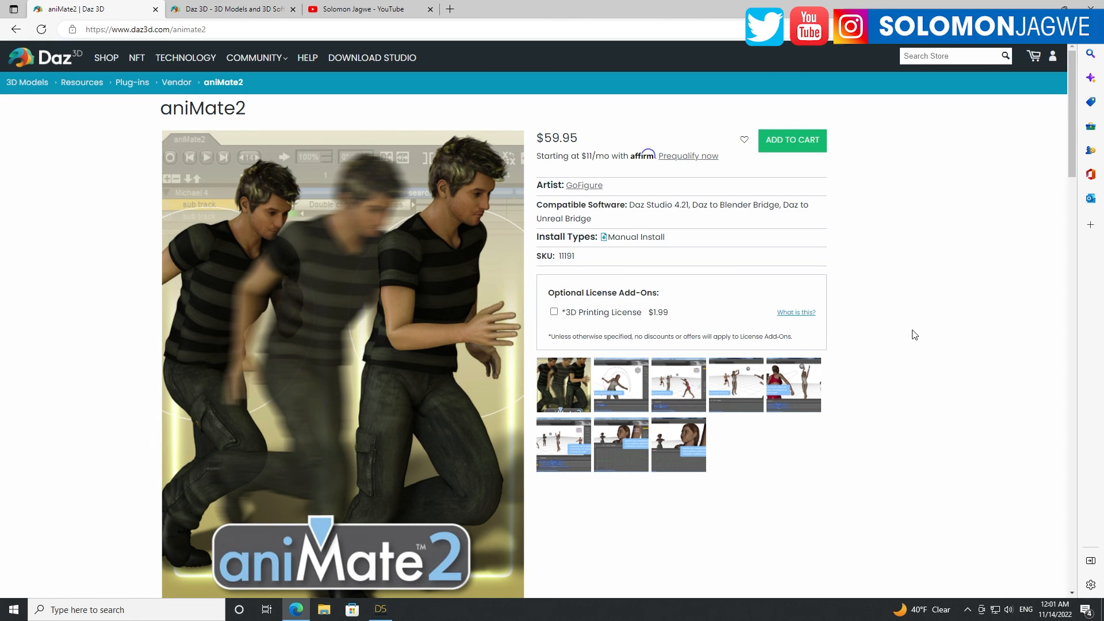